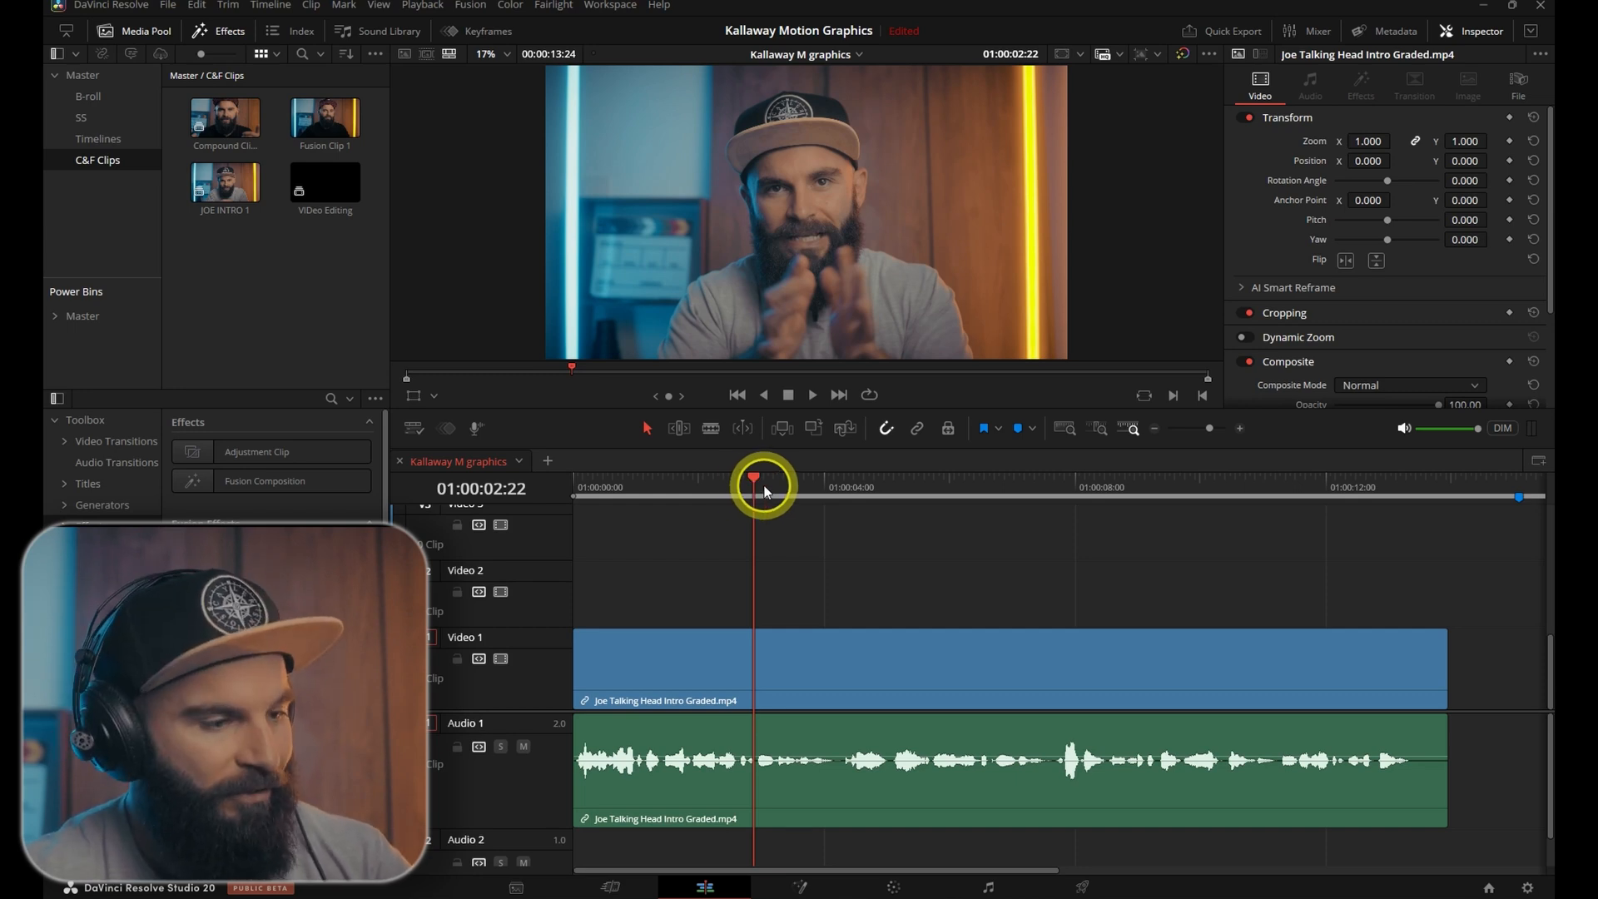
- Blade the talking-head clip at two points and Alt+drag the short middle piece onto Video 2
drag(764, 480, 745, 479)
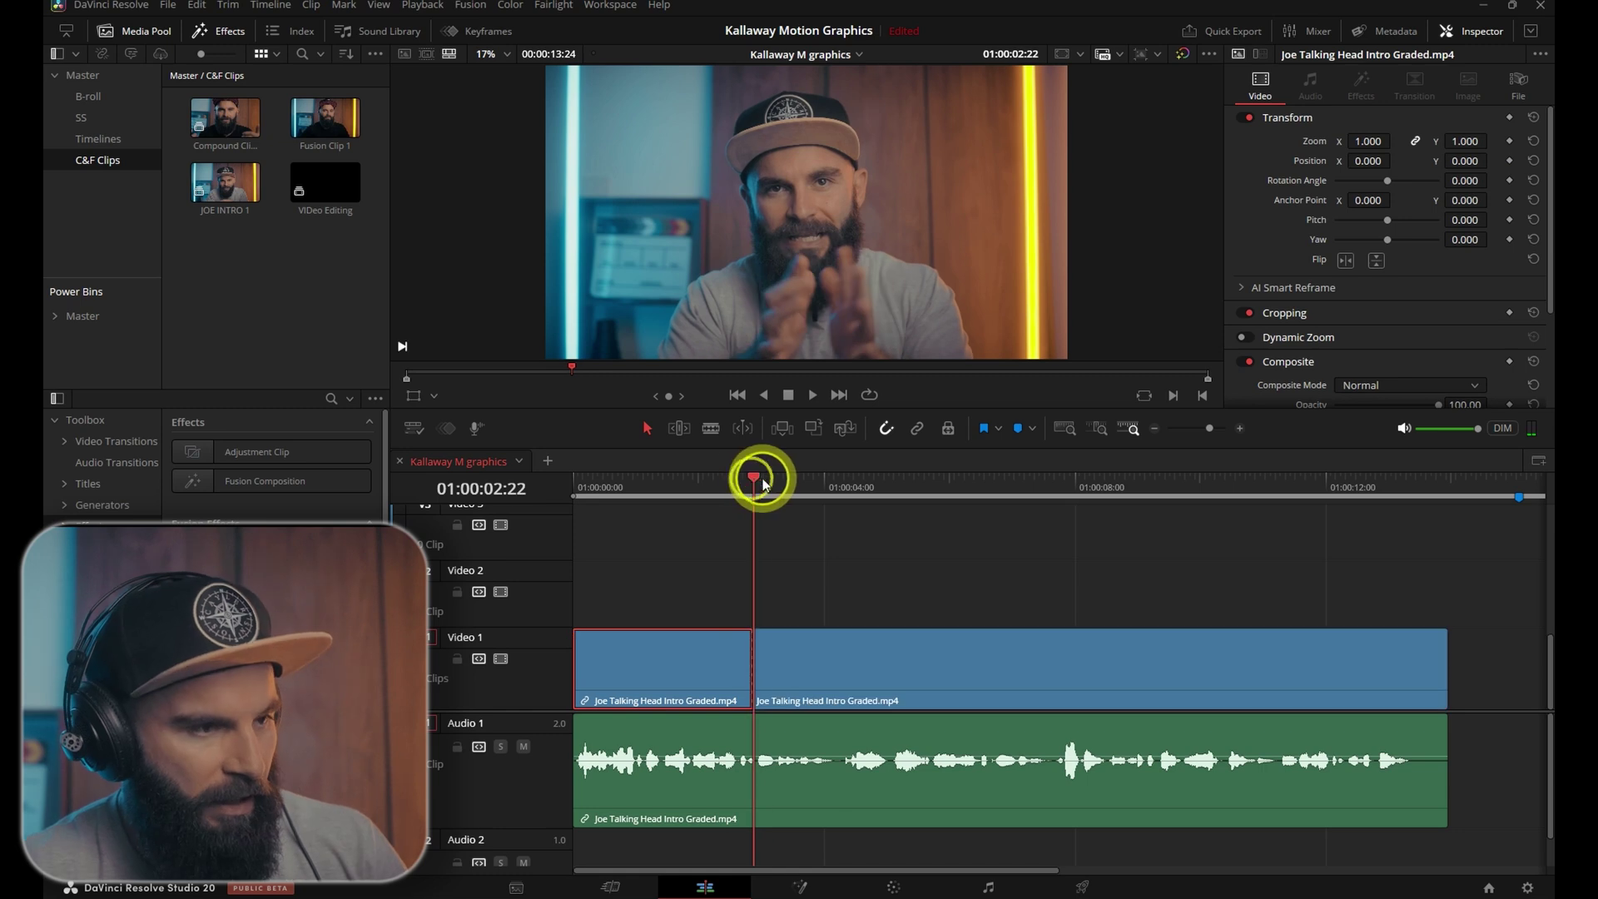
click(819, 668)
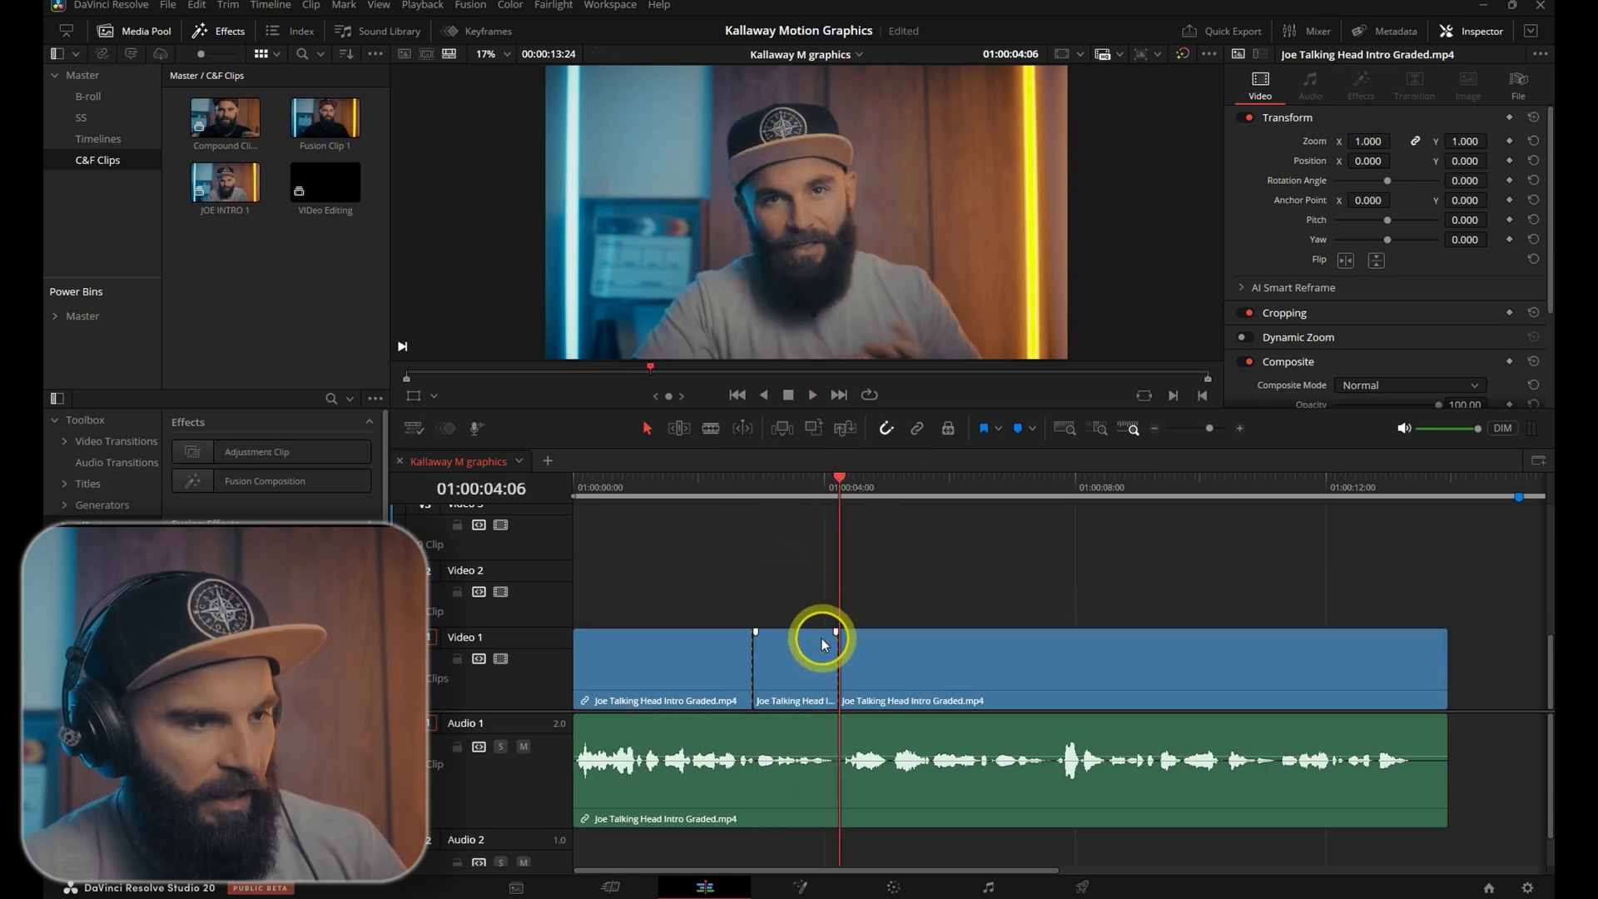
click(800, 667)
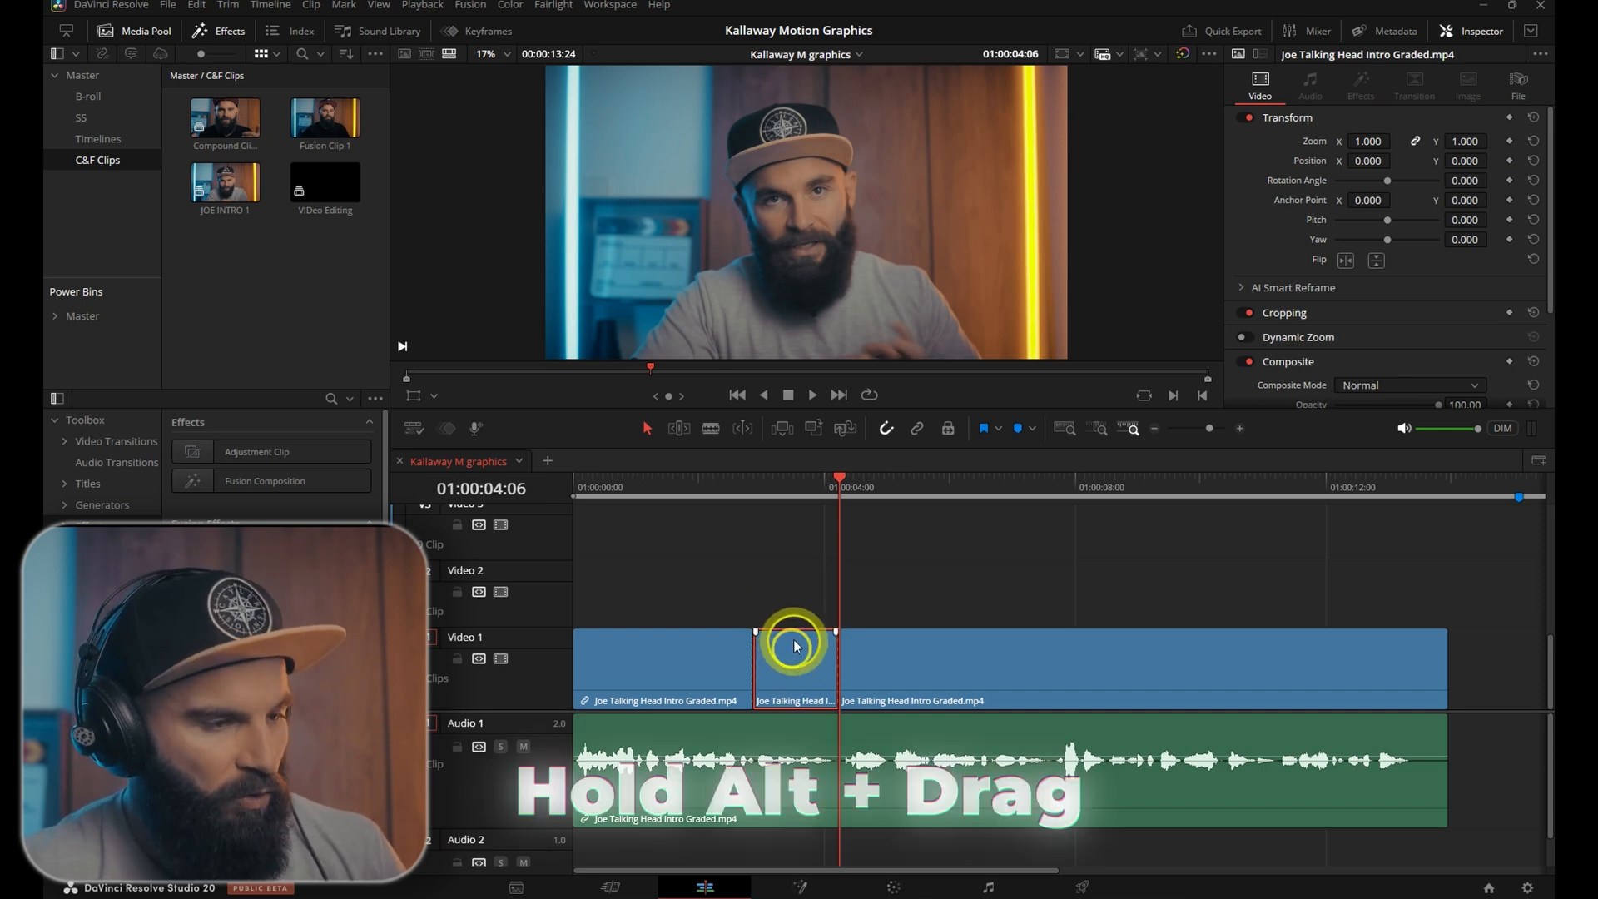
drag(795, 662, 795, 591)
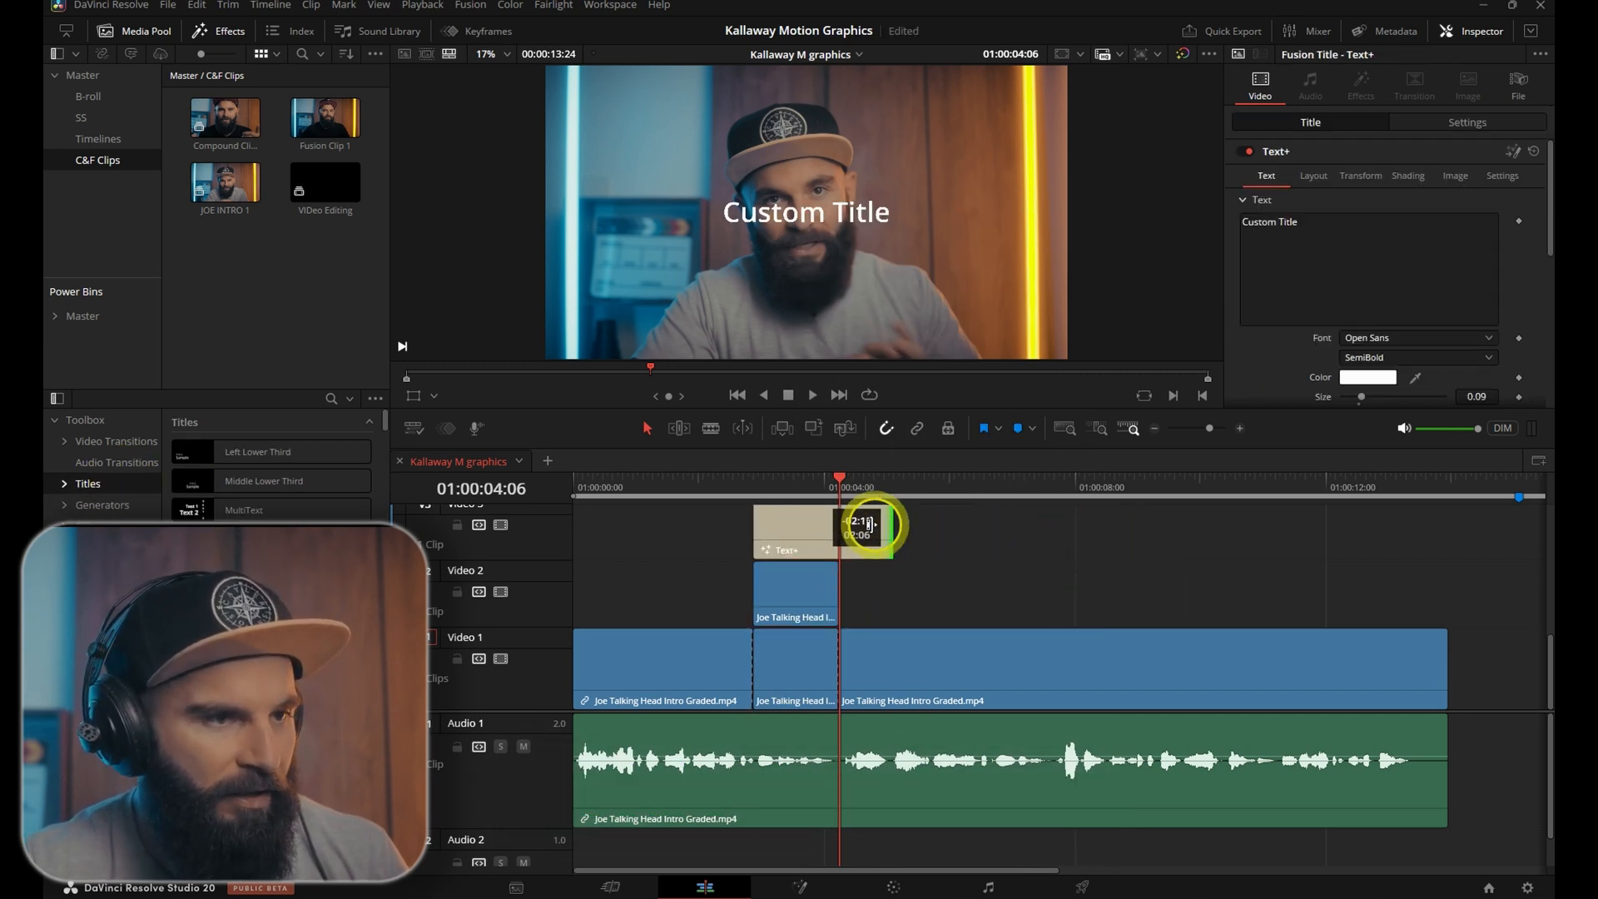
- Type DAVINCI into the Text+ title and enlarge it in the Inspector
text(Davinci)
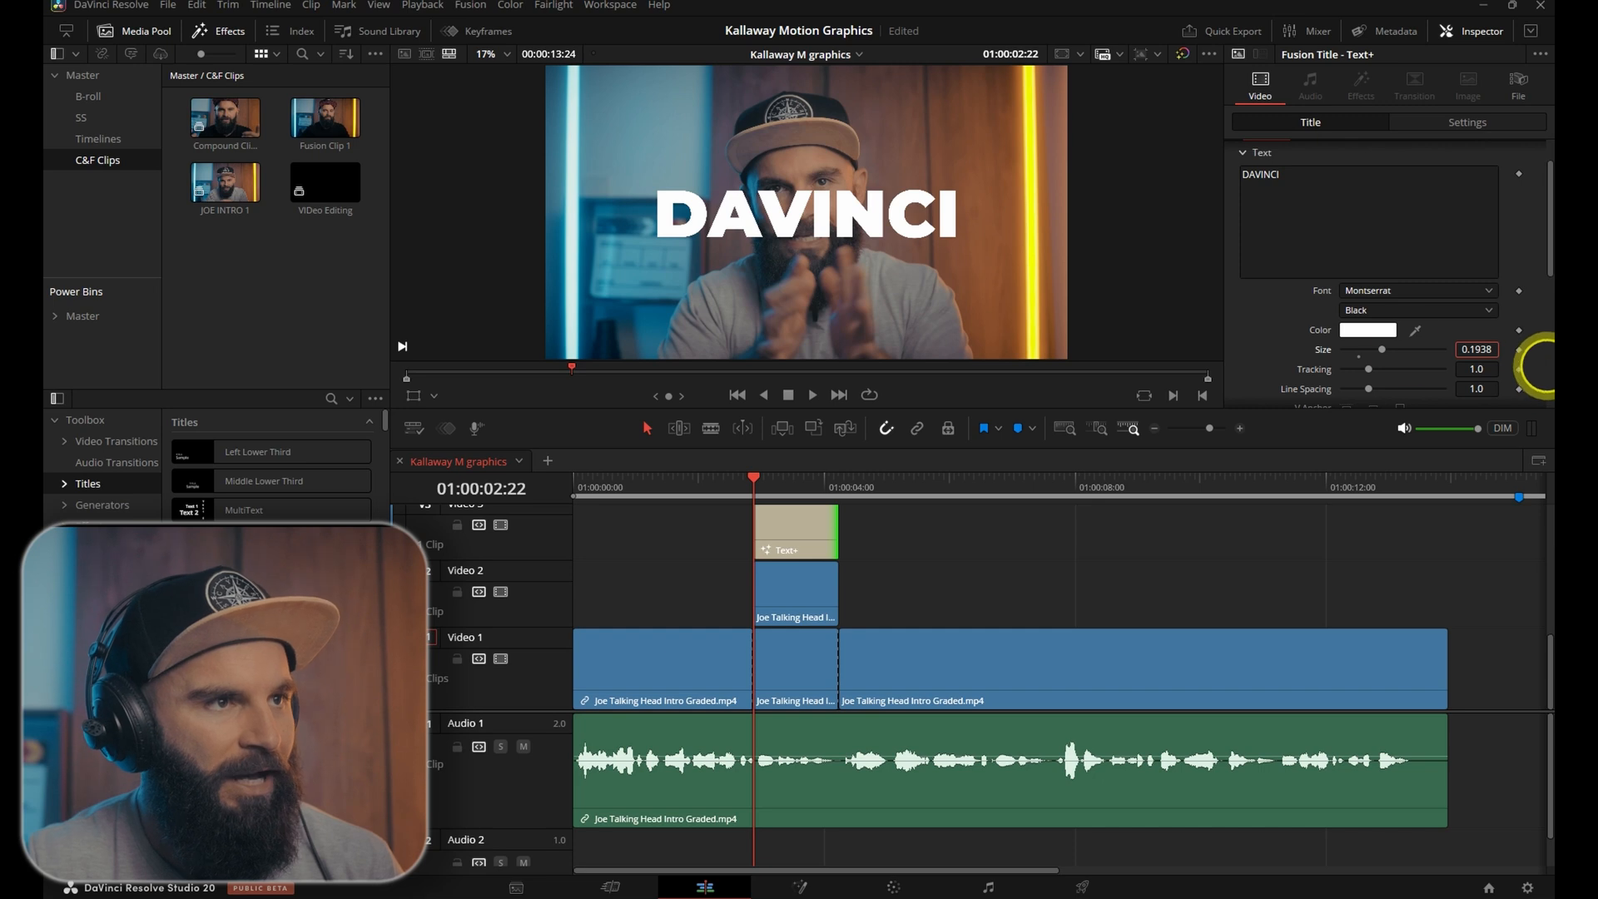
click(1317, 175)
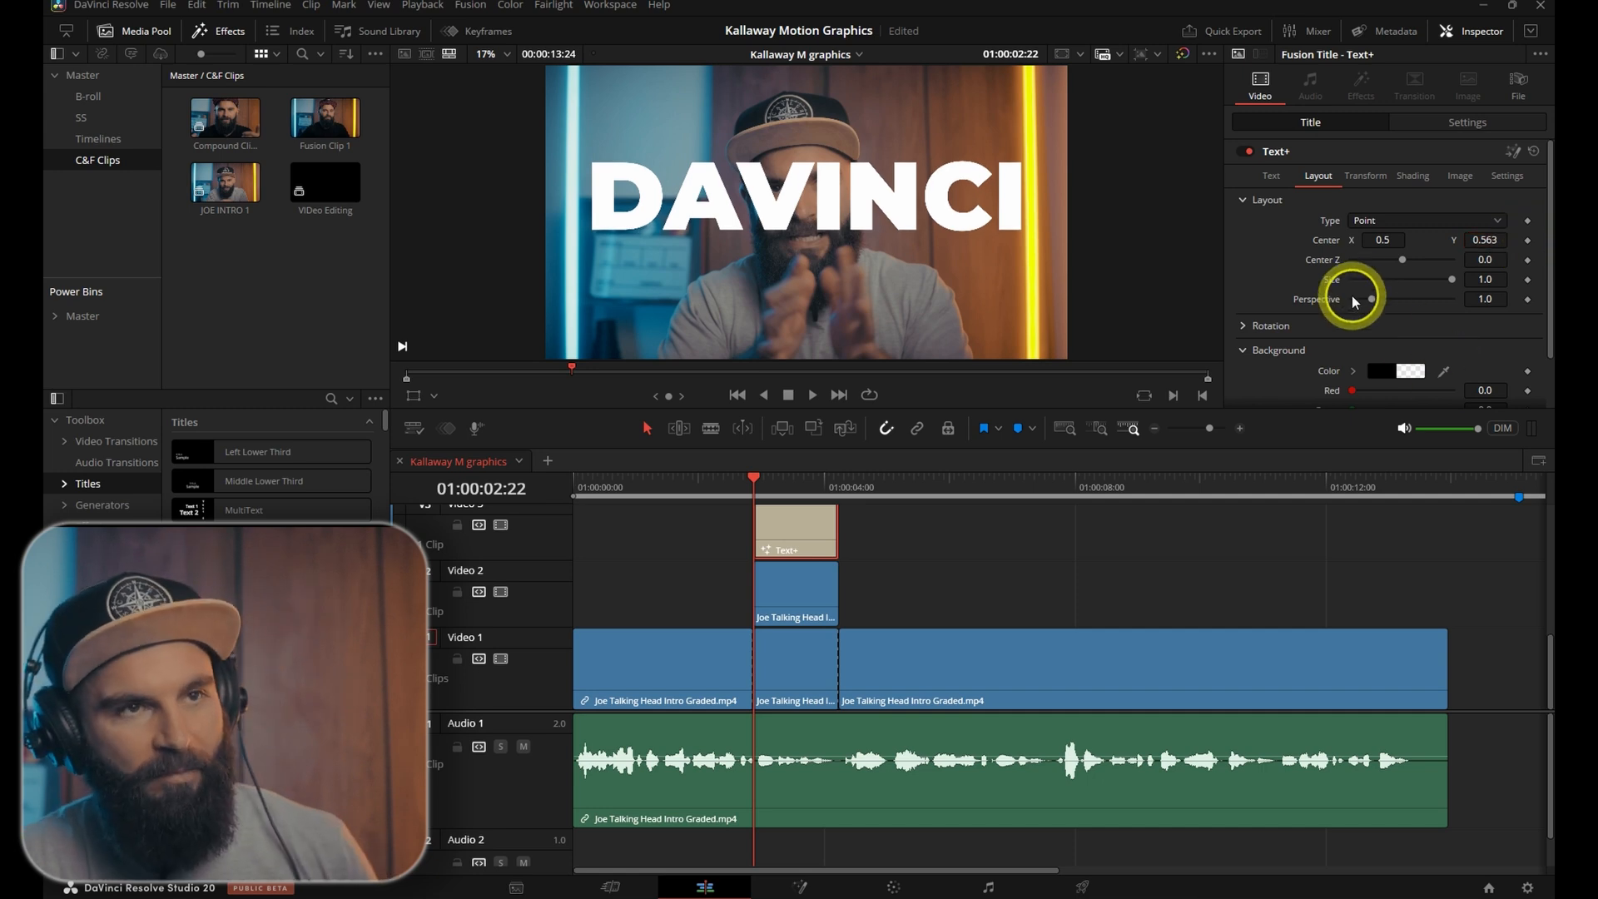
click(1365, 175)
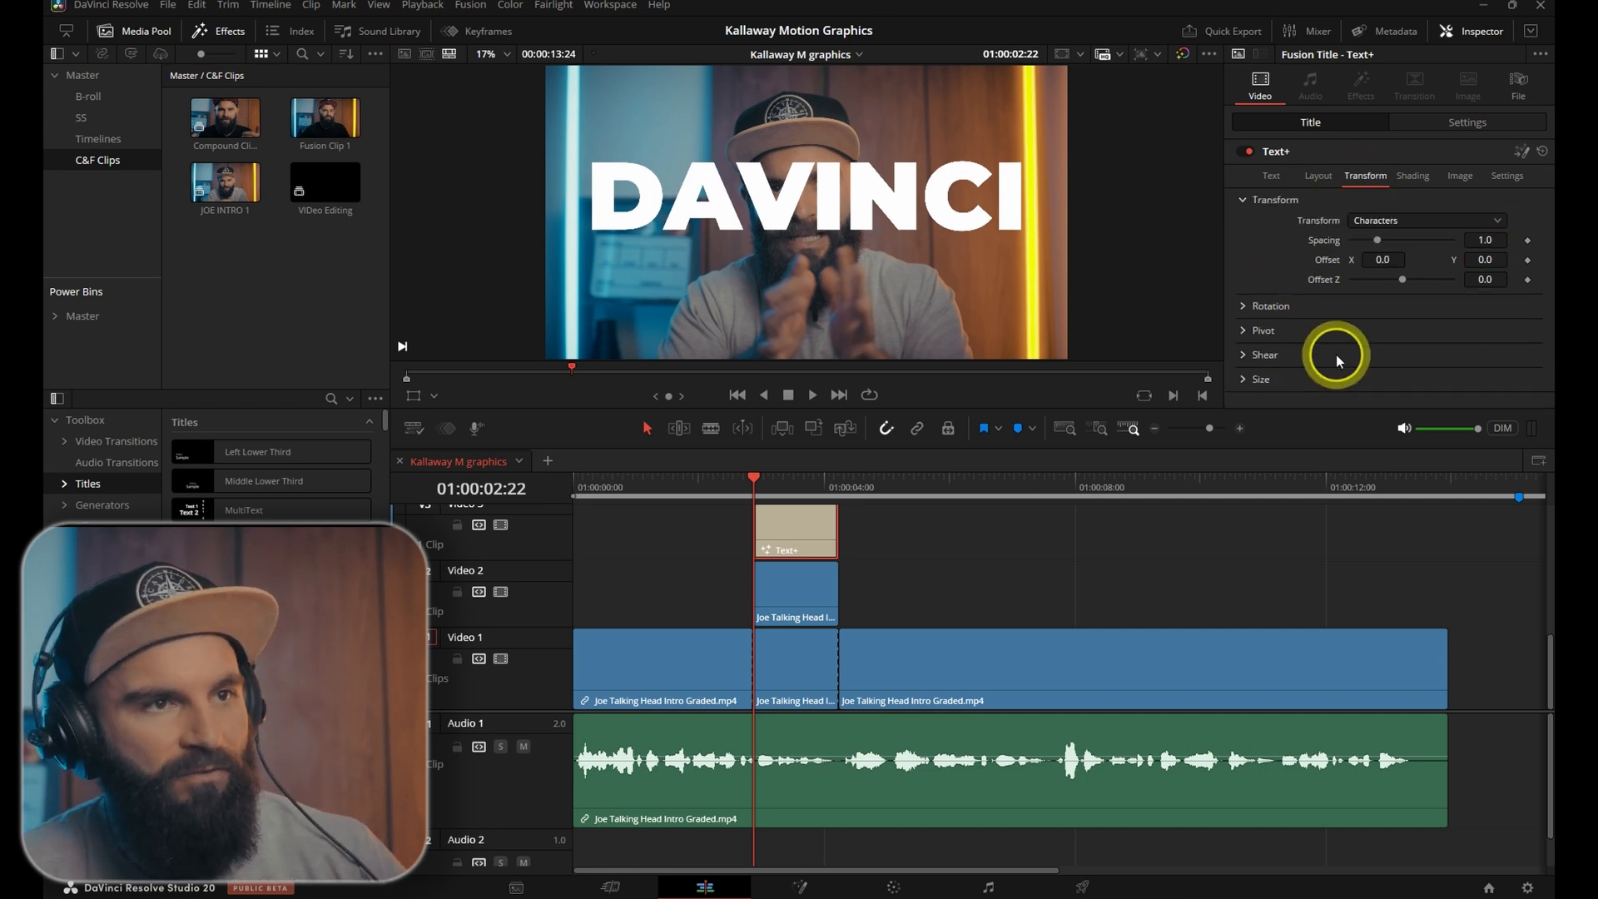
click(1413, 175)
text(RE)
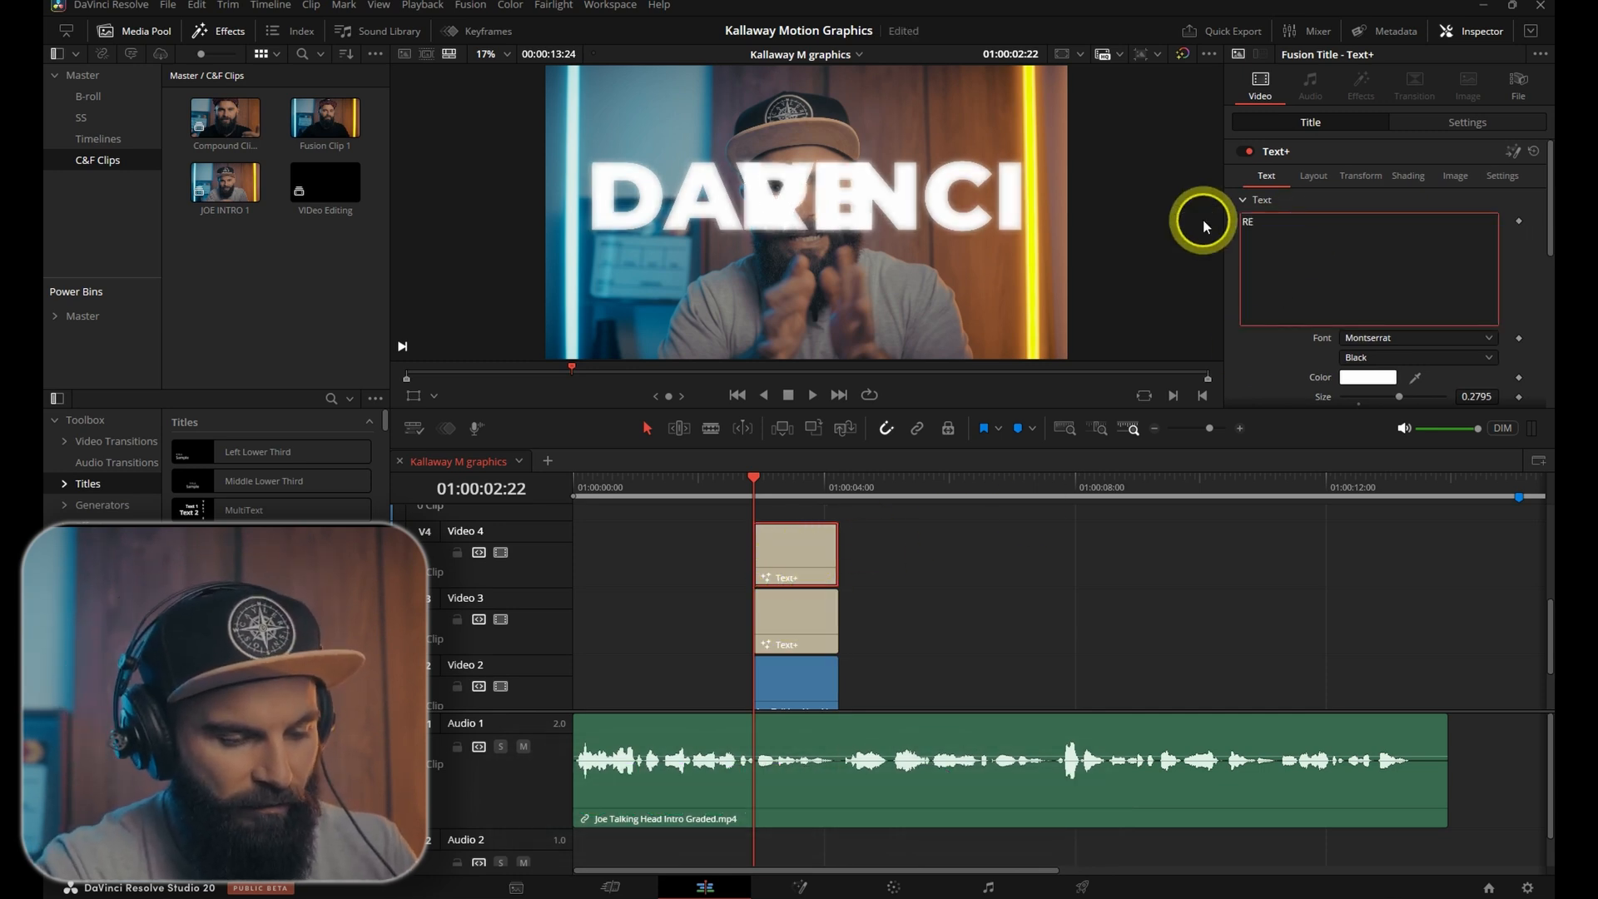
- Lower the RESOLVE title's Center Y so it sits beneath DAVINCI
click(1313, 176)
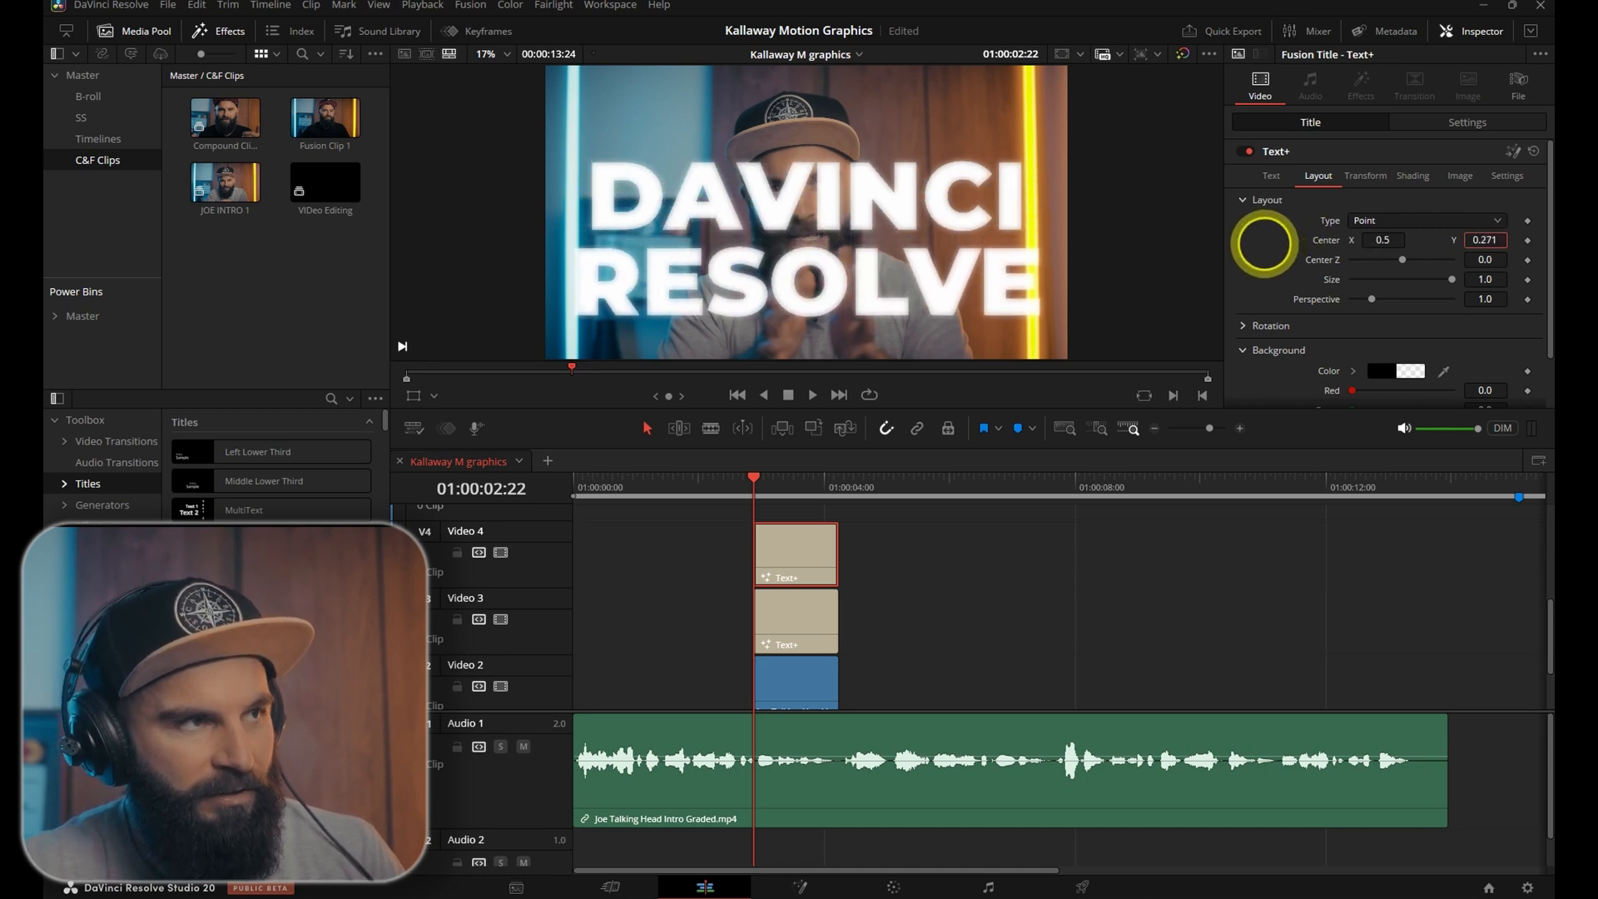
click(1271, 176)
text(0.289)
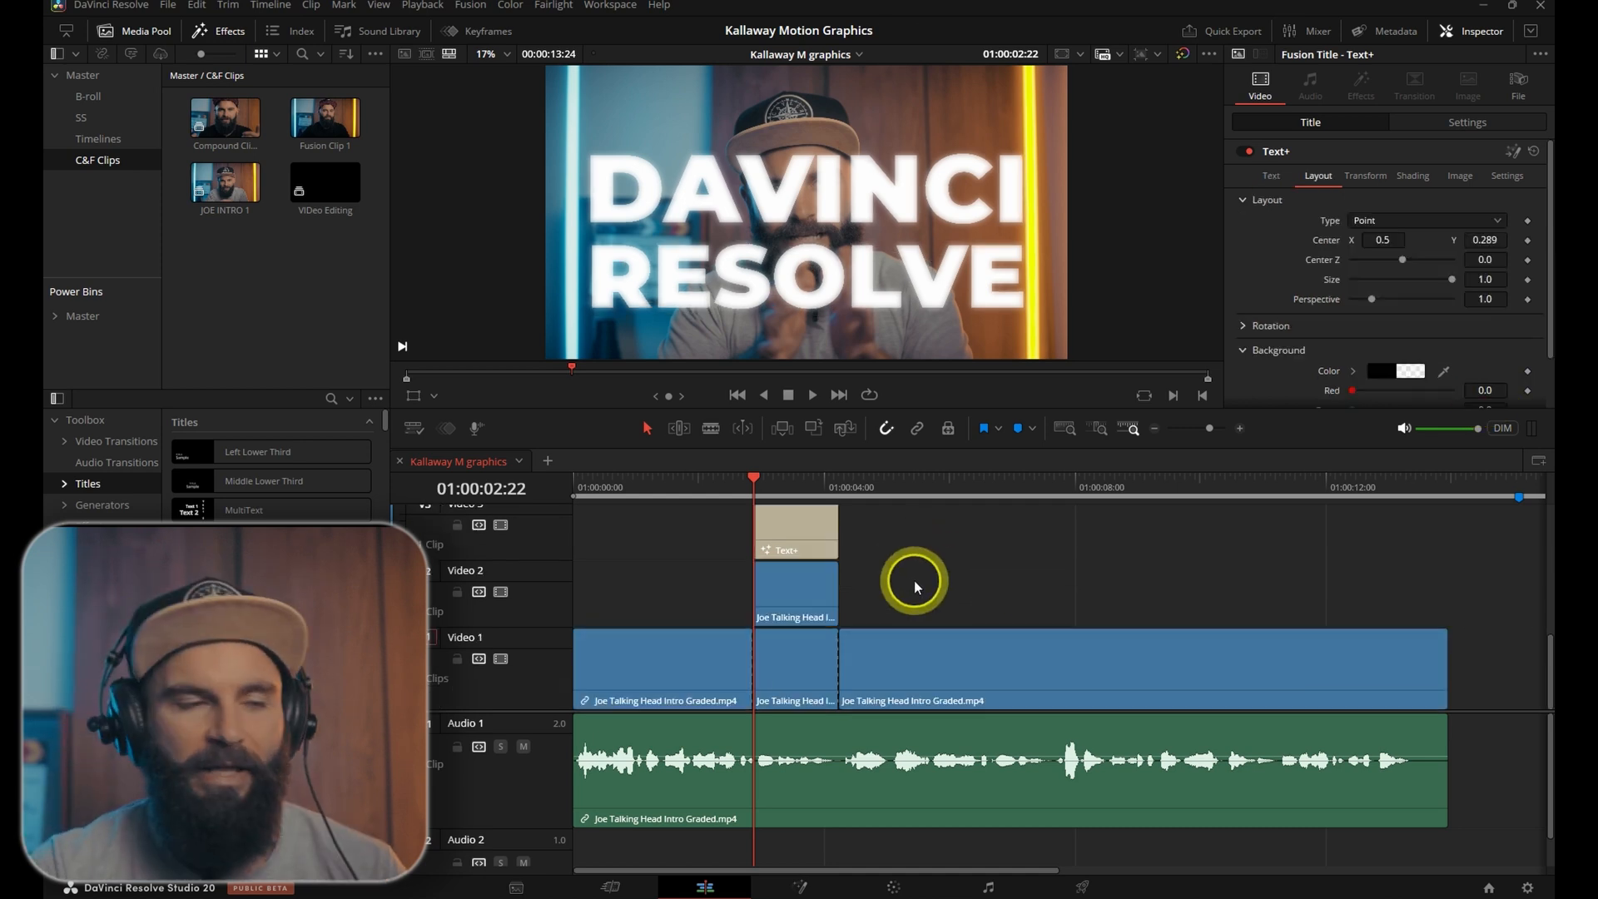
- Drag the short talking-head piece from Video 2 to the topmost video track
click(797, 649)
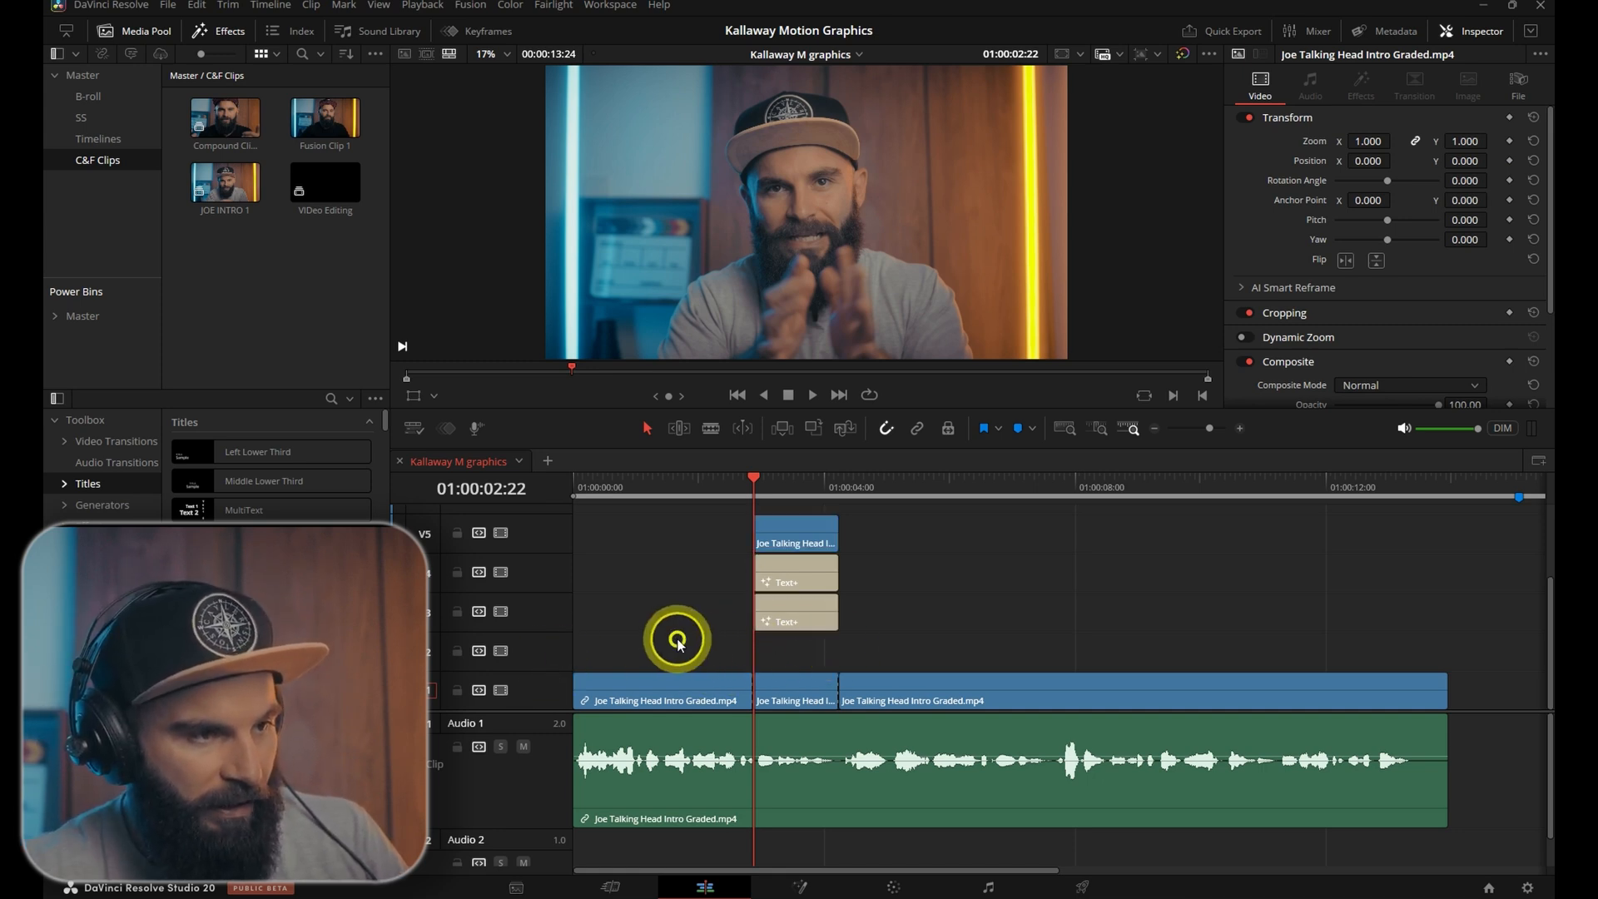
right_click(676, 642)
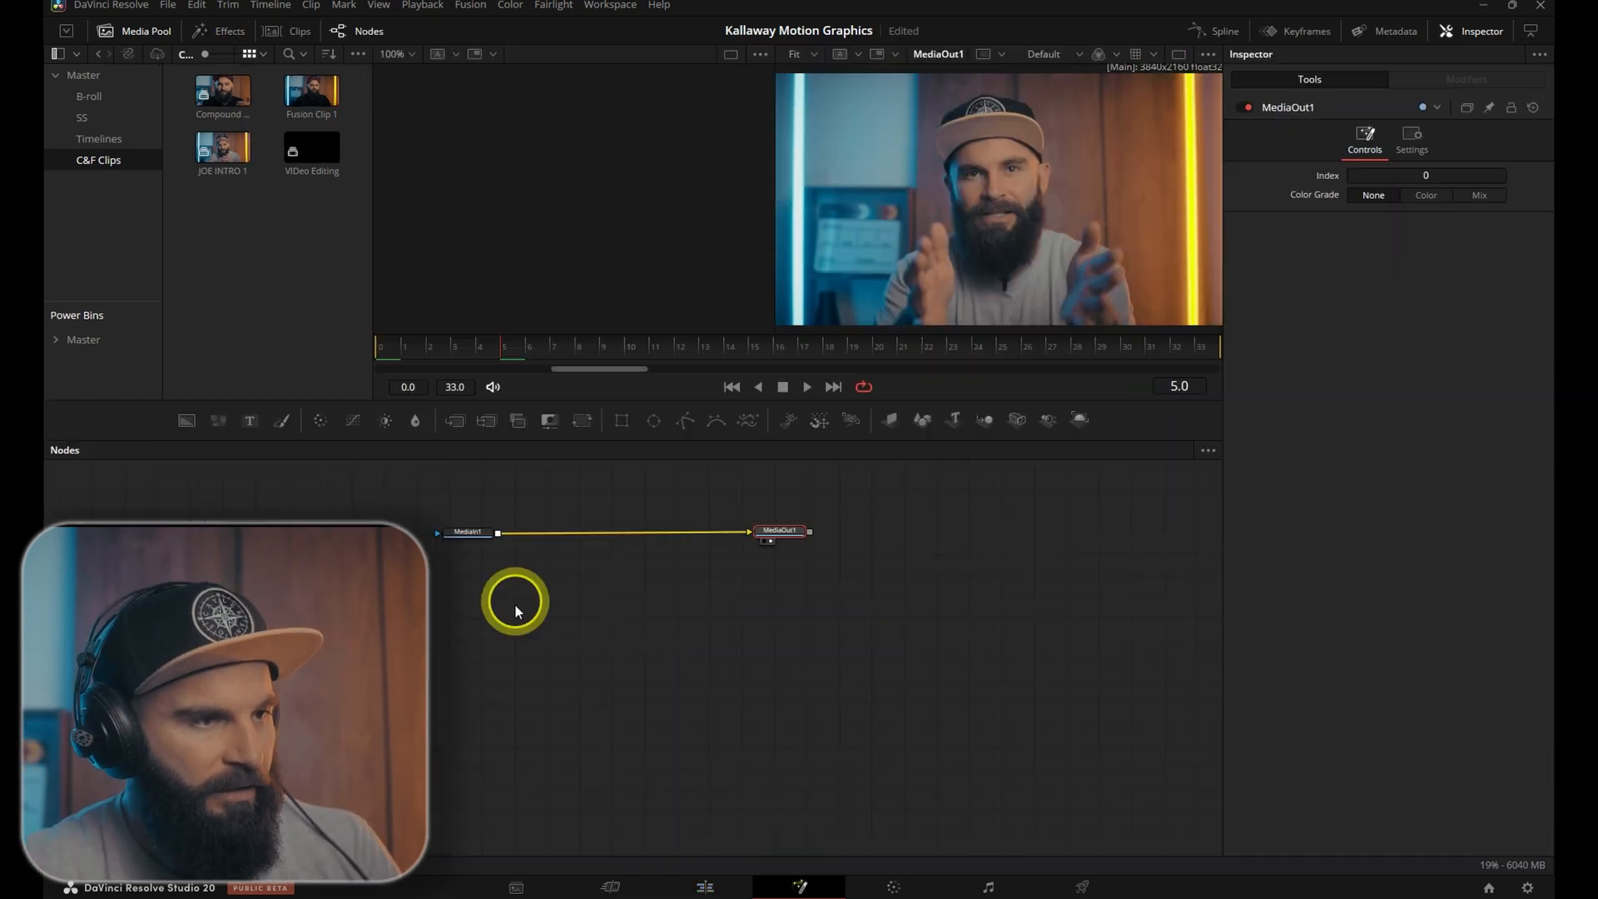
- In Fusion, insert a Magic Mask after MediaIn, set it to Better, and track the presenter
click(466, 533)
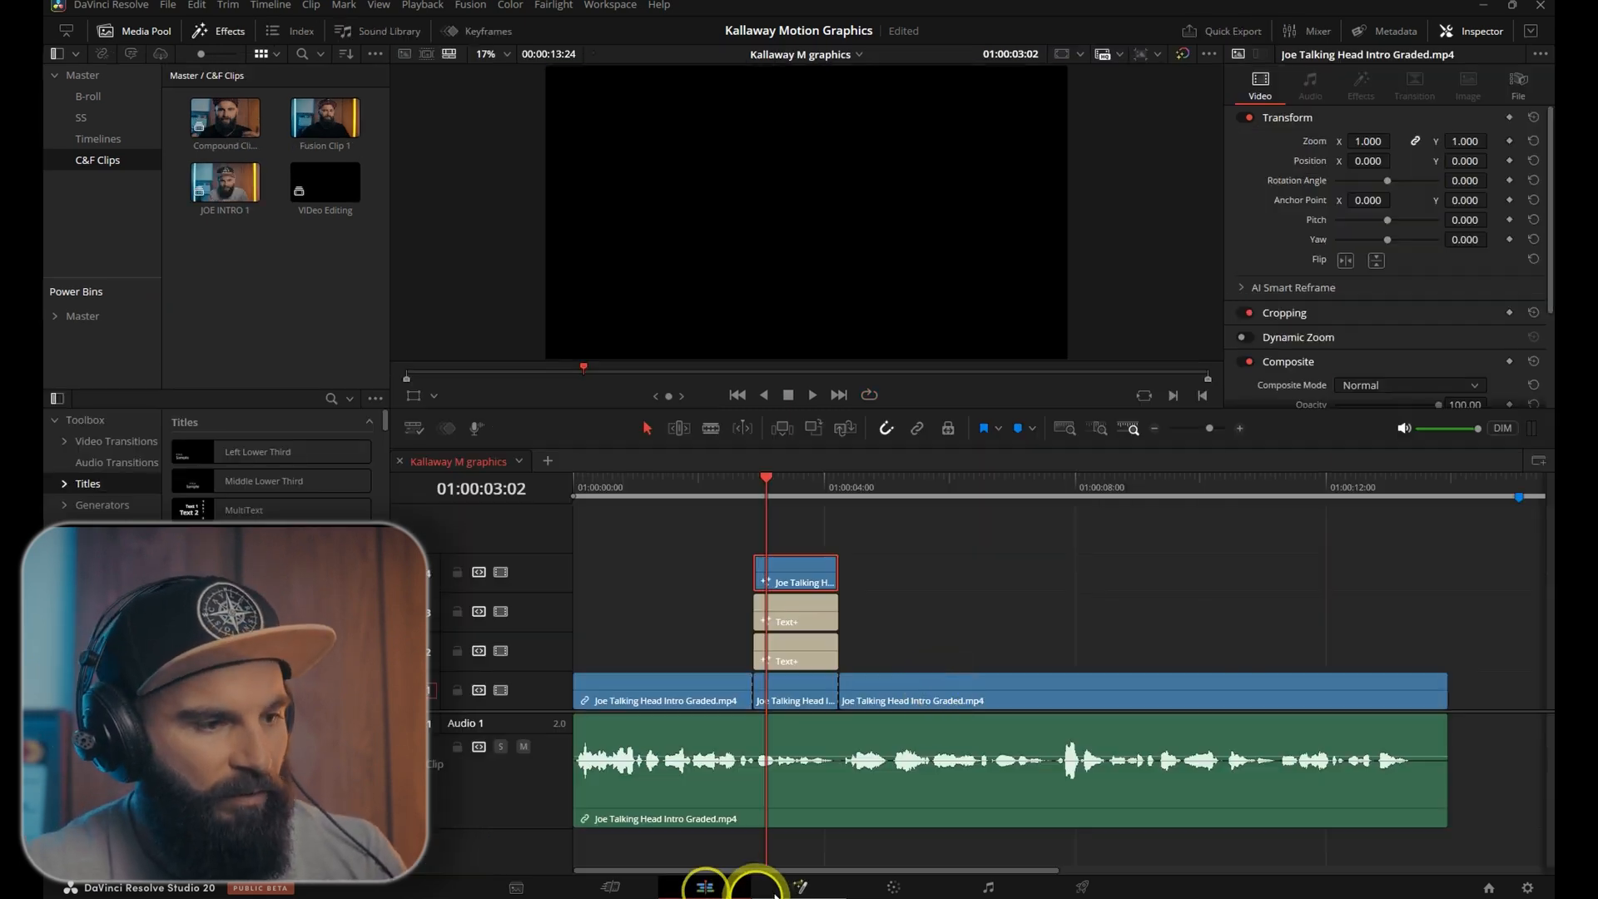
click(799, 886)
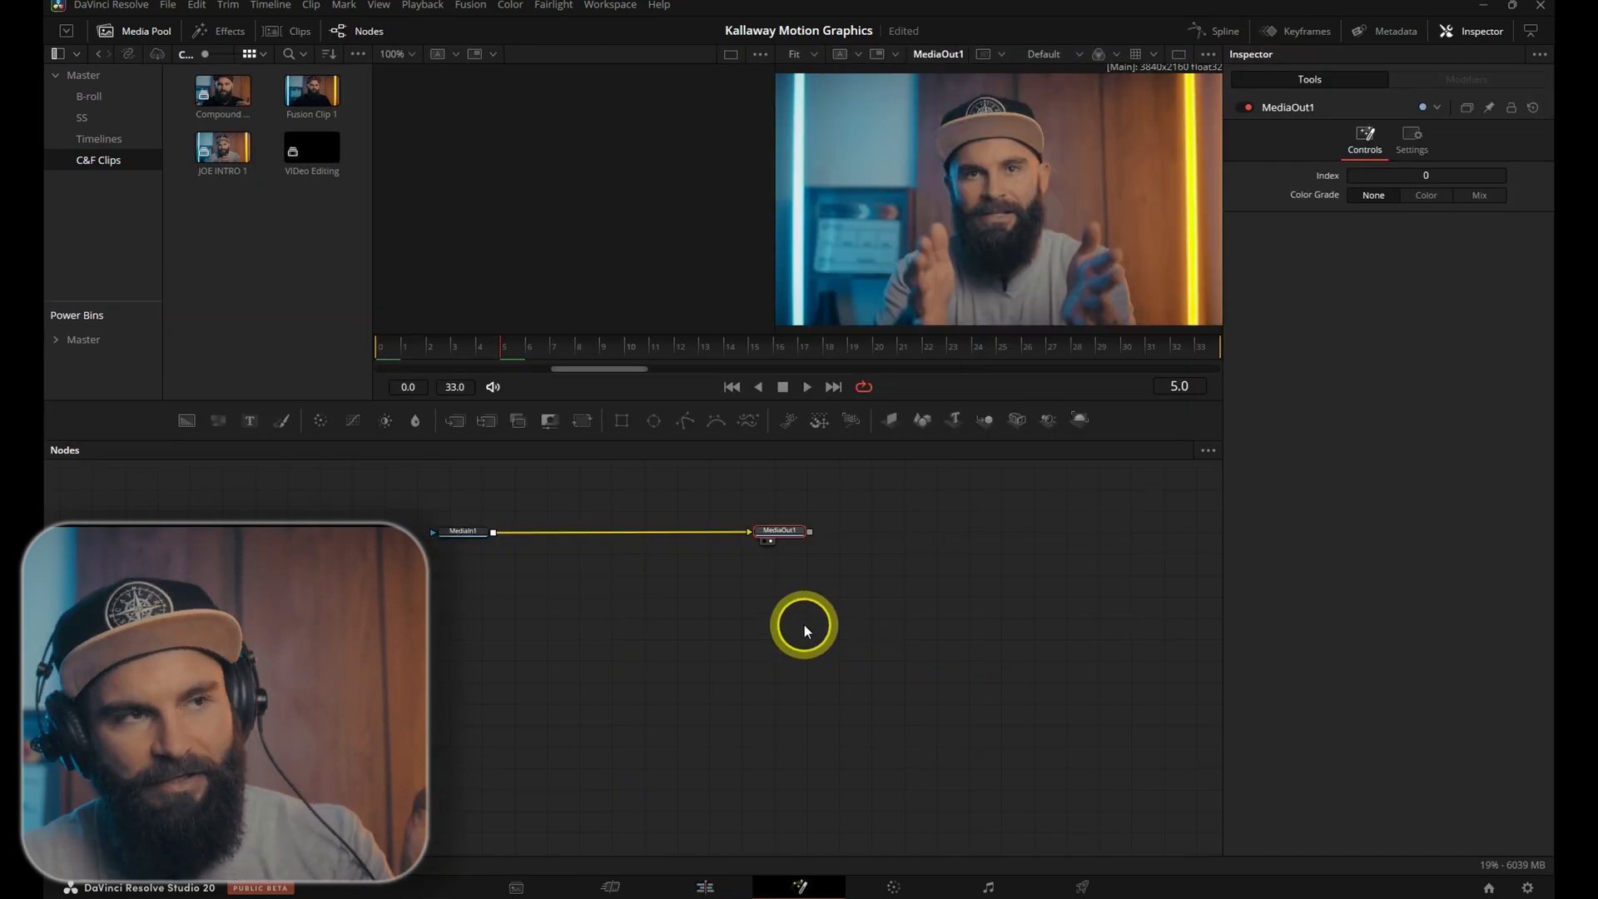
click(462, 531)
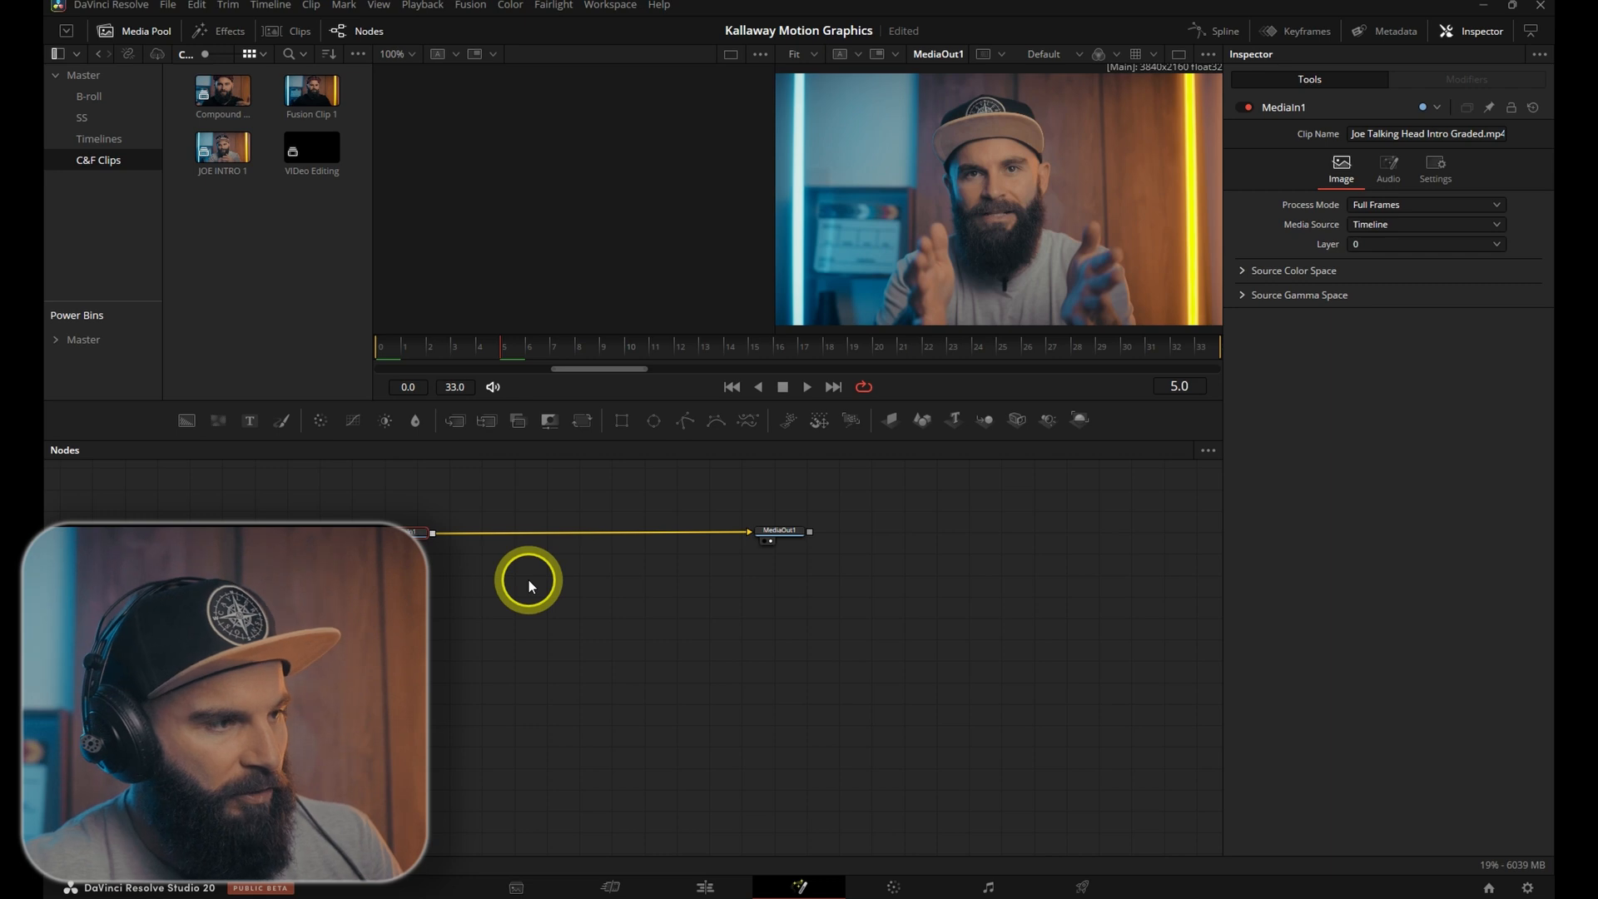
key(Ctrl+Space)
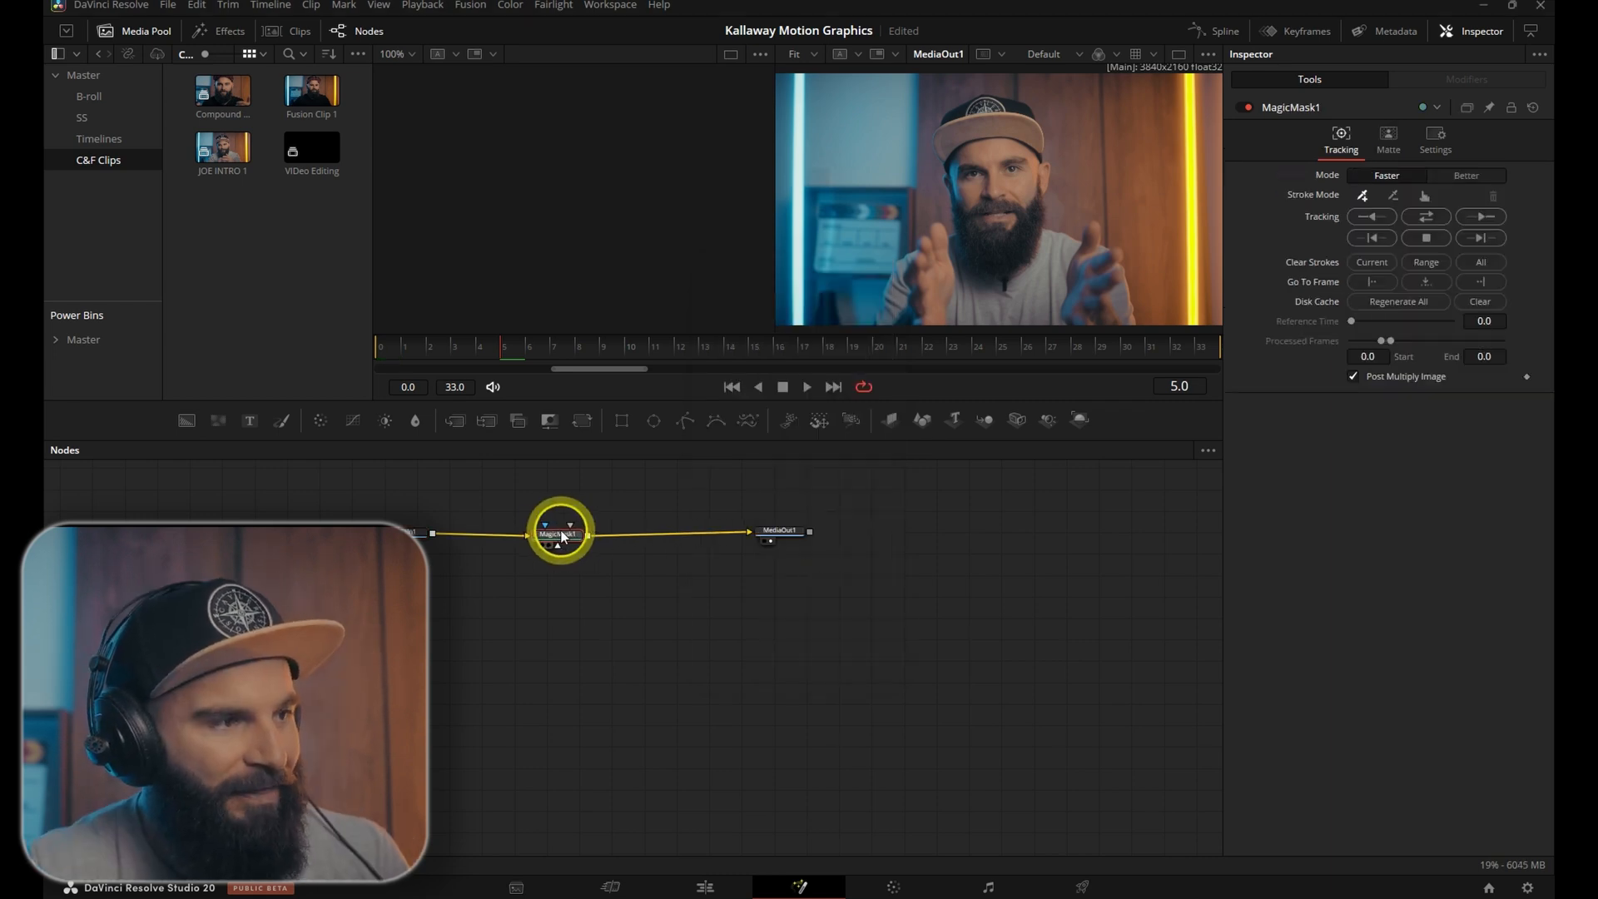
click(1466, 176)
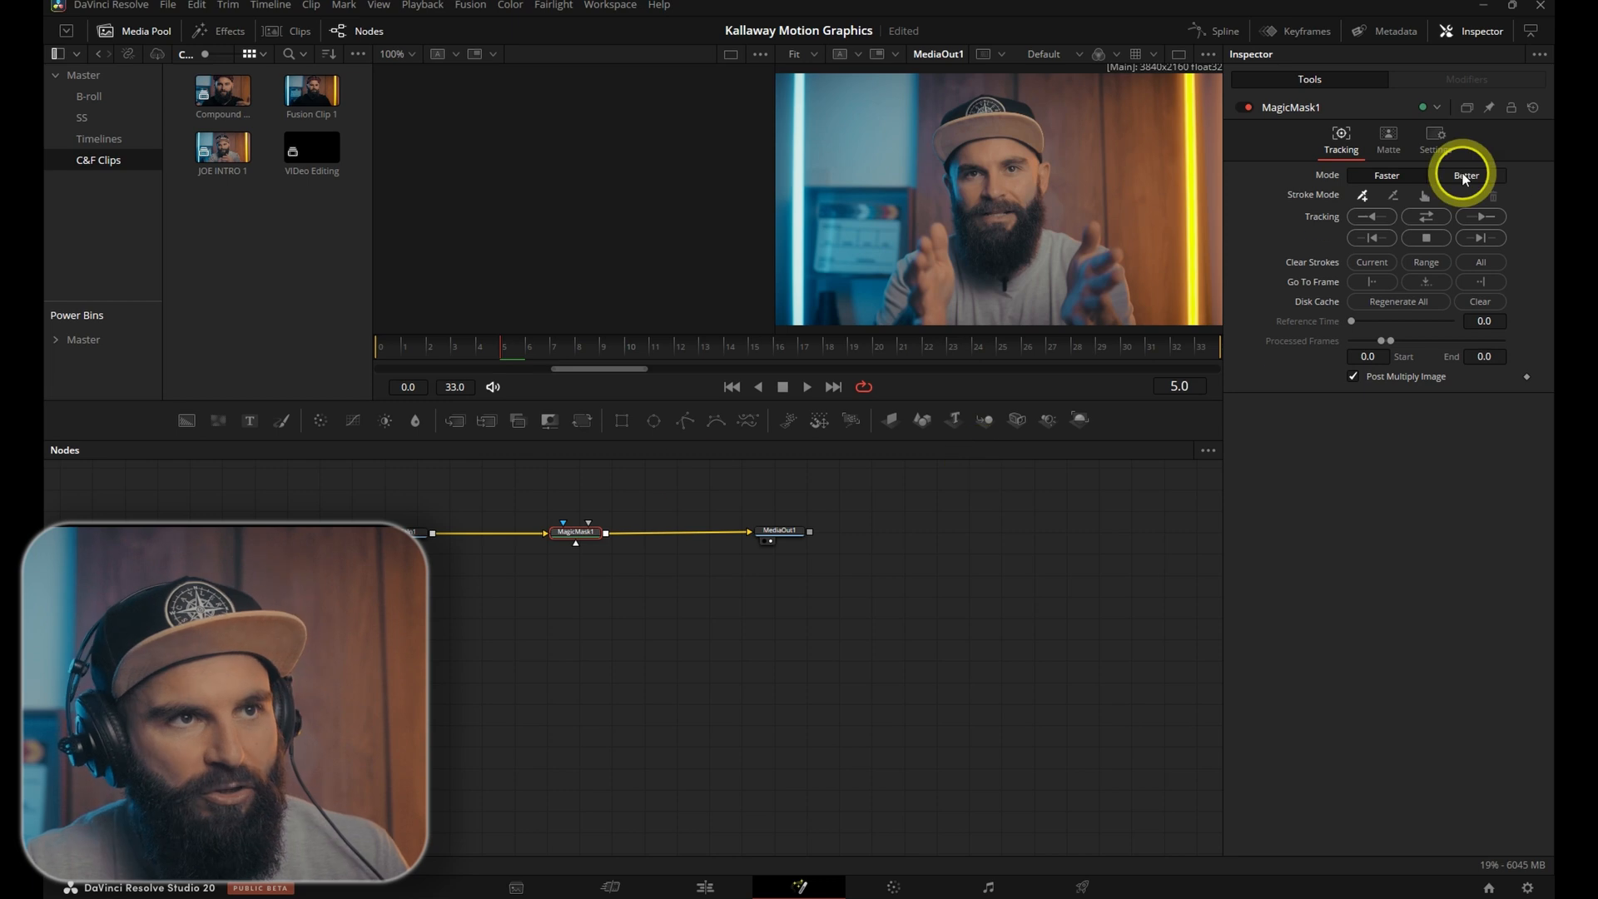
click(1466, 175)
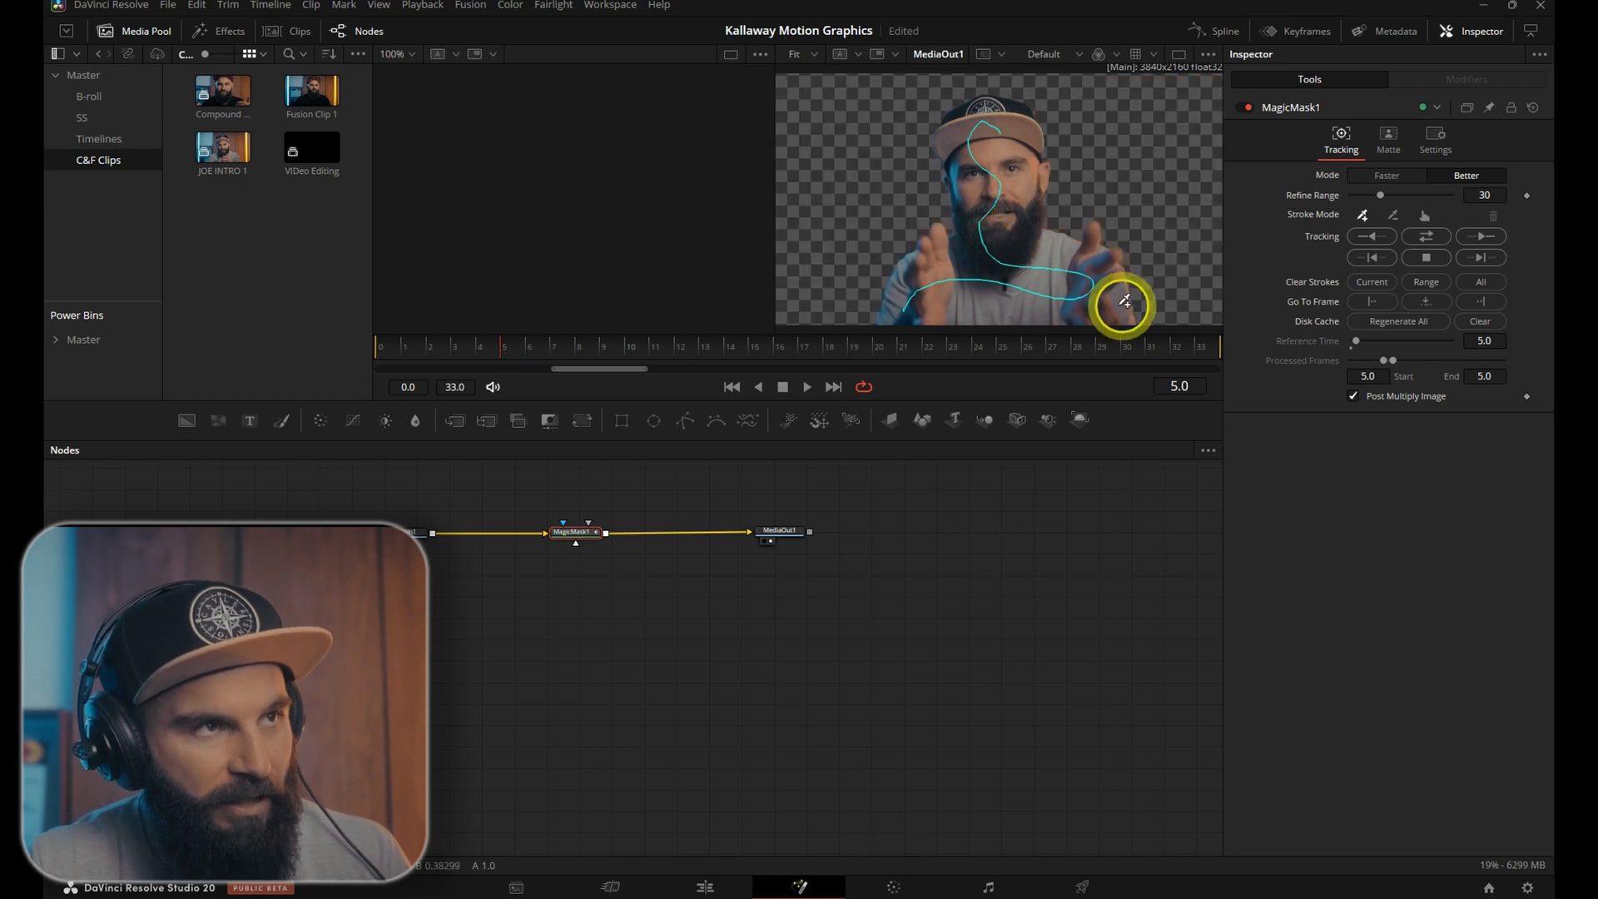
click(1426, 236)
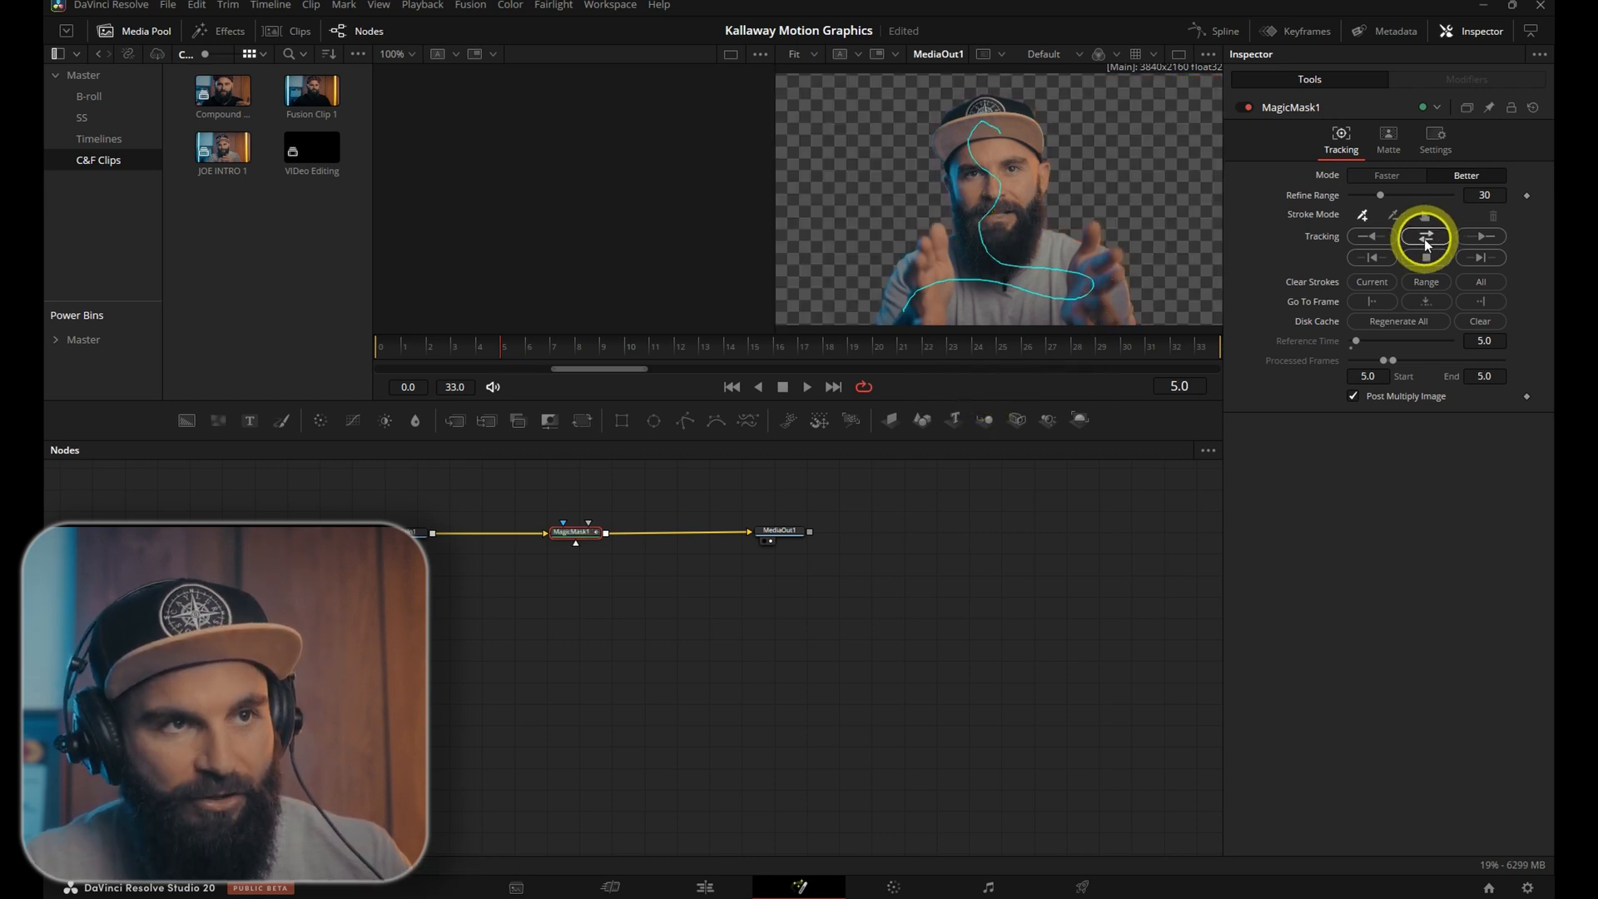
mouse_move(1426, 237)
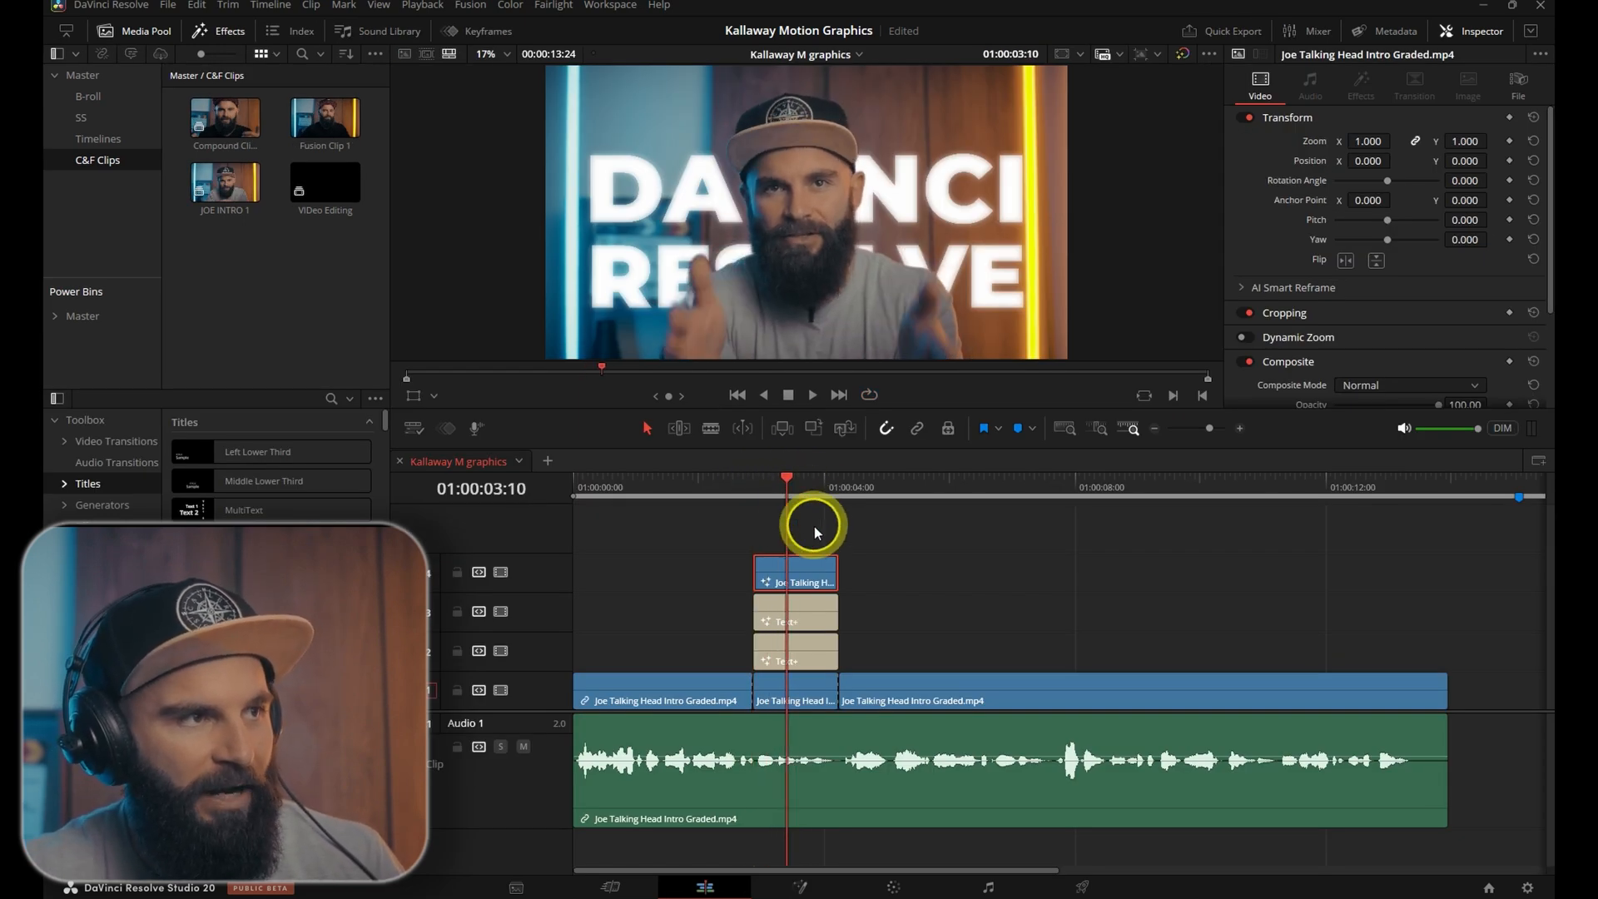
- Copy RESOLVE to the top track as a thin outline, then merge the stack into a compound clip
click(795, 615)
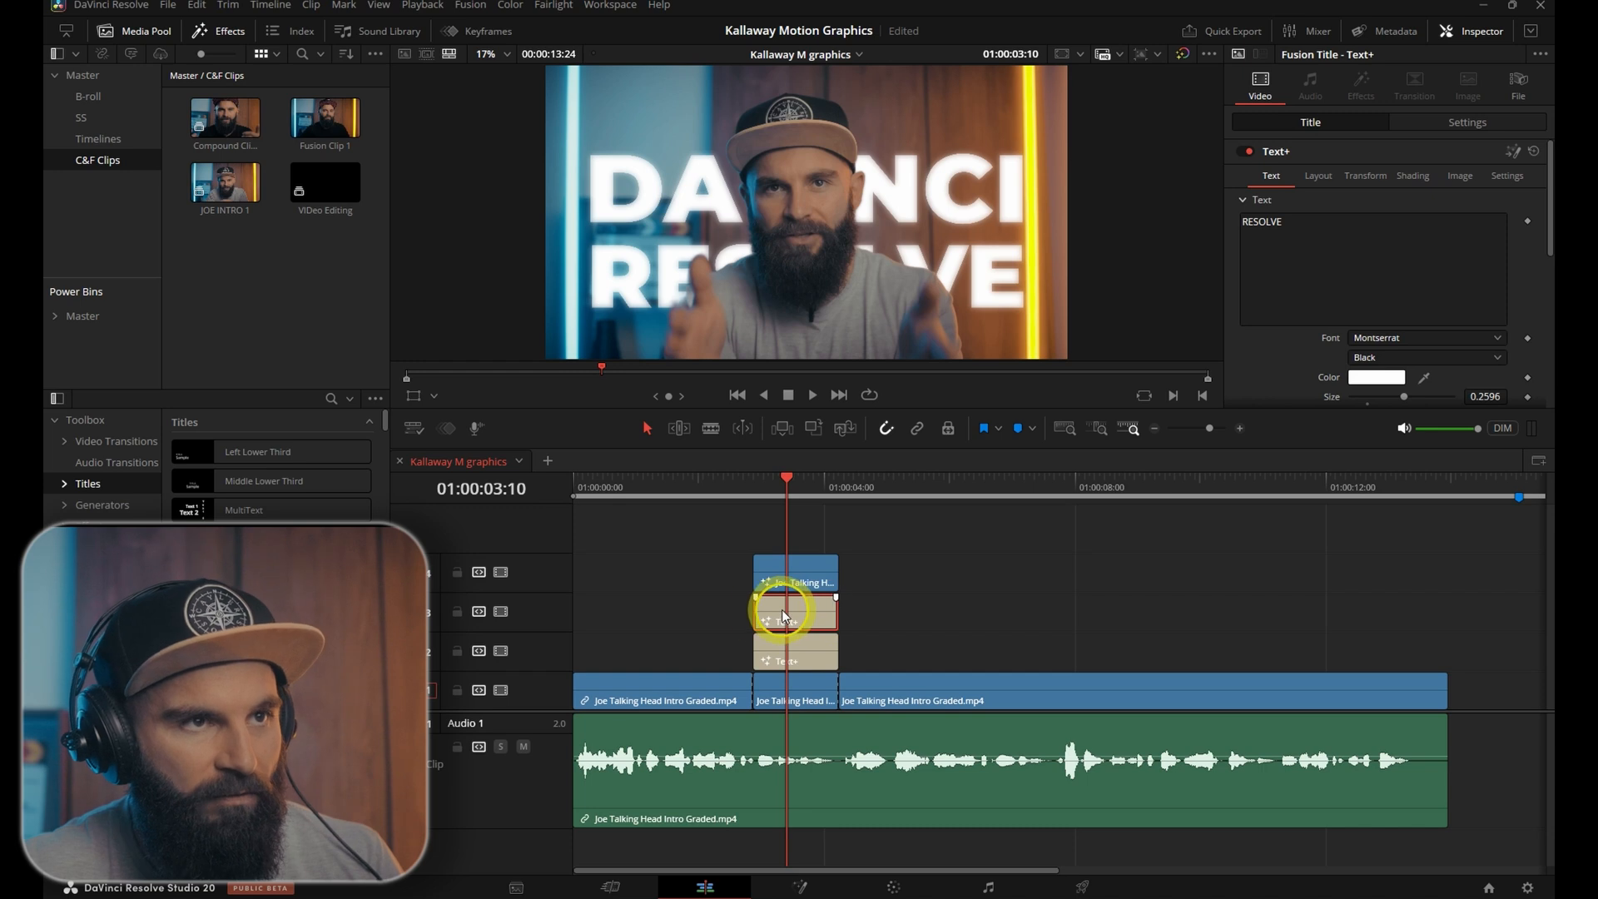
drag(790, 612, 815, 535)
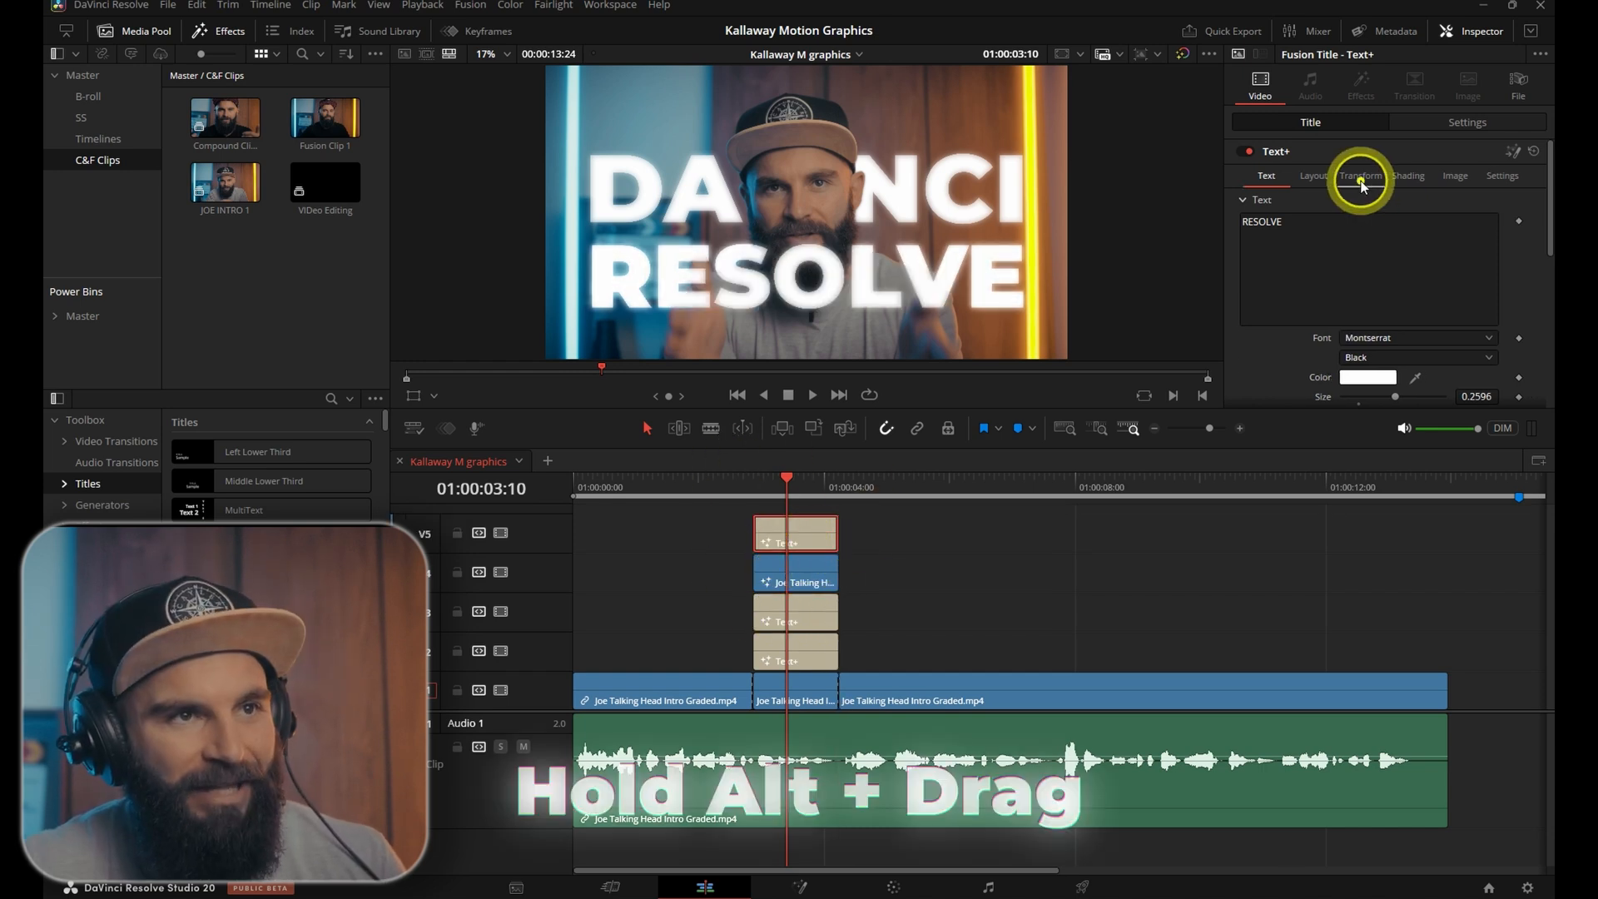
click(1359, 176)
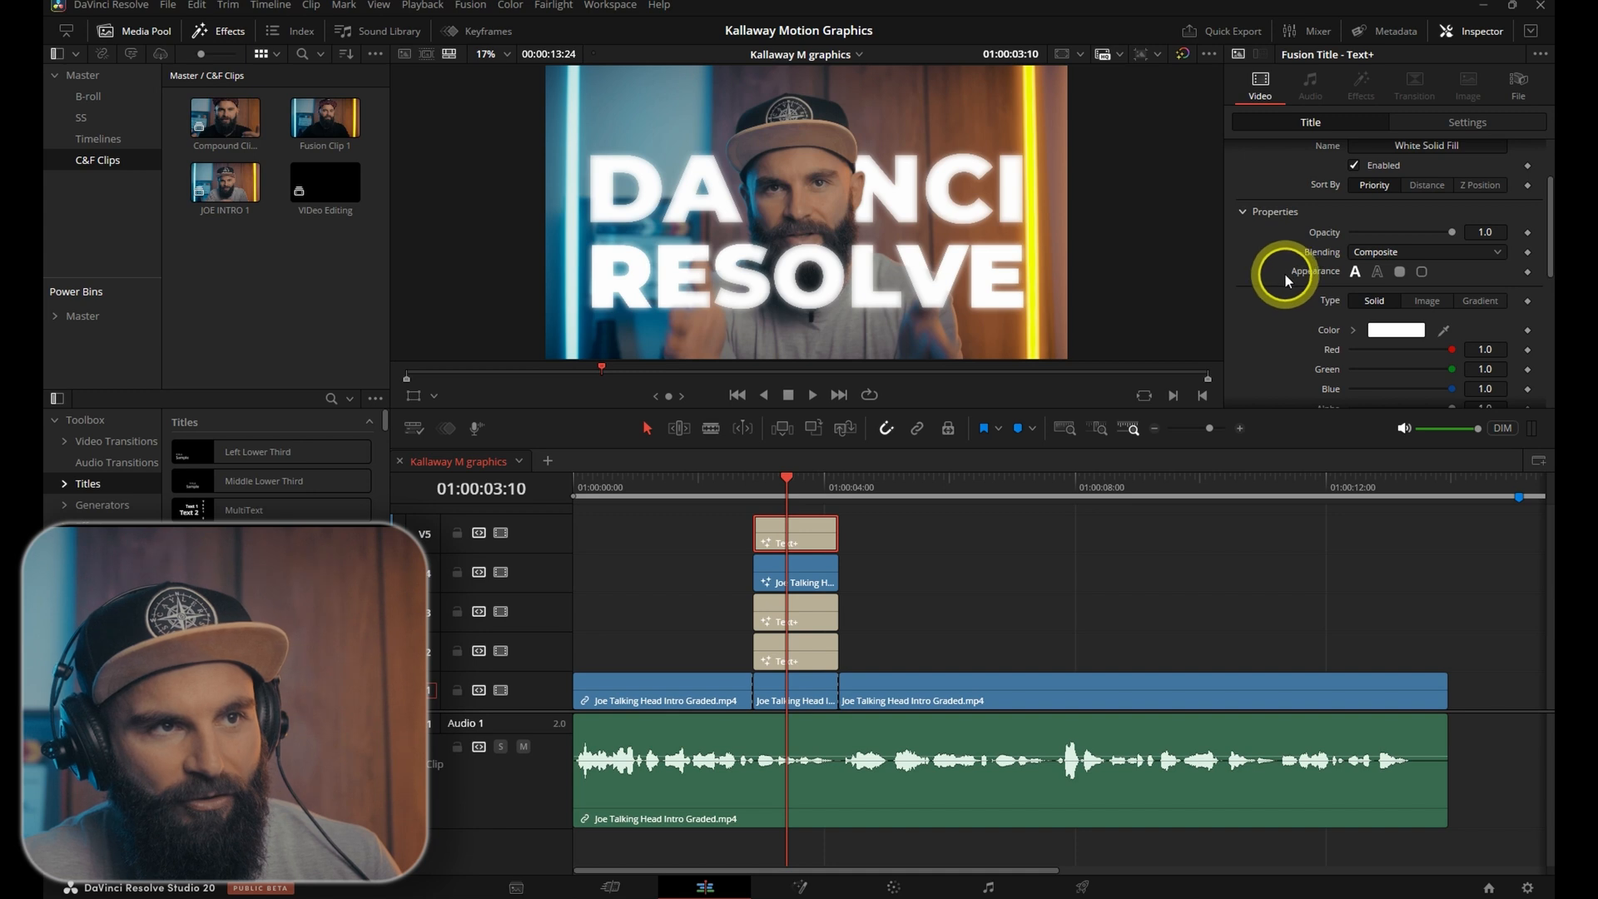
click(1376, 272)
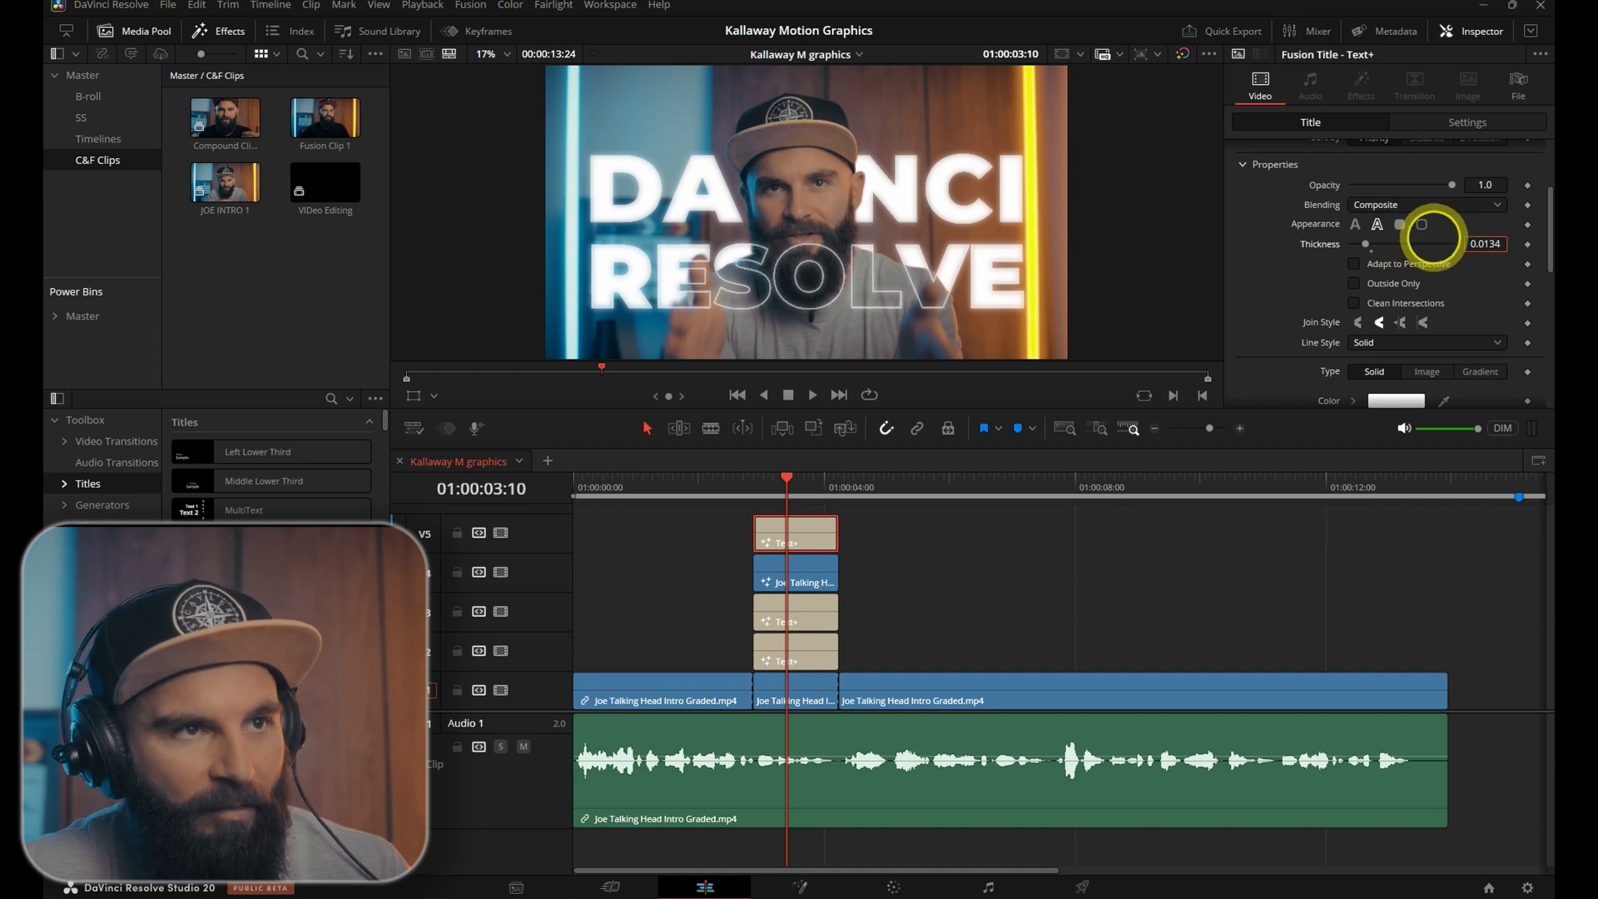
drag(1416, 244, 1371, 244)
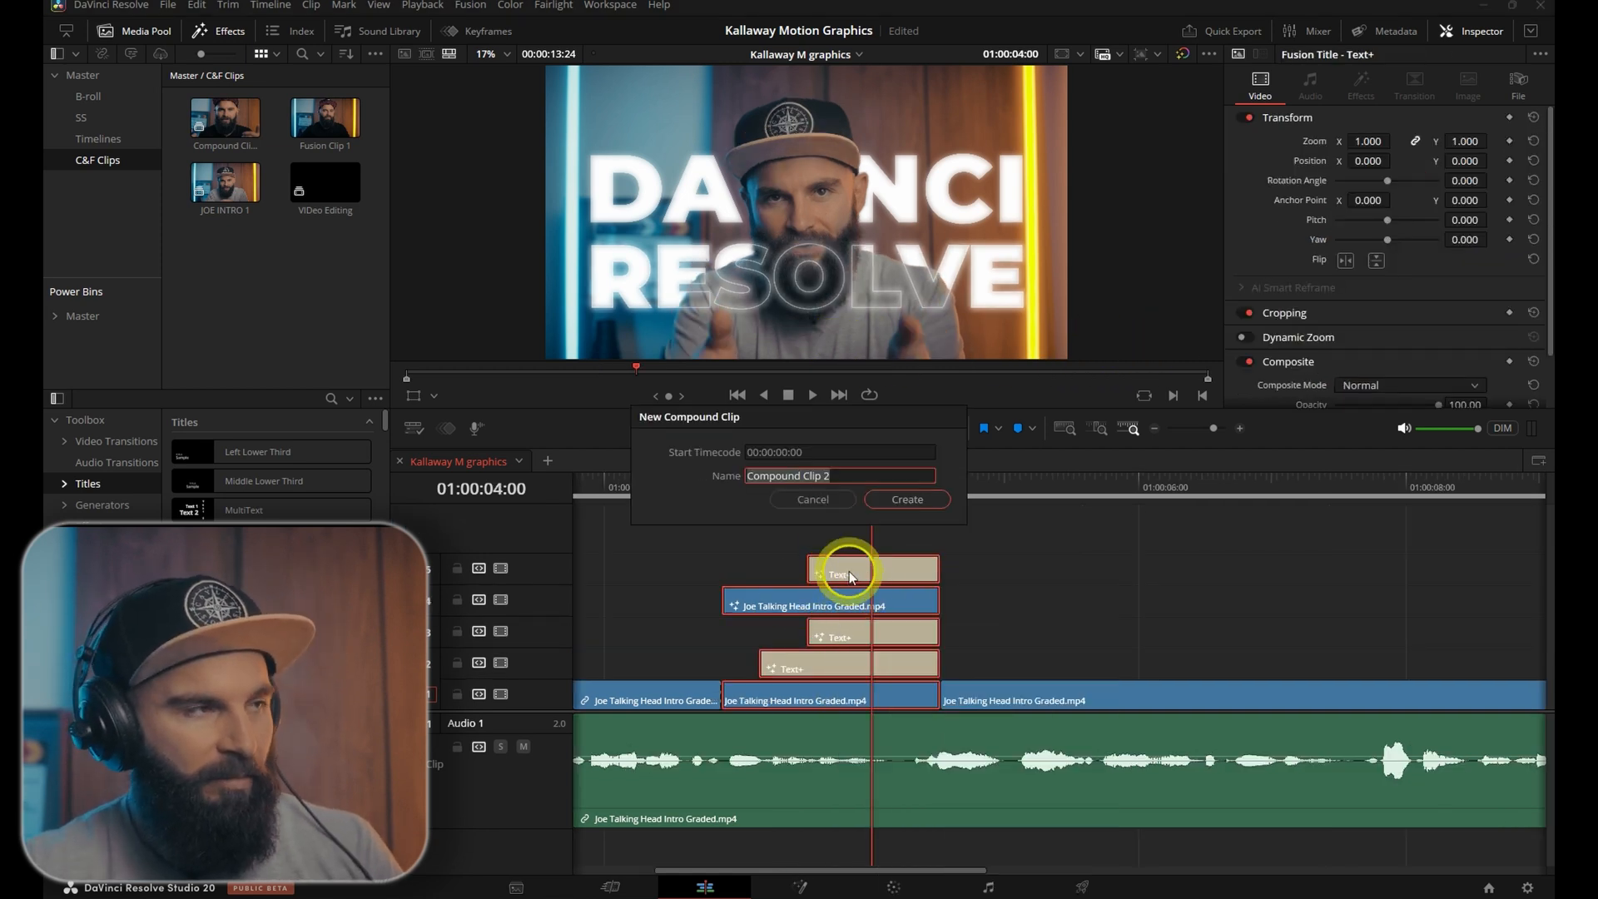
click(907, 498)
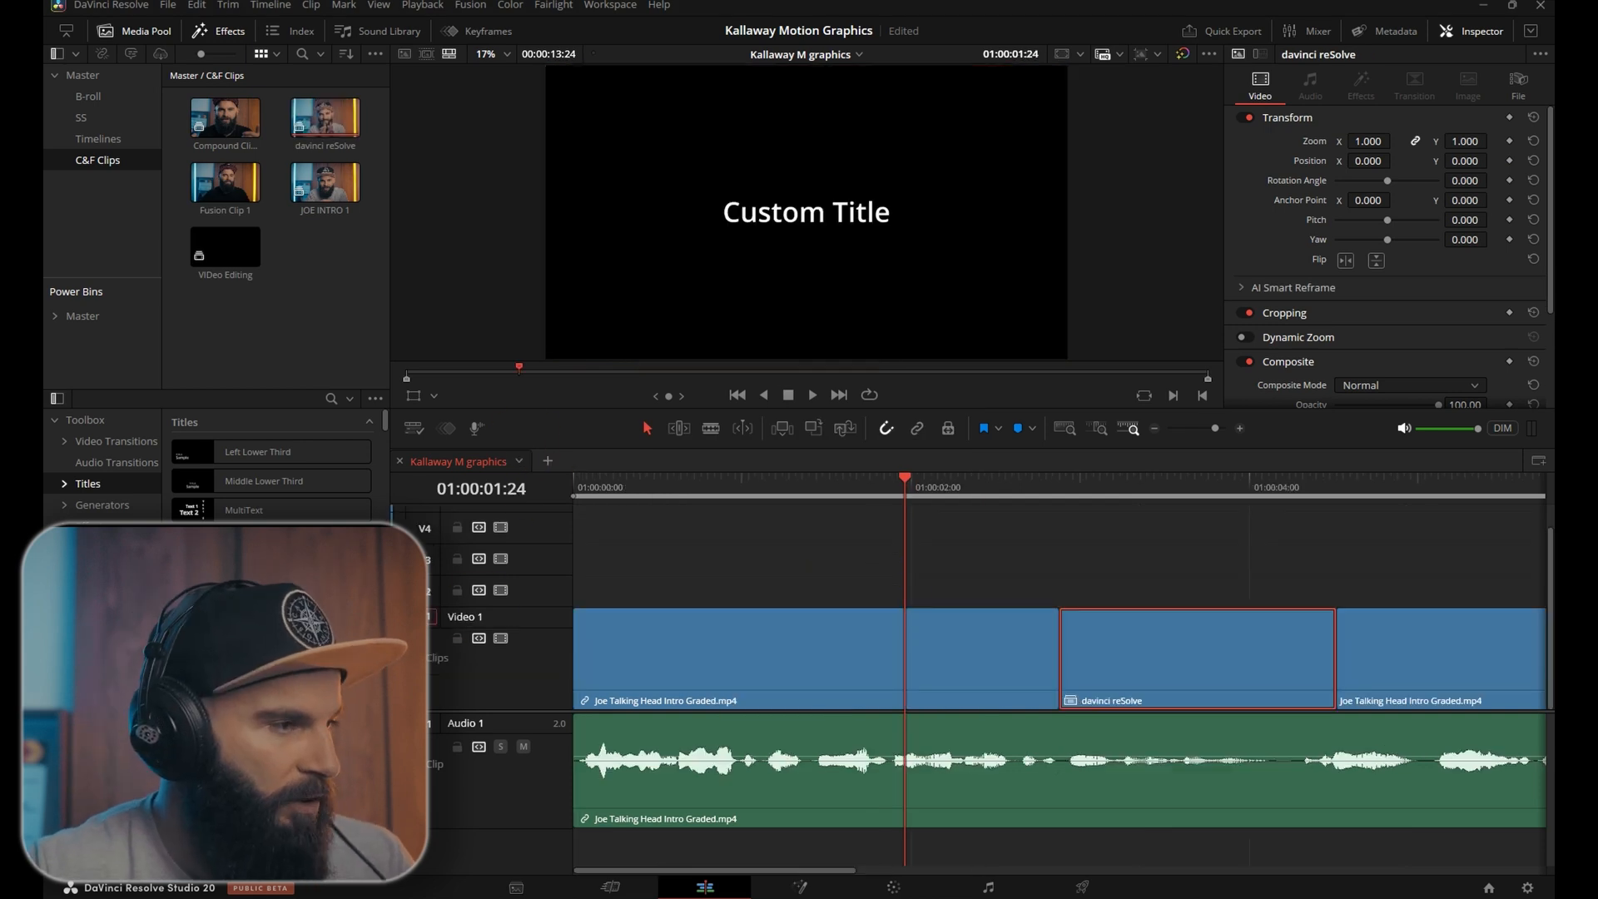
click(904, 480)
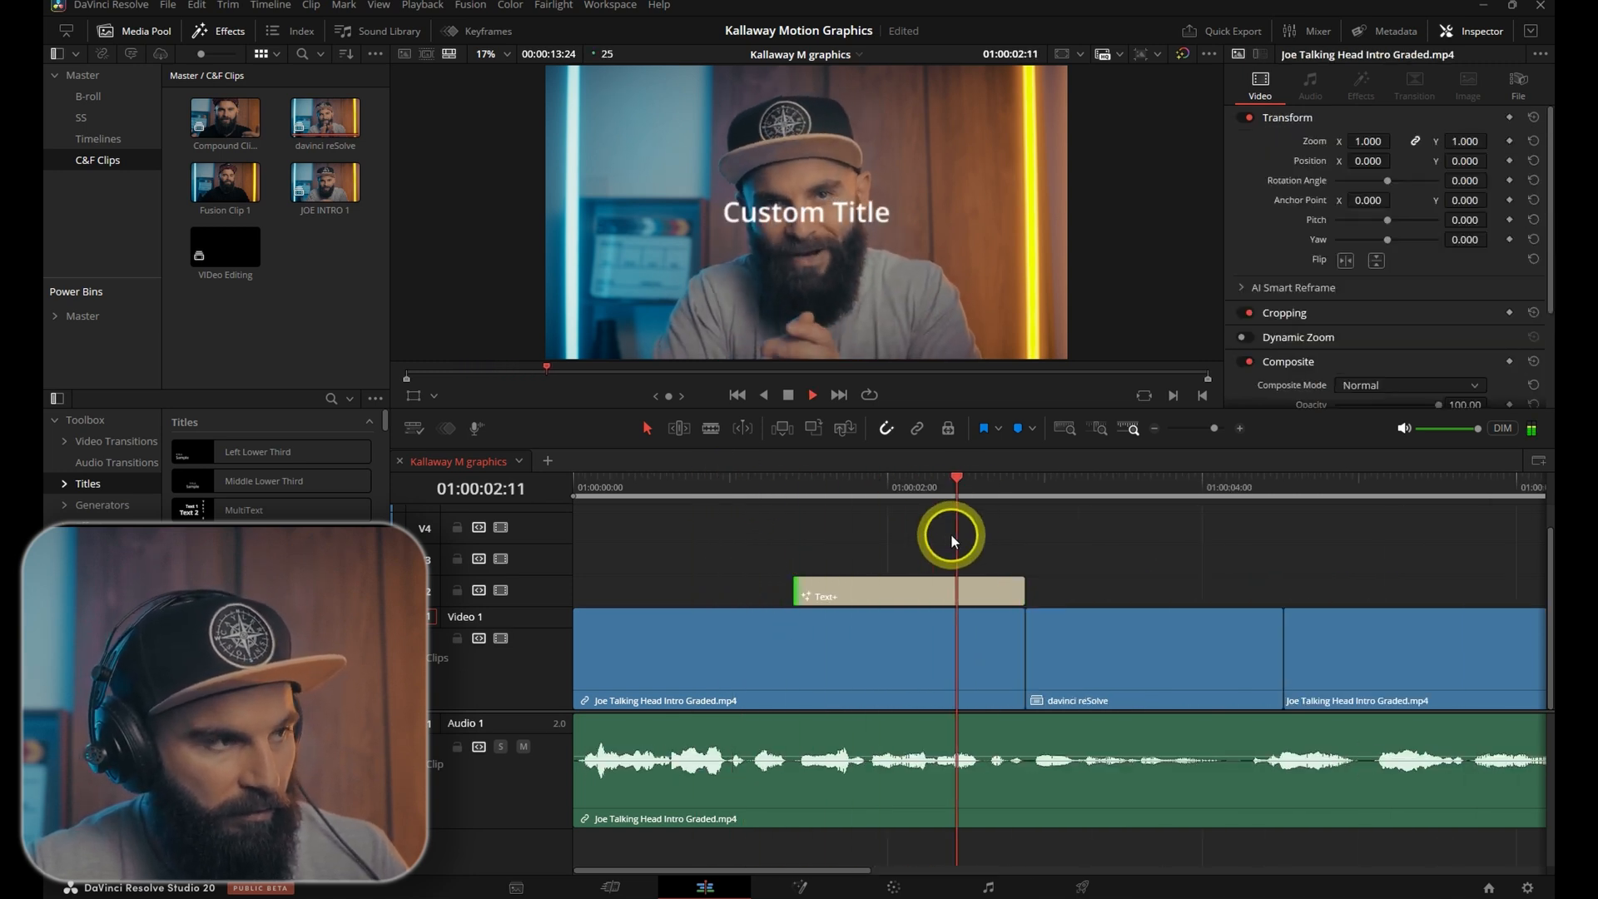
- Select the new Text+ title clip and change its font in the Inspector
click(905, 591)
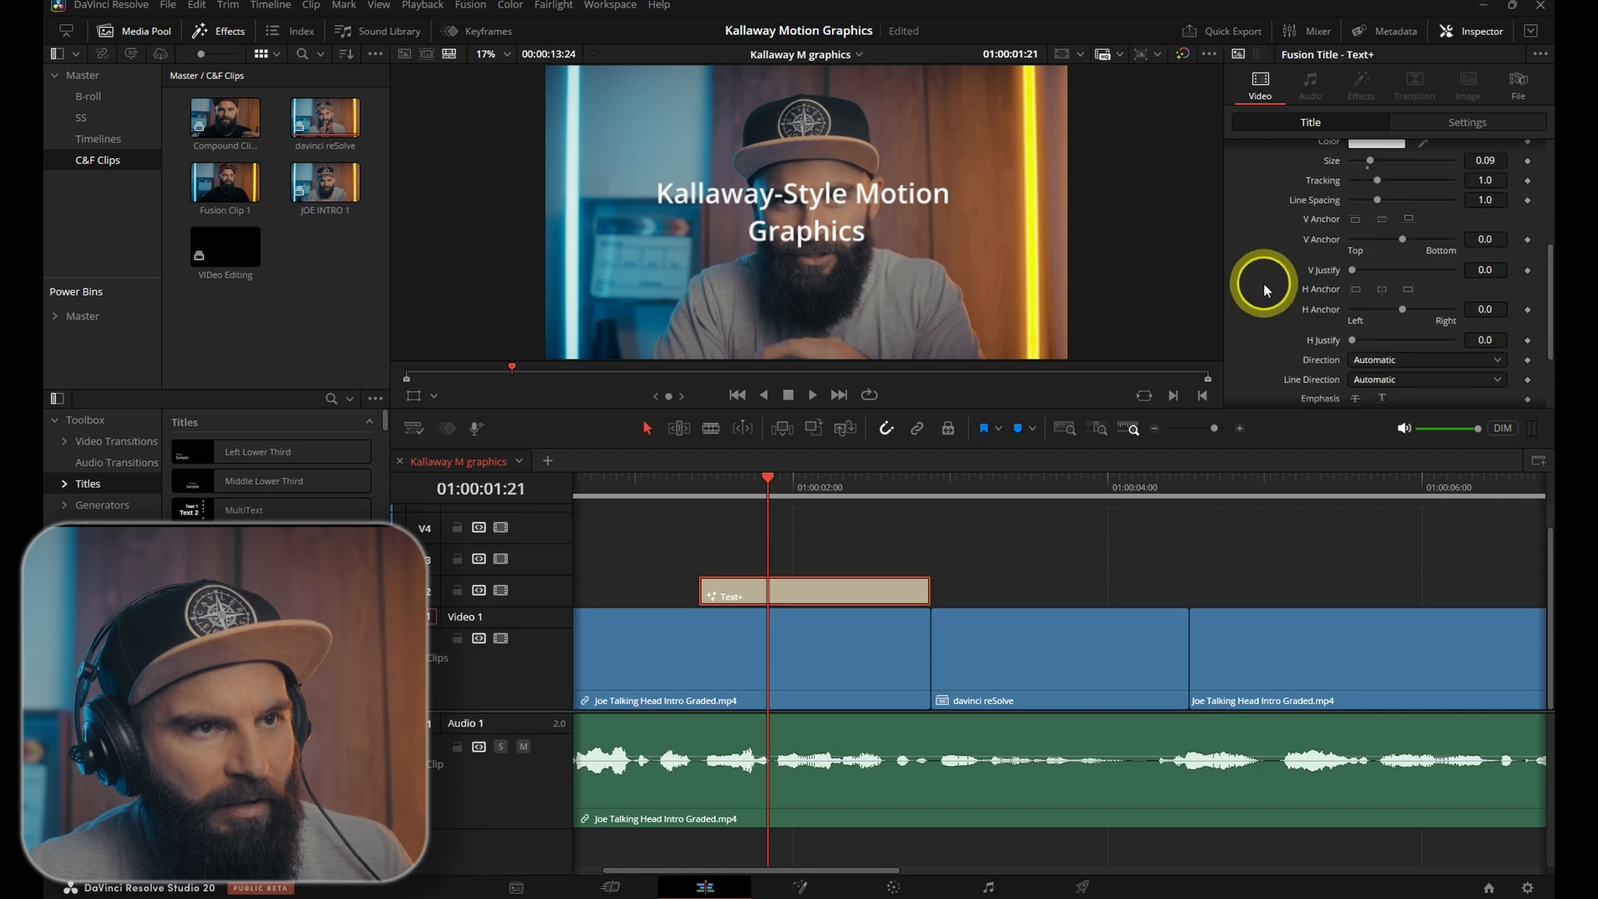
mouse_move(1354, 291)
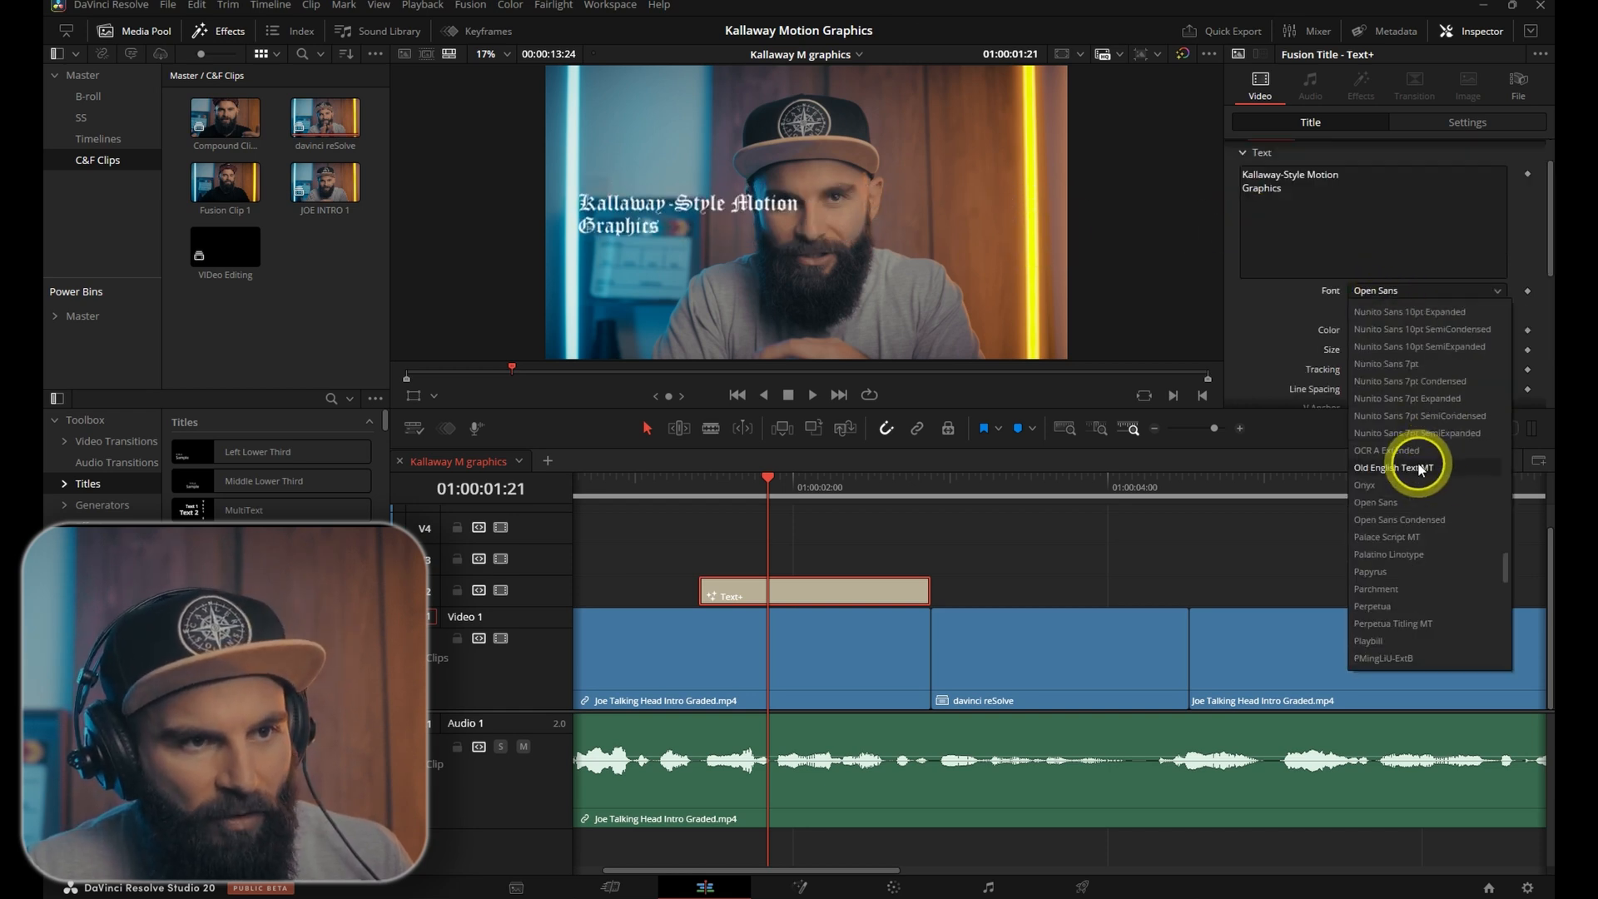
click(1365, 176)
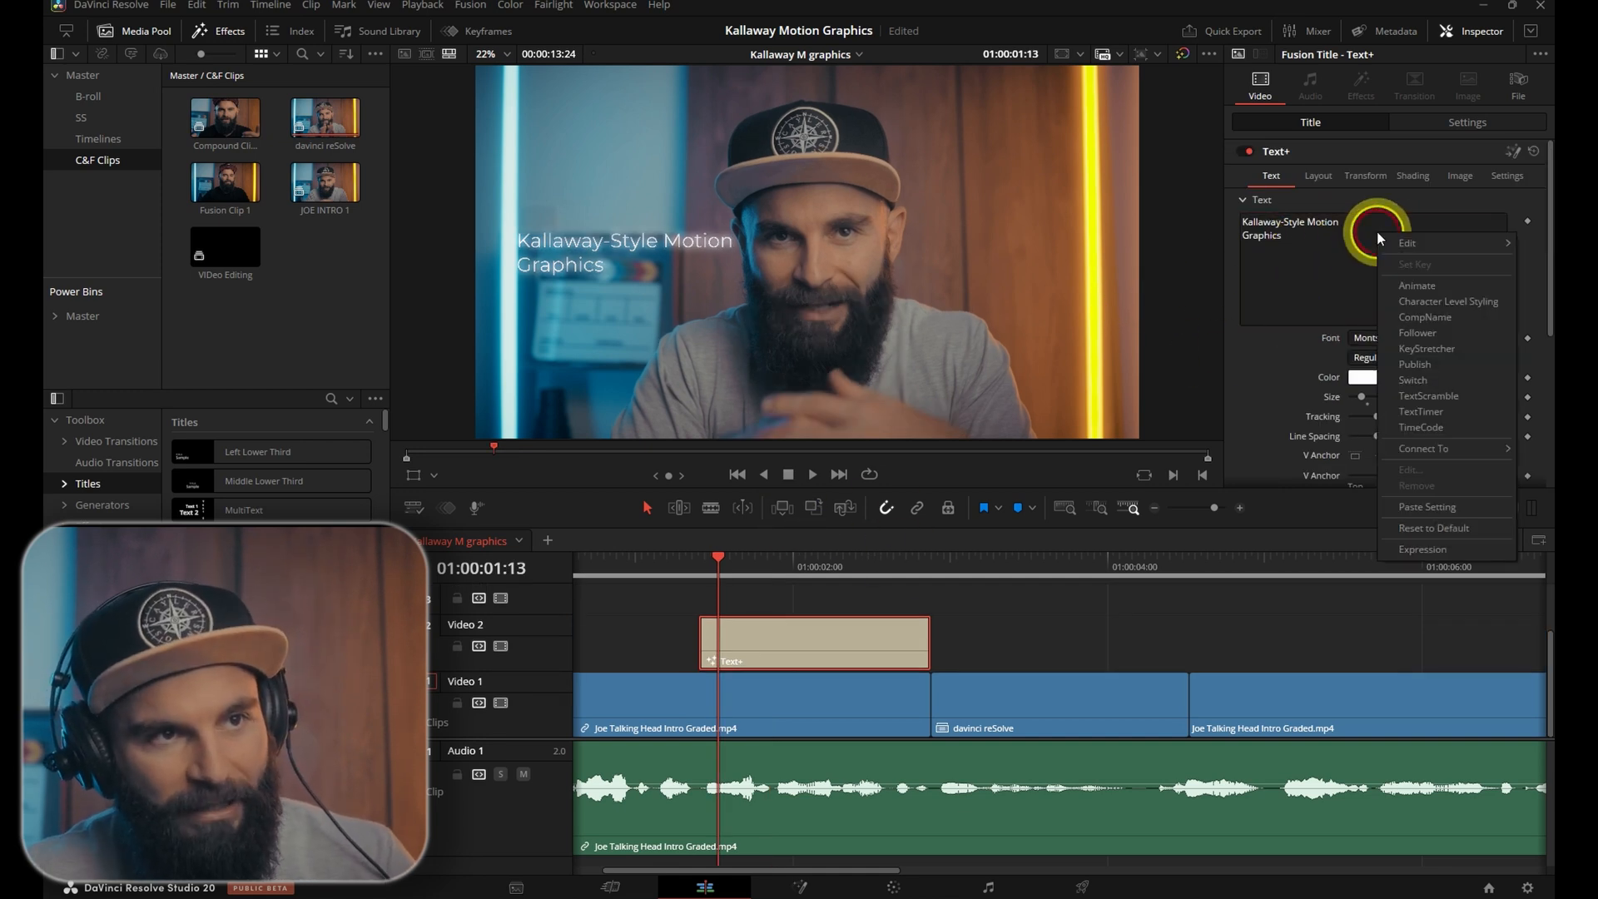
mouse_move(1403, 333)
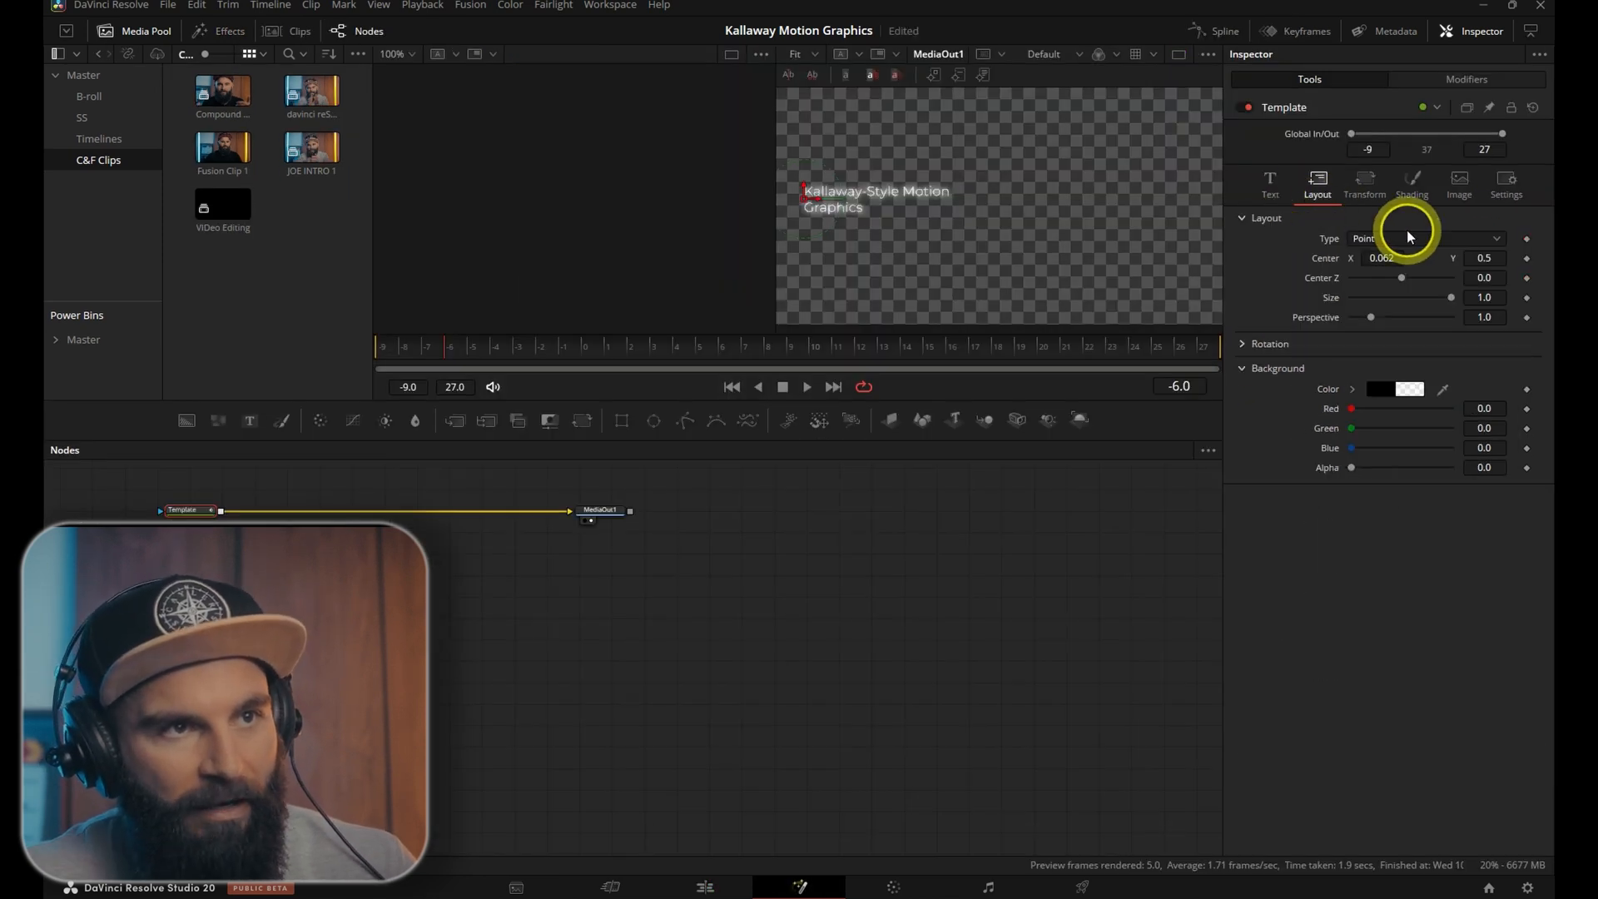
- Set the title's Layout Type to Text Box and show the Follower's text options
click(1427, 238)
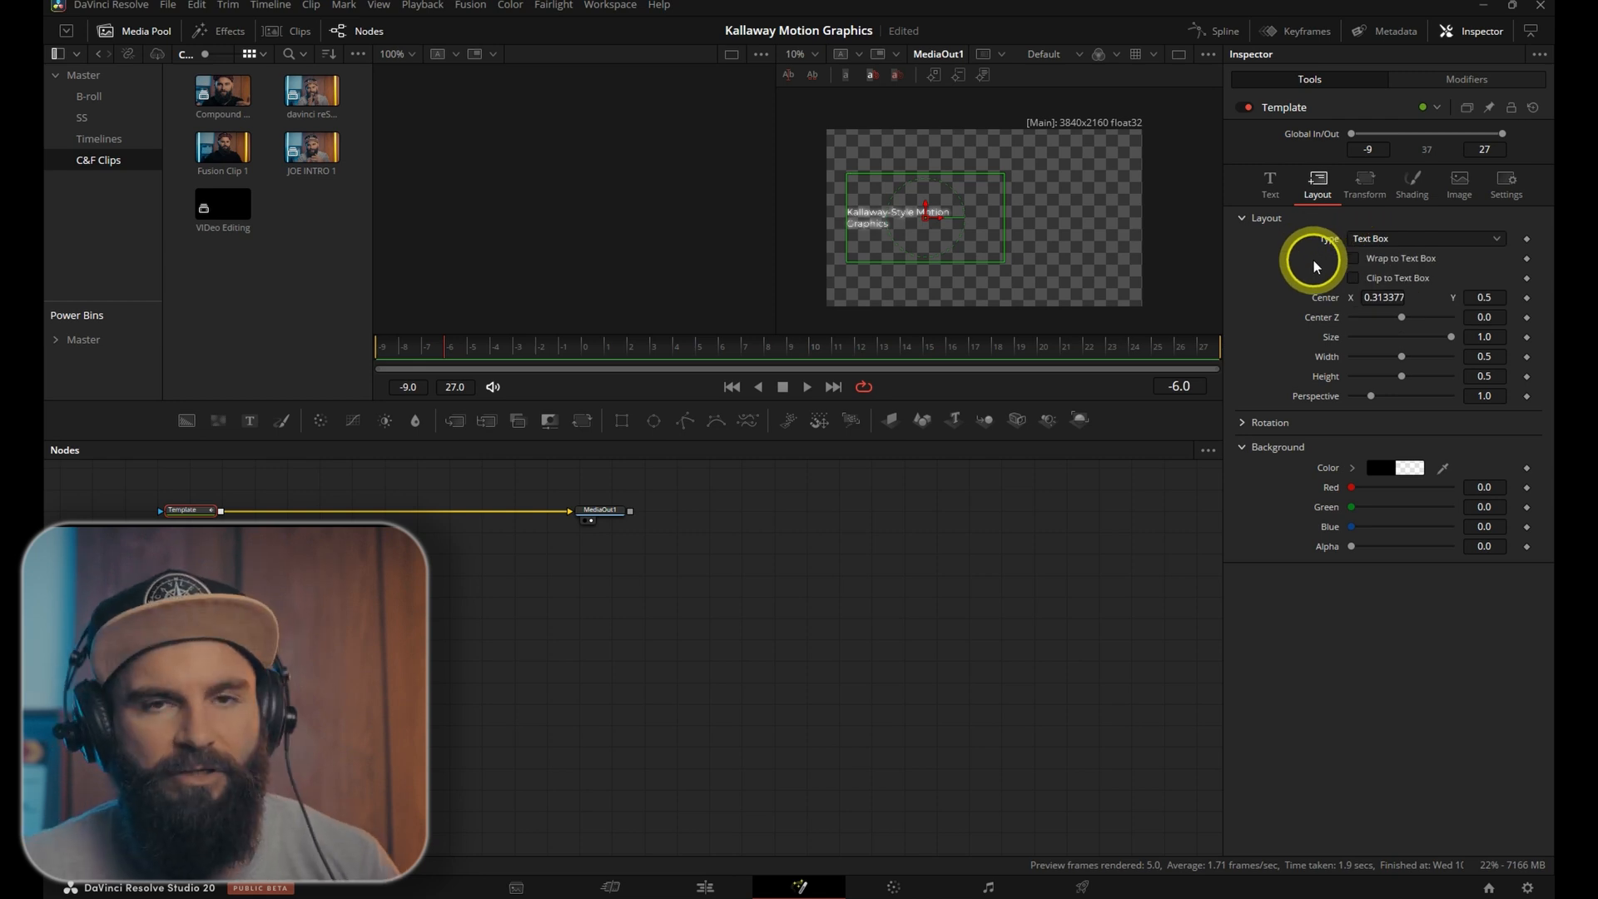
click(1426, 239)
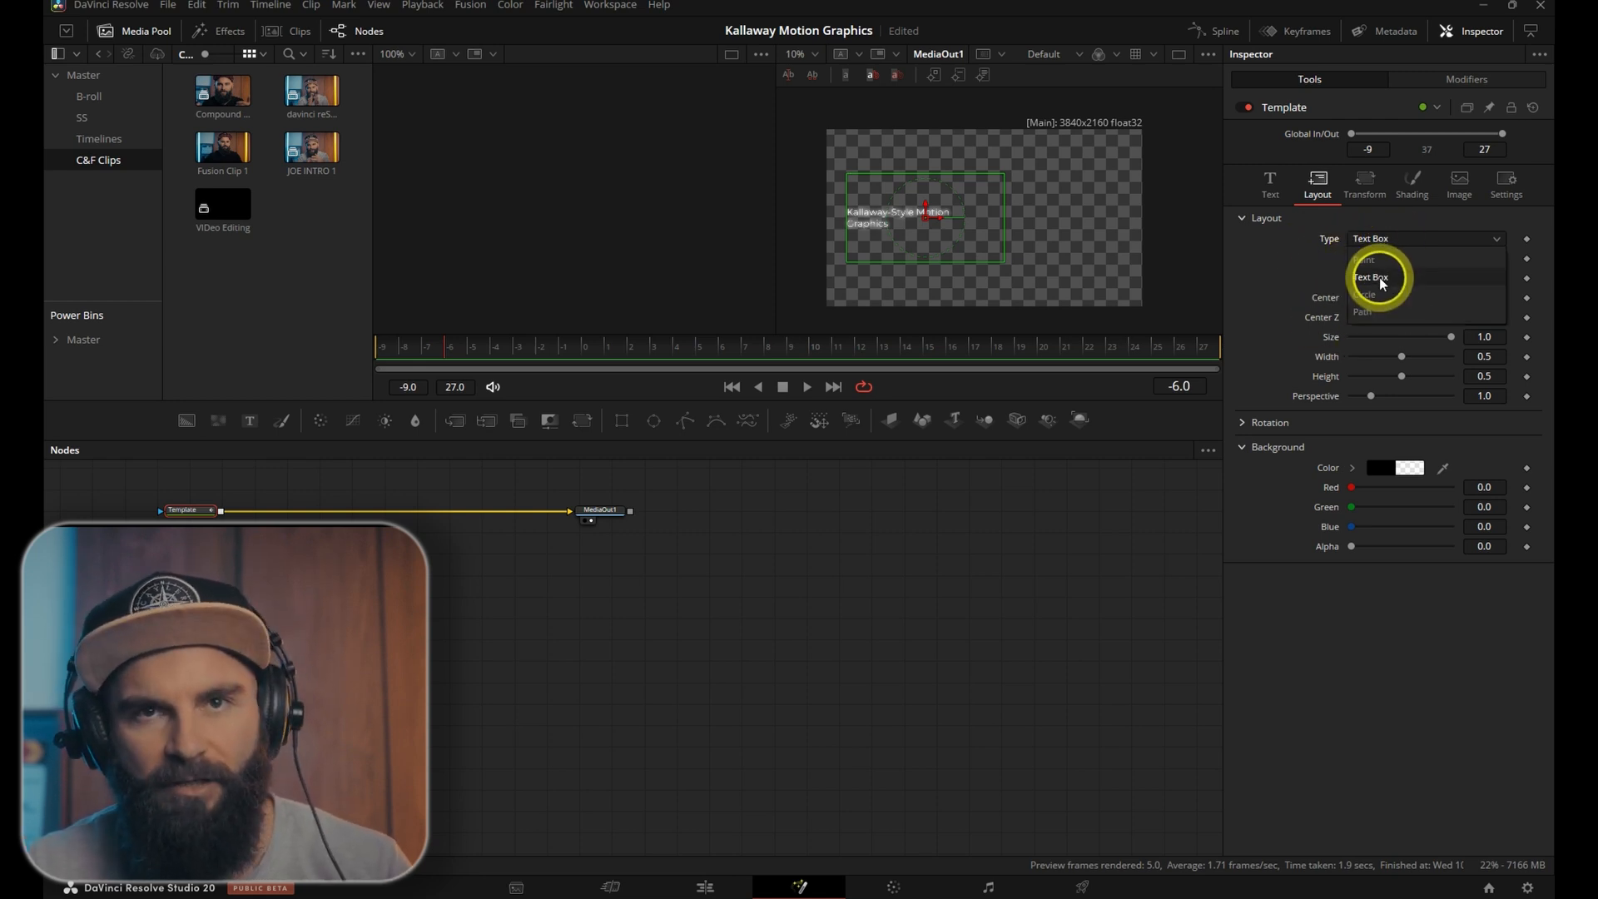
click(1372, 276)
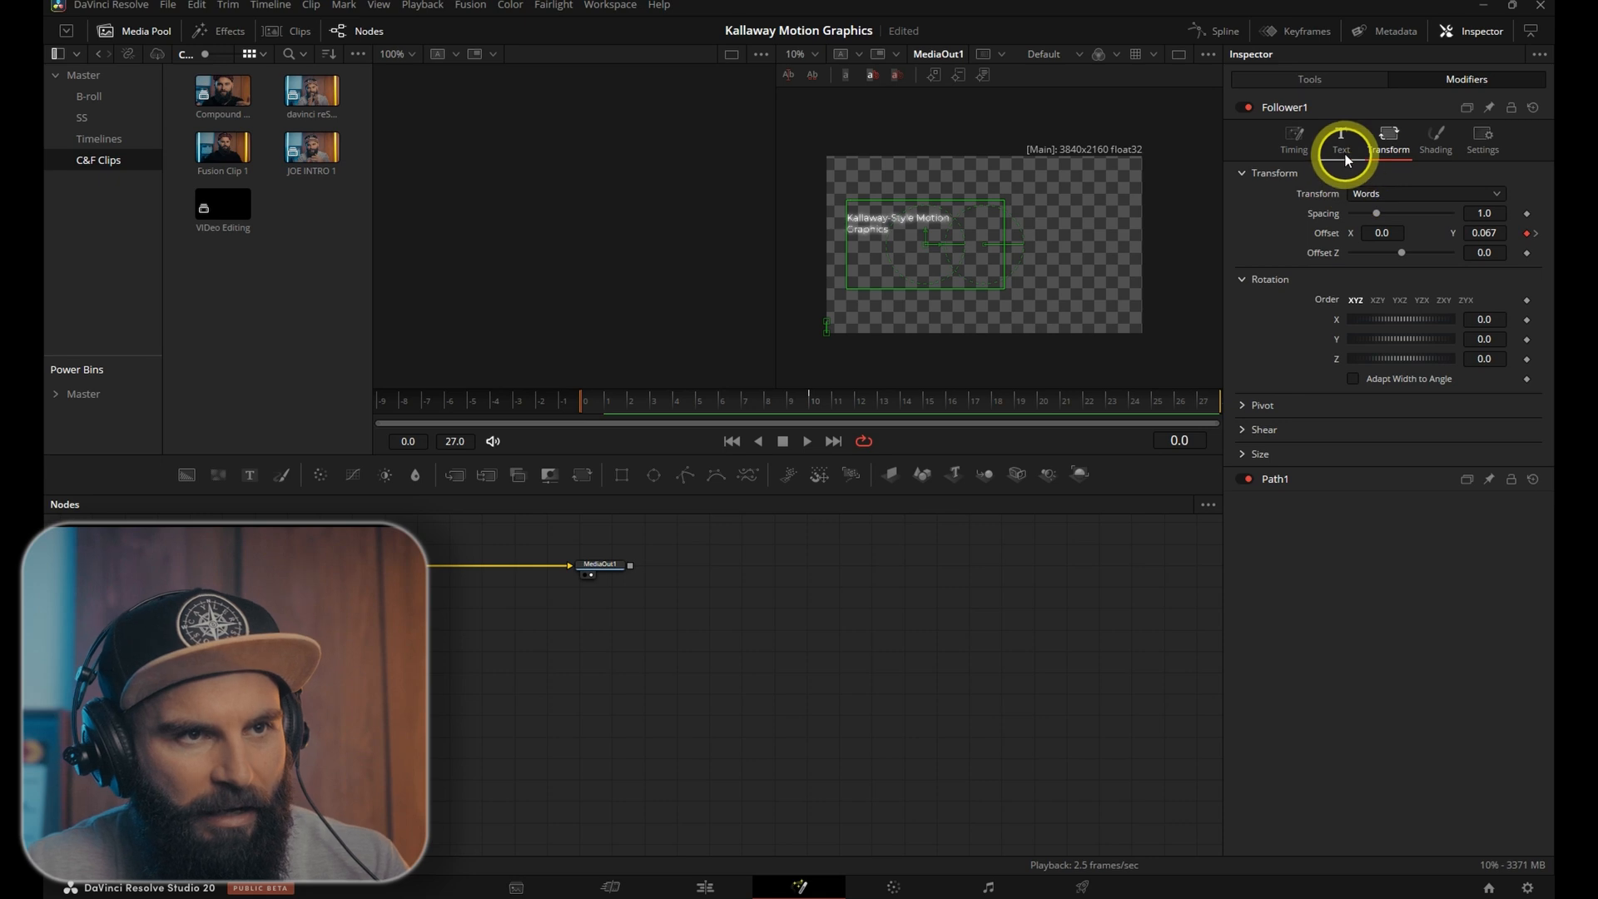
click(1436, 138)
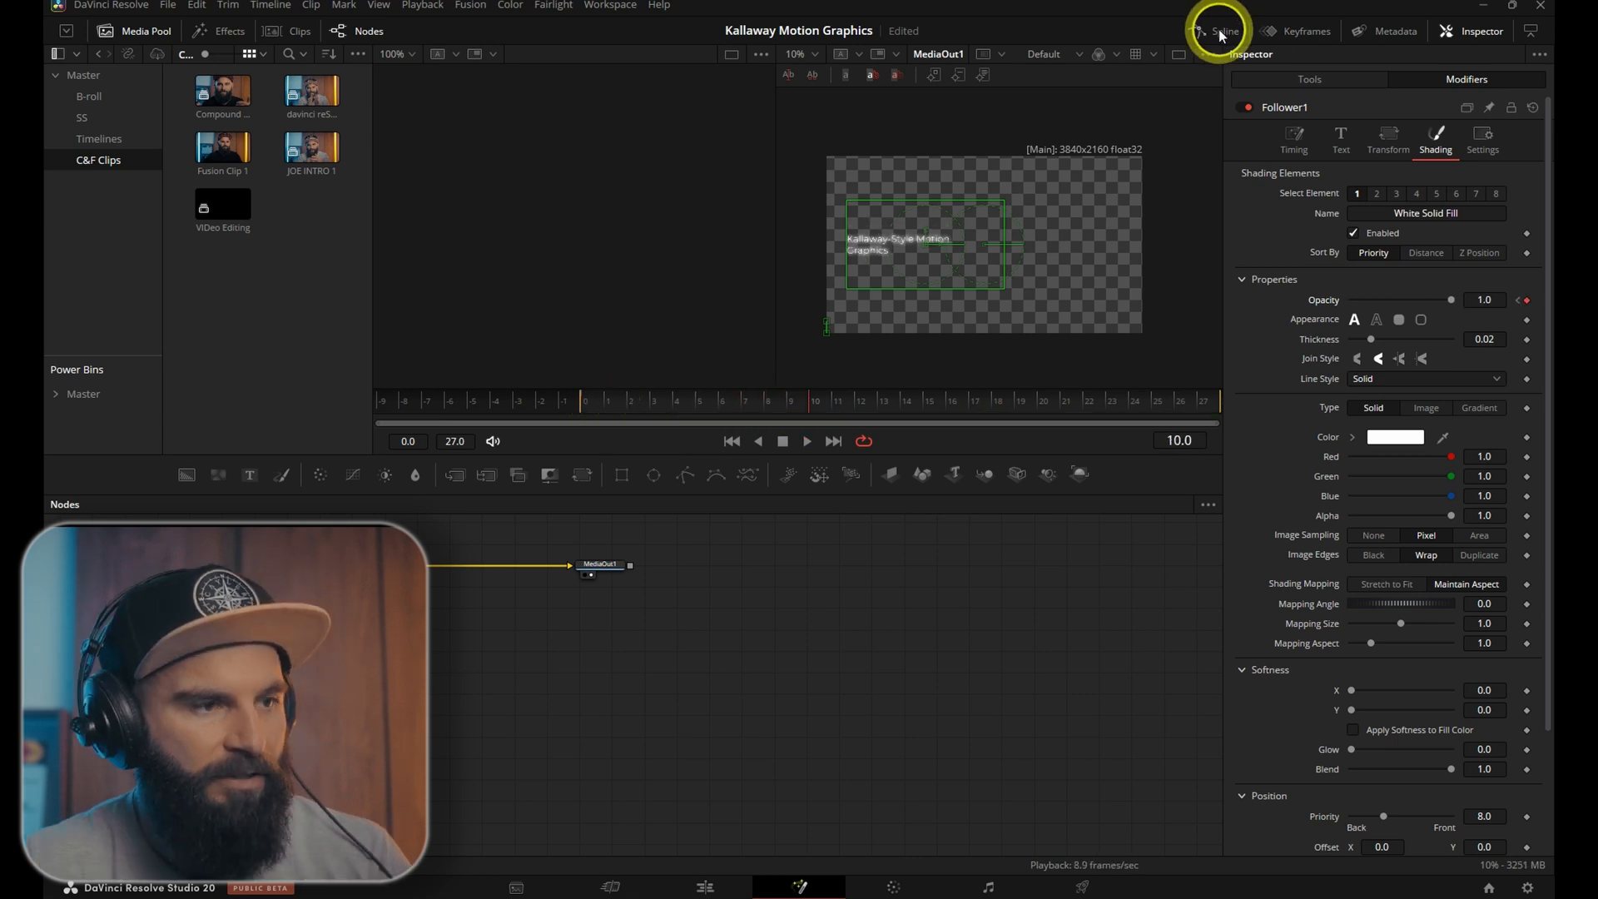
- Fit the Spline editor curves, set Follower Delay to 0.52, and return to the Edit page
click(1214, 31)
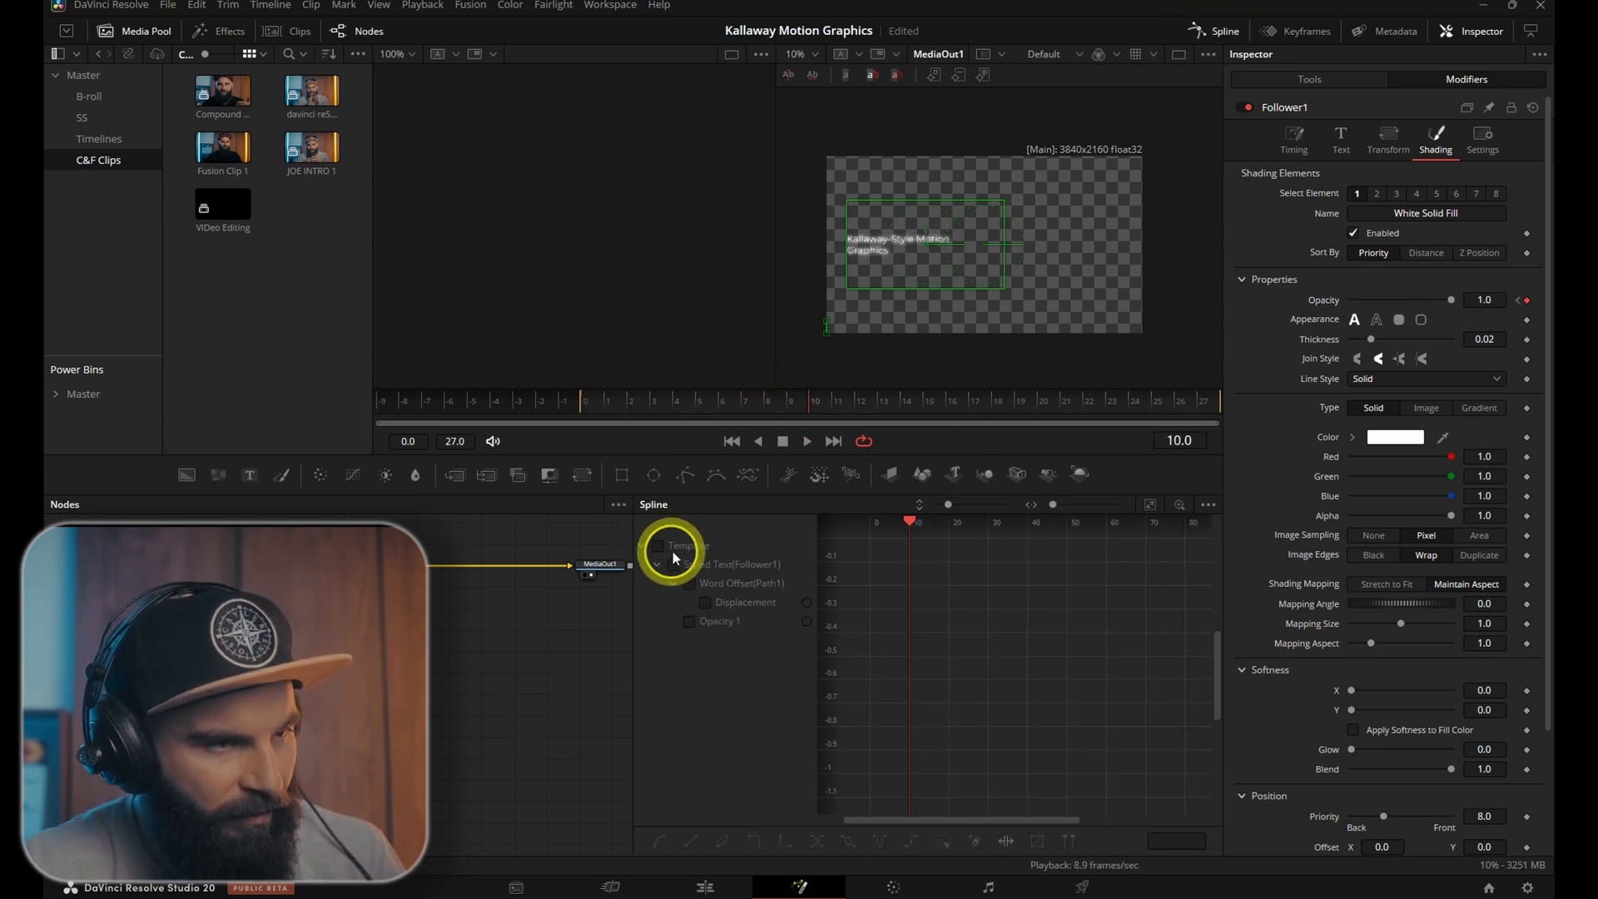
click(1149, 504)
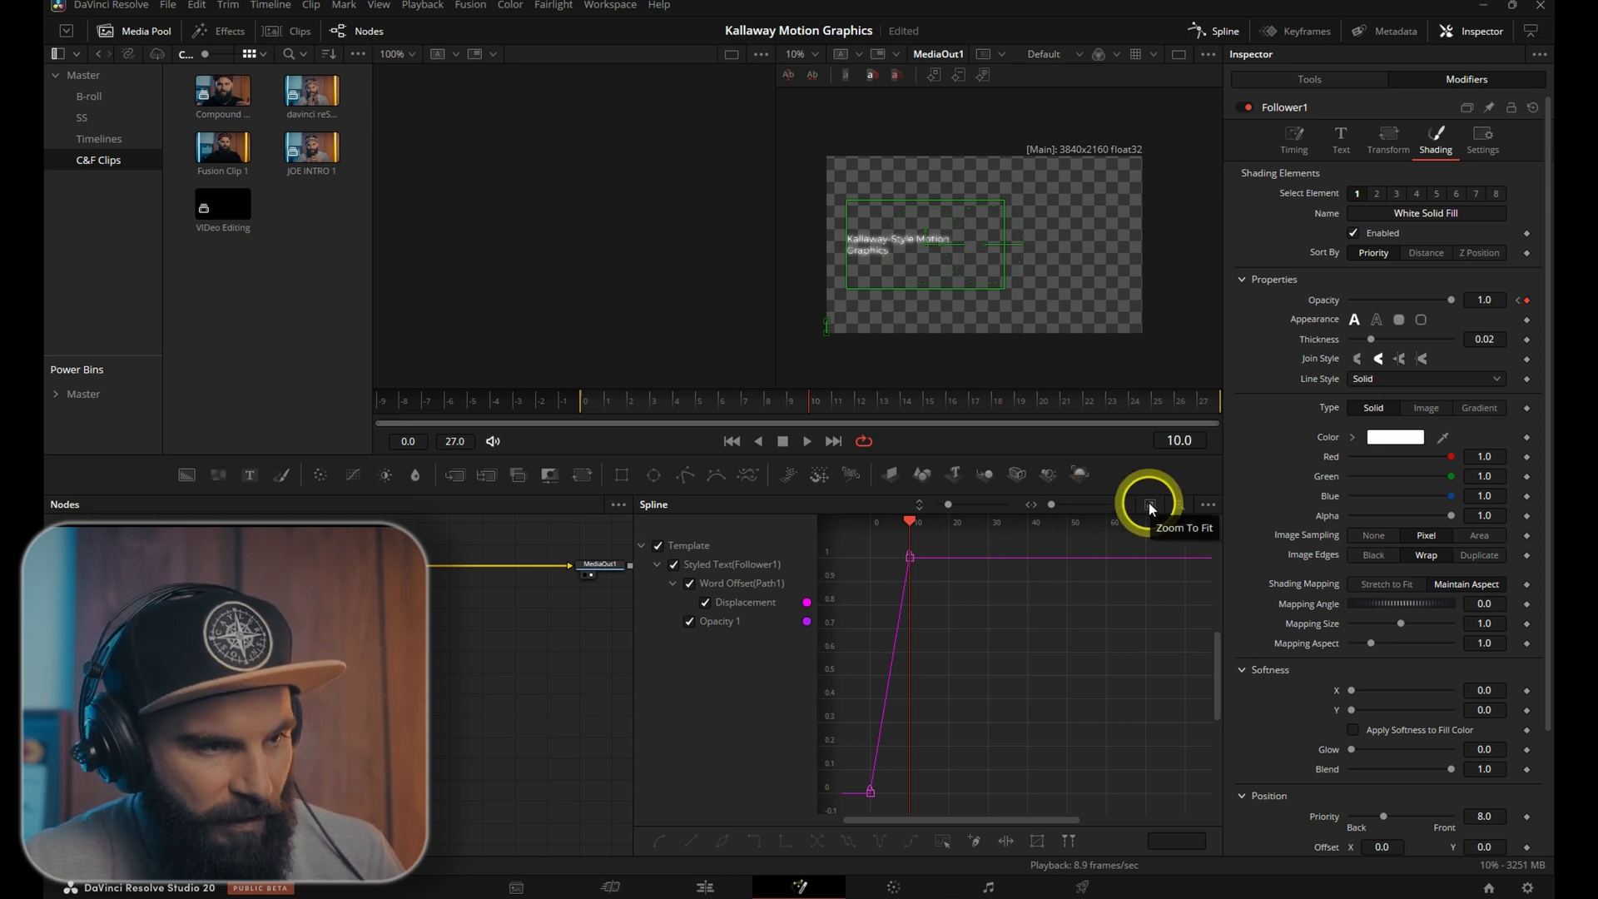
click(1149, 504)
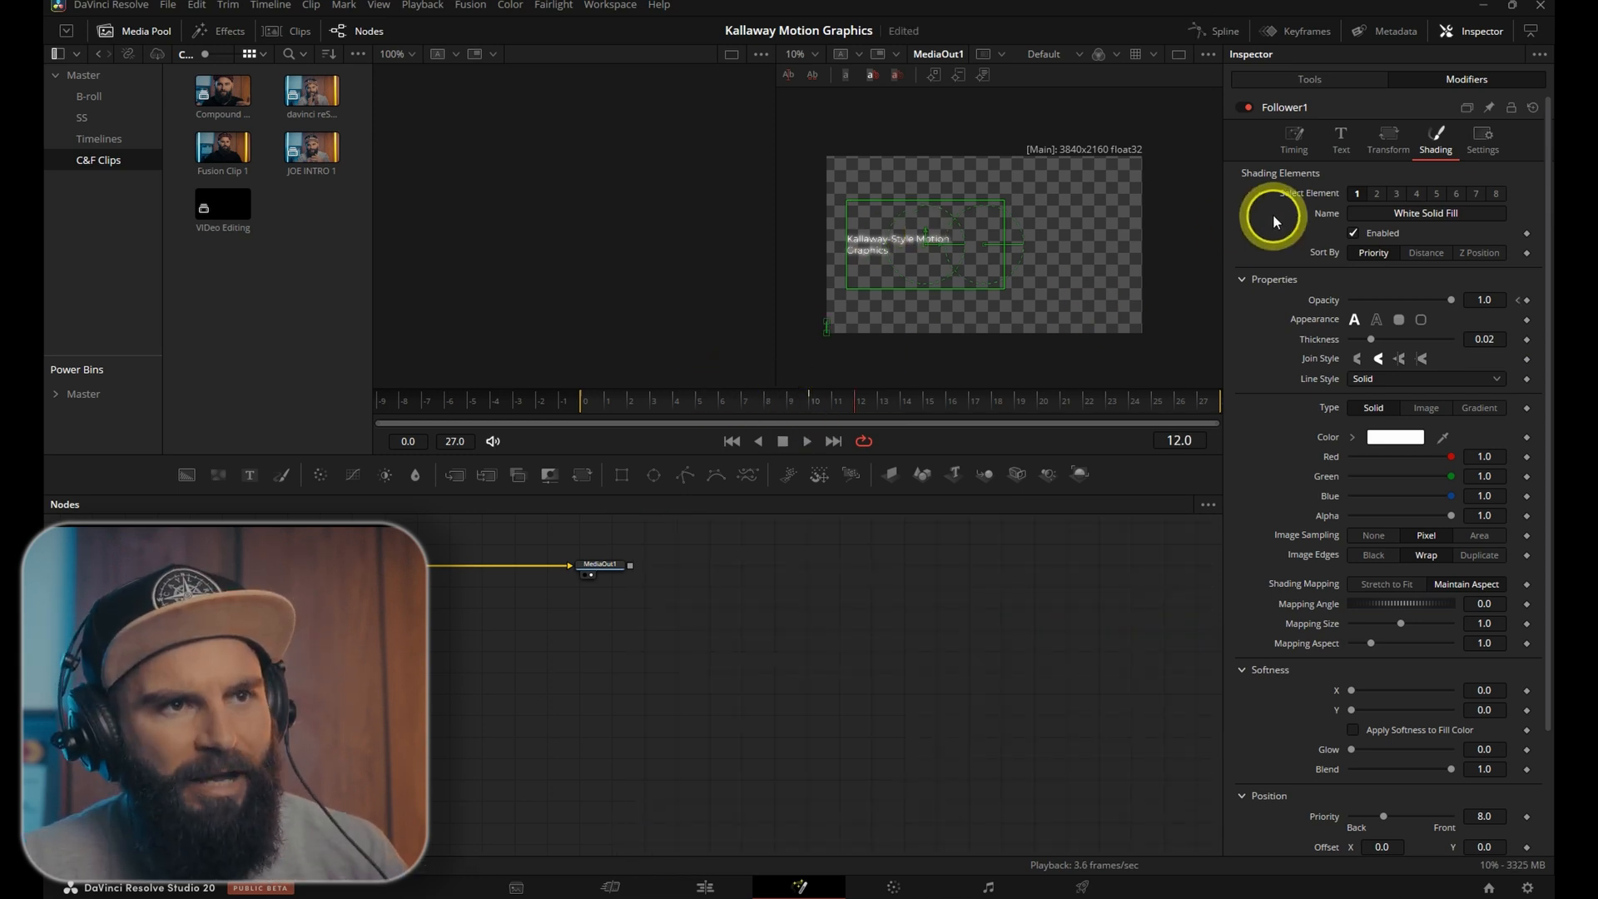
click(1293, 139)
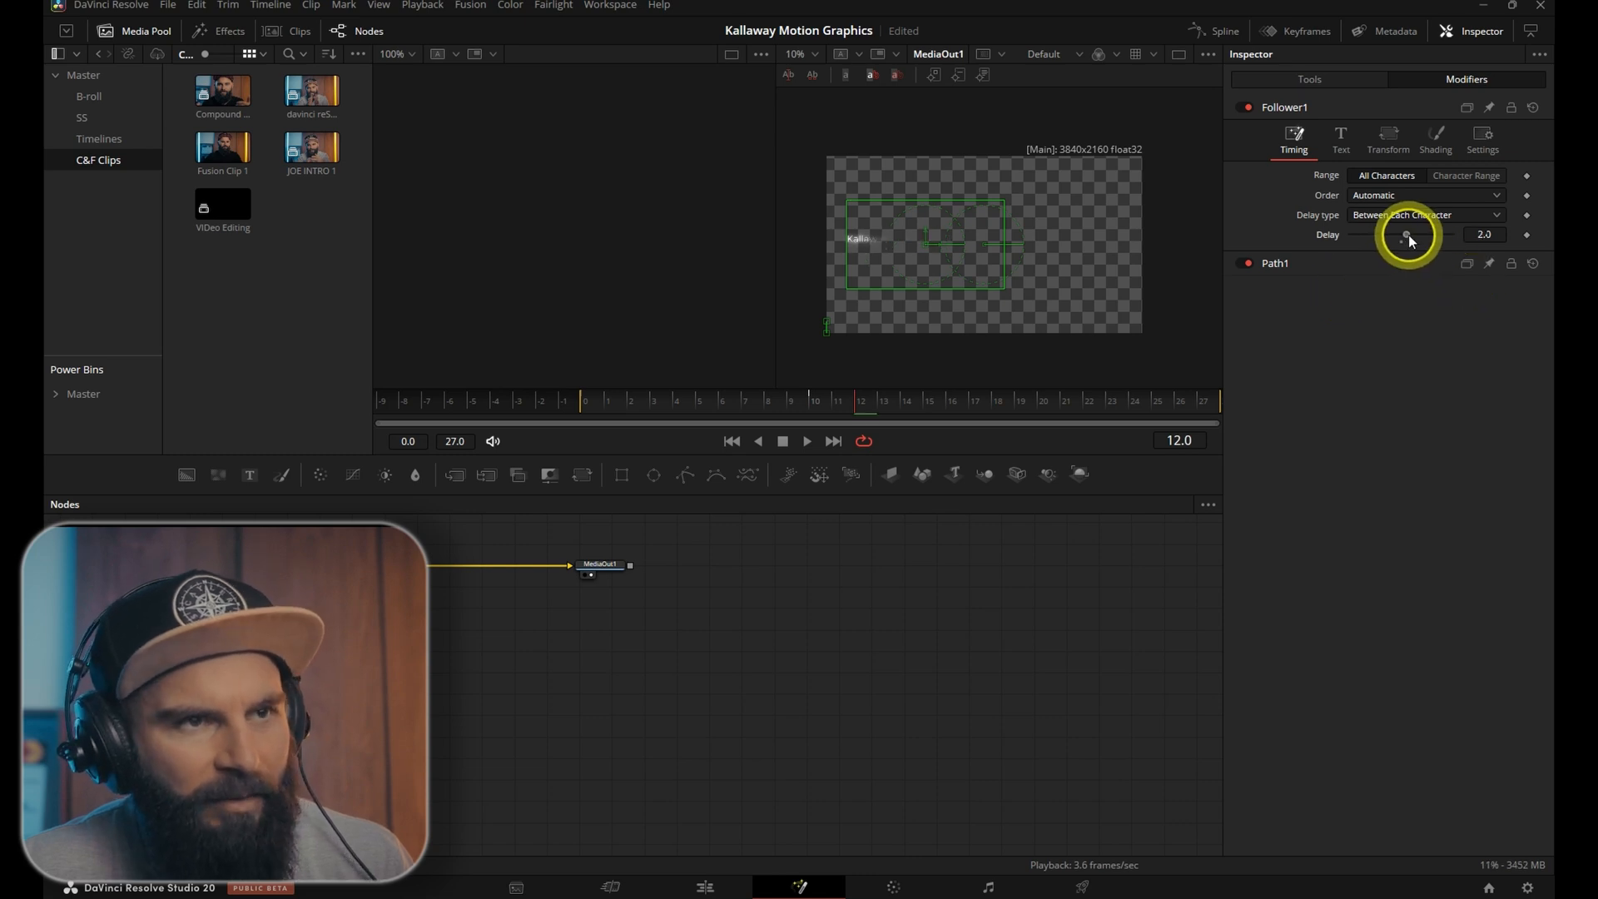
drag(1407, 235, 1486, 235)
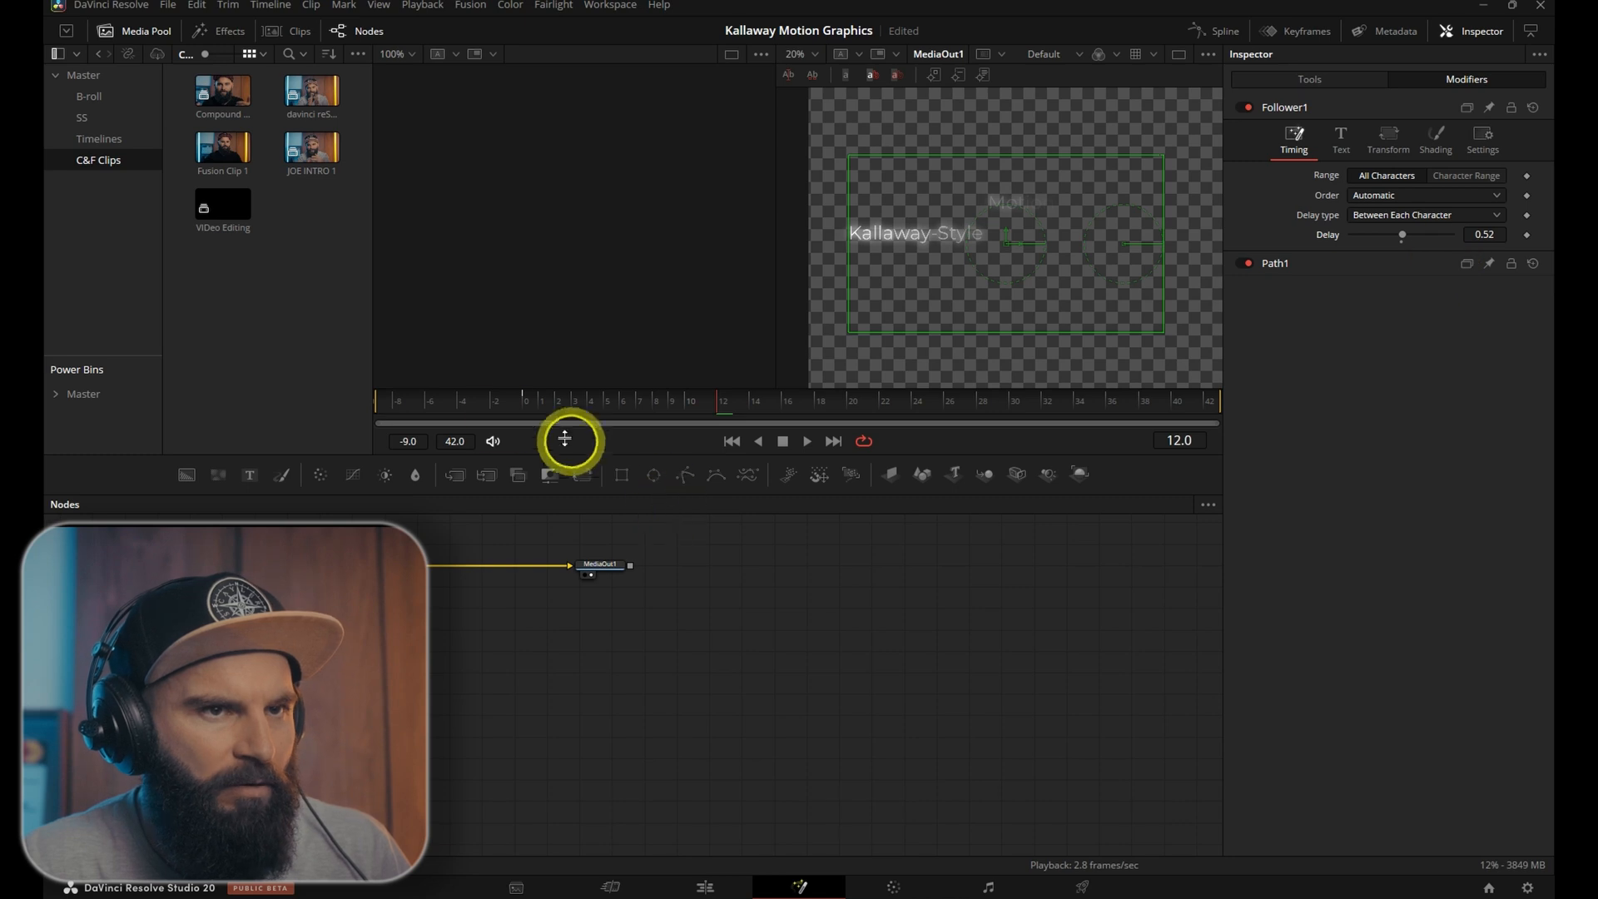
click(704, 887)
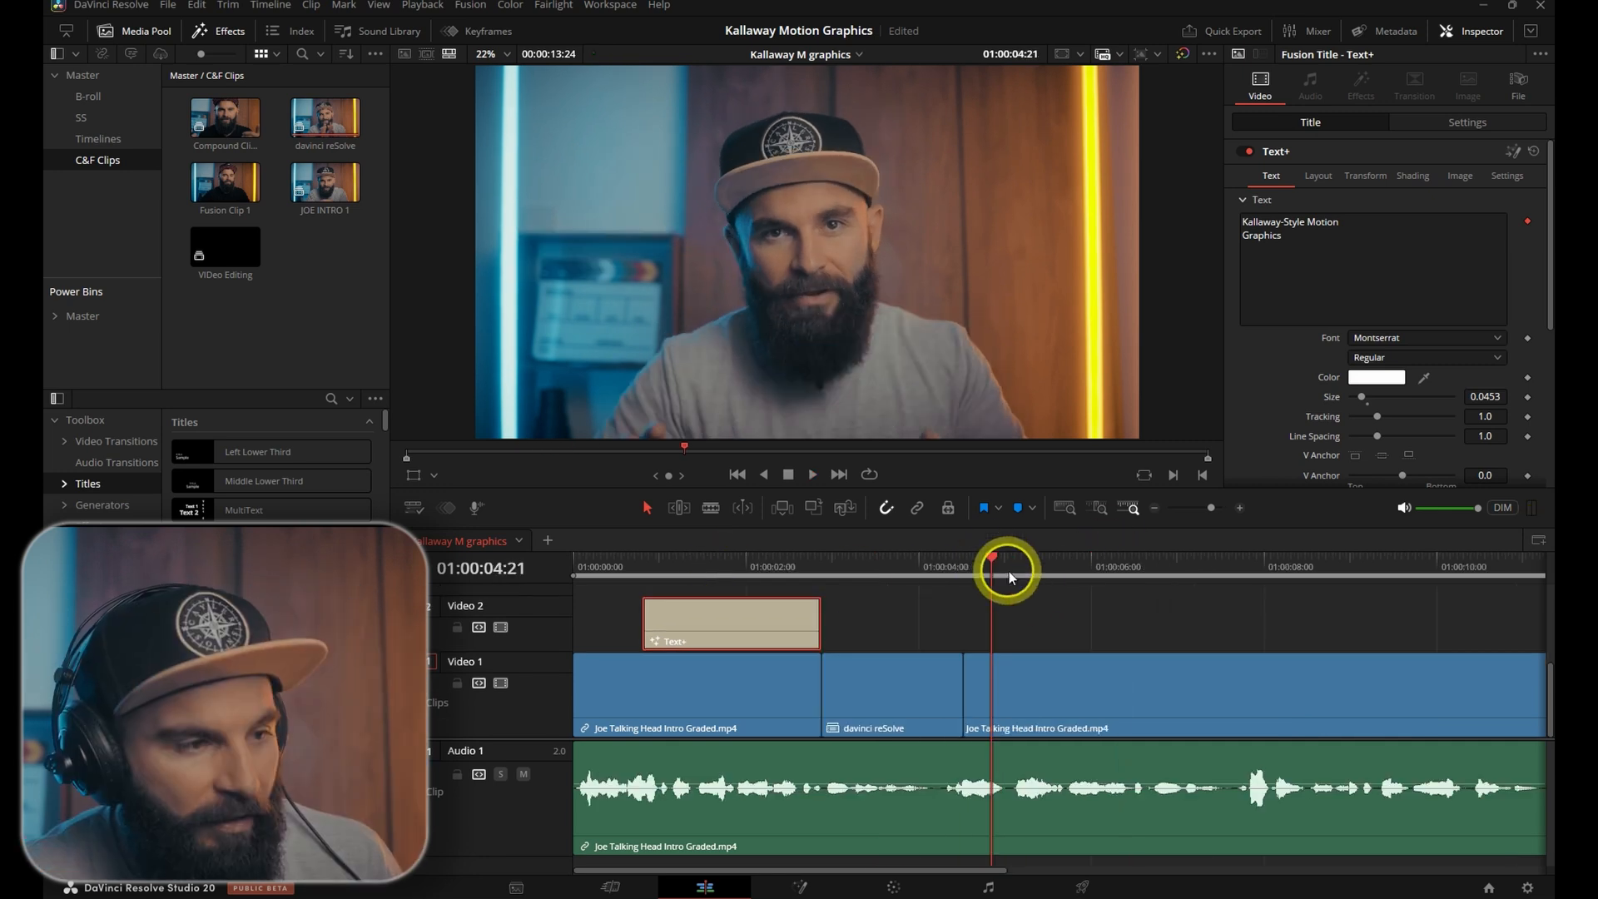
- Create a Referenced Composition from the last talking-head clip
click(911, 678)
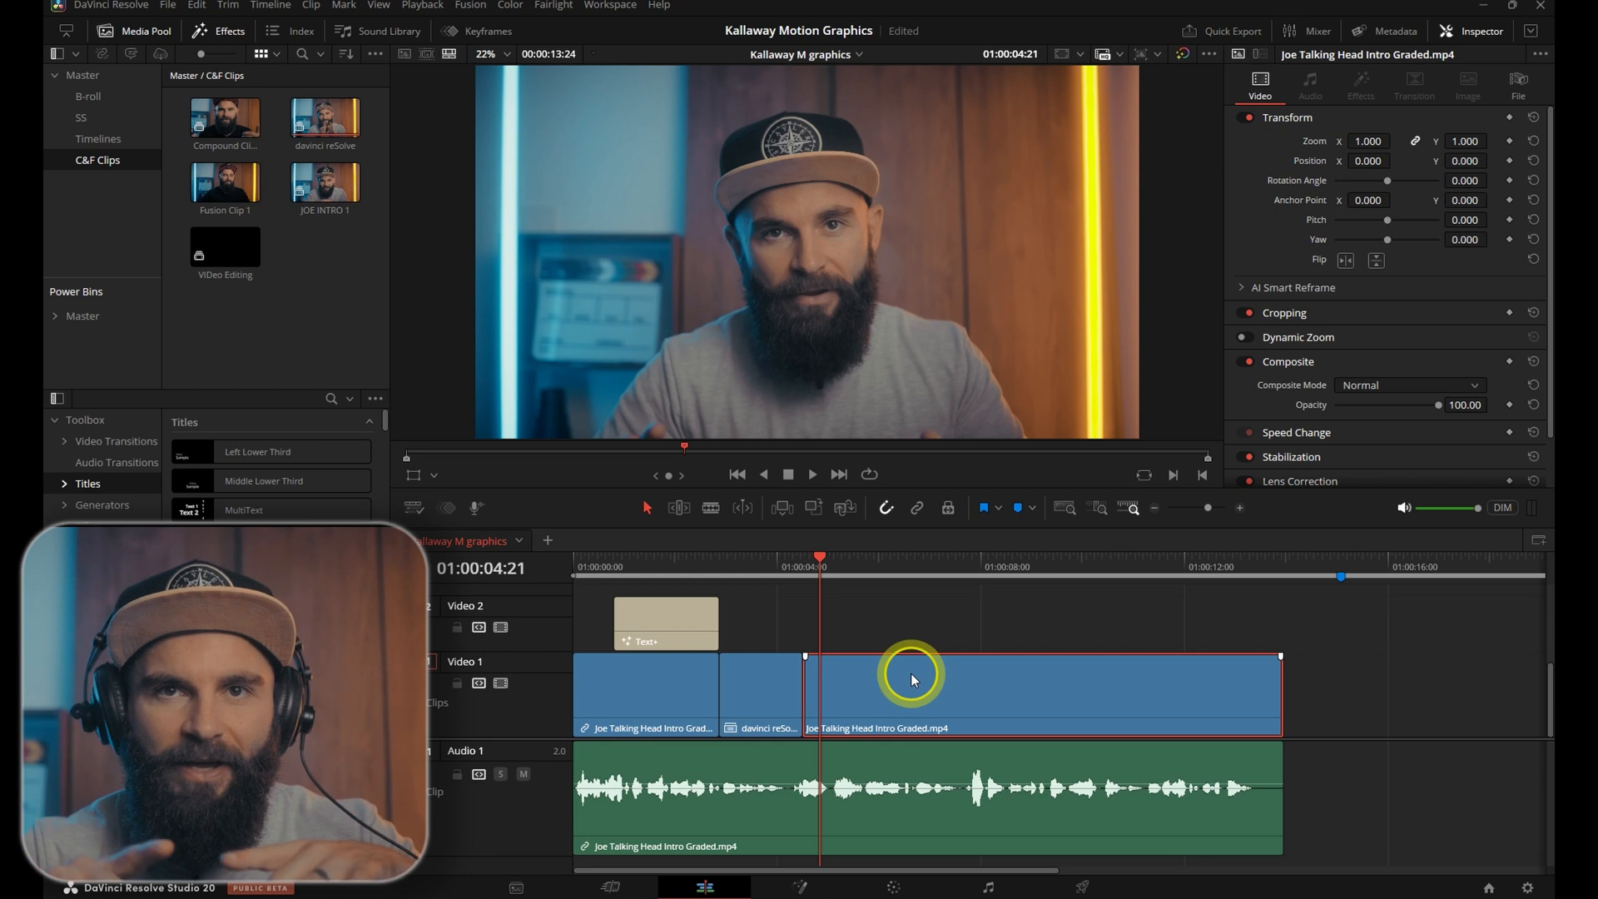
right_click(913, 676)
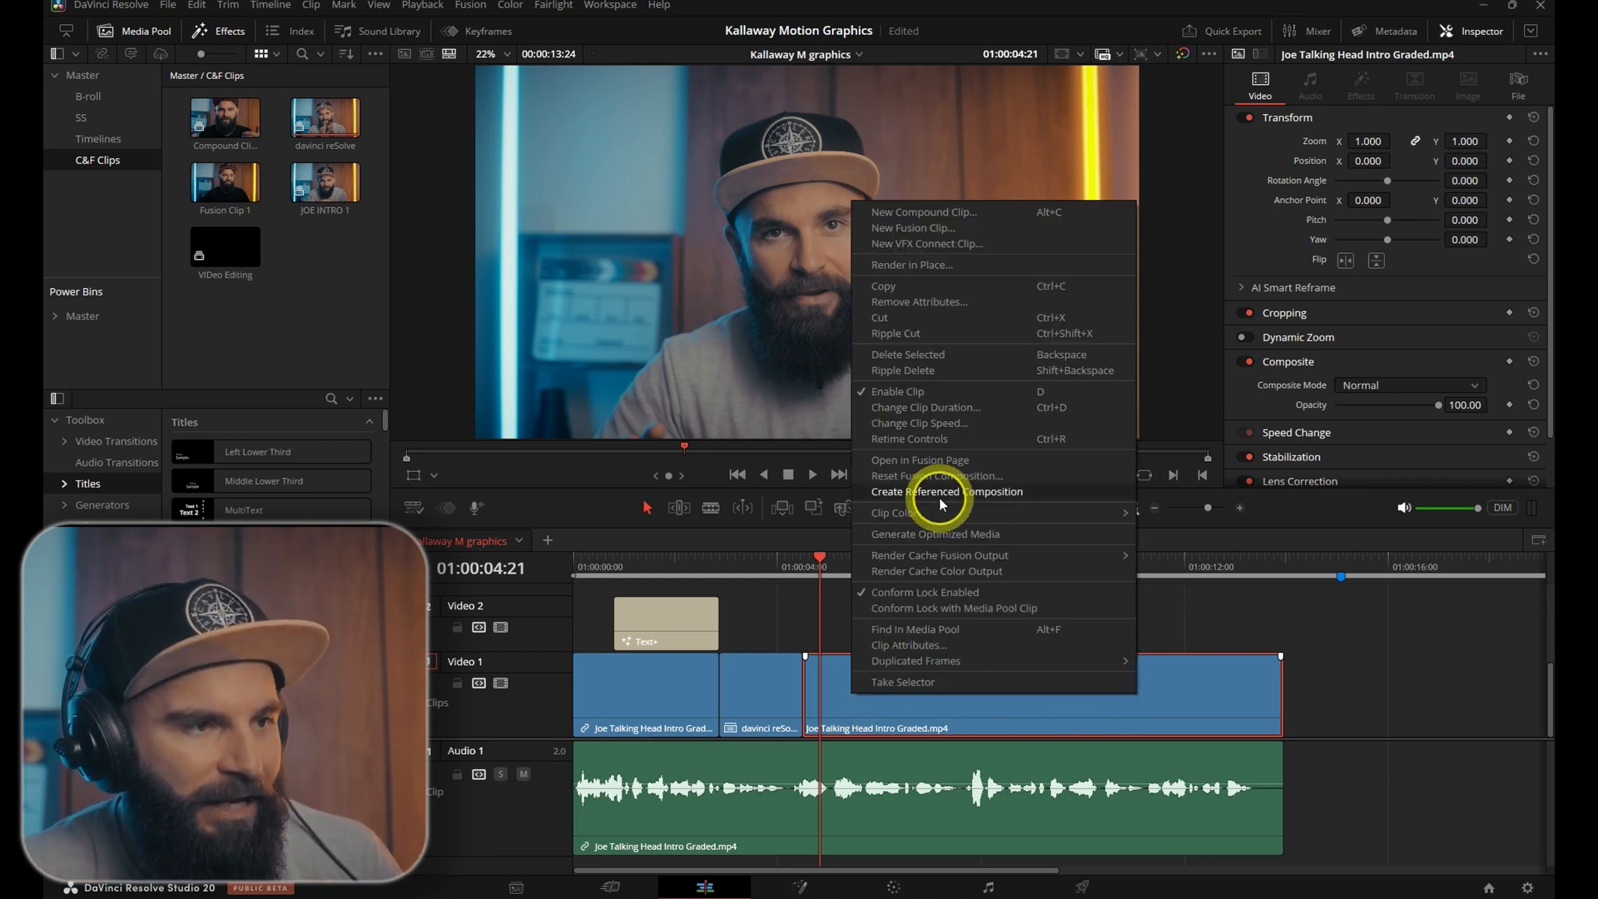
click(947, 492)
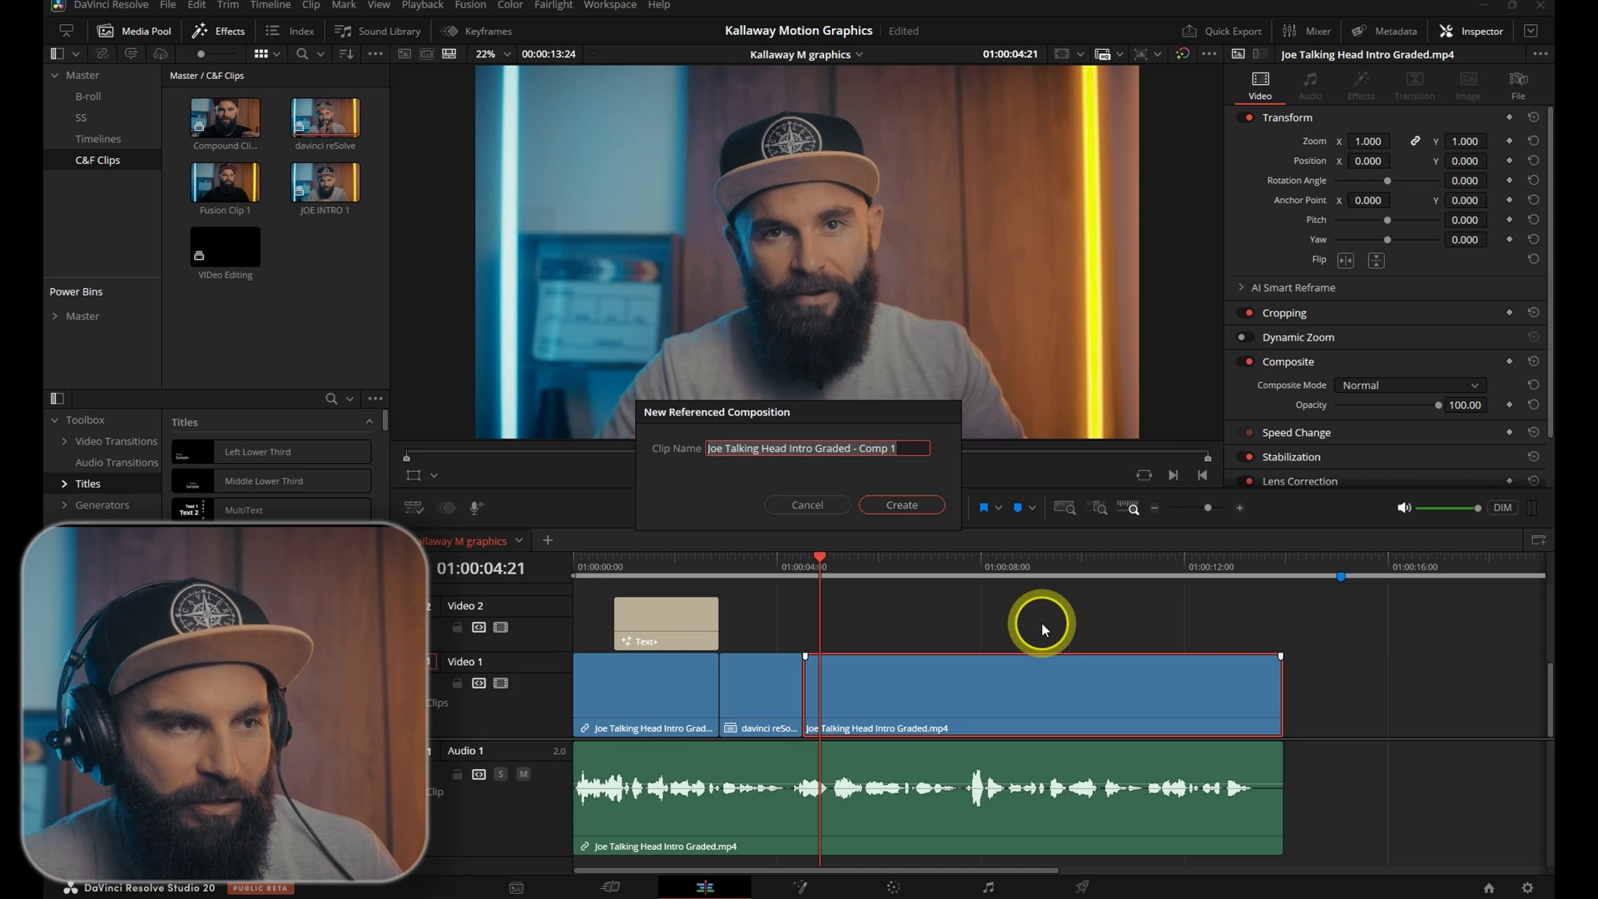
click(901, 504)
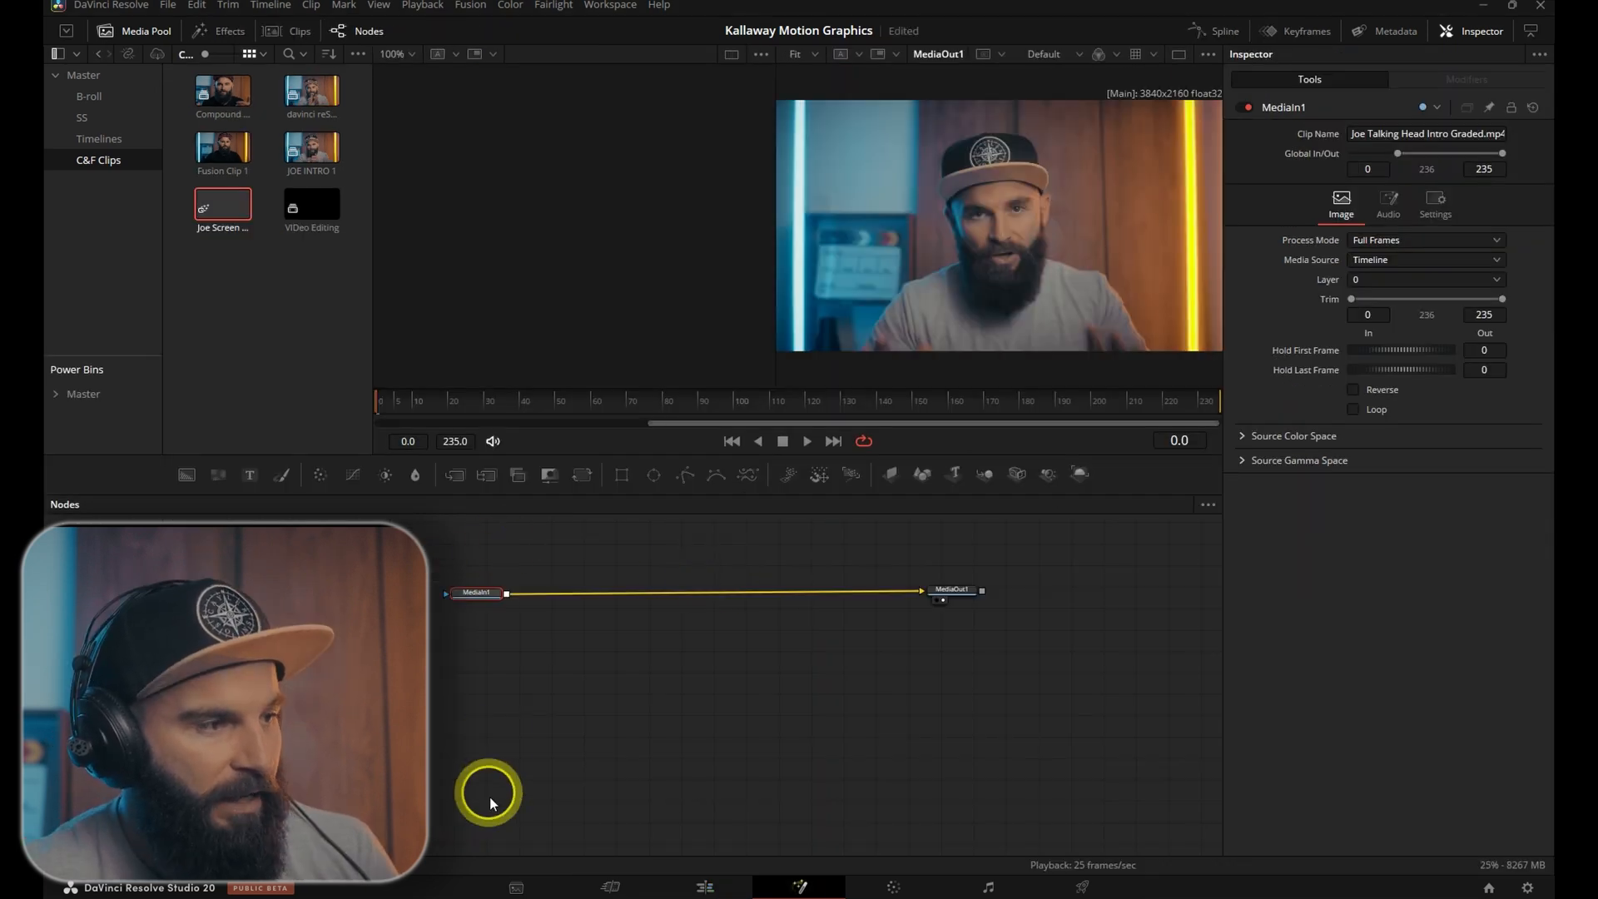
- Add a Transform node at Zoom 0.54 with softened, rounded edges
key(Ctrl+Space)
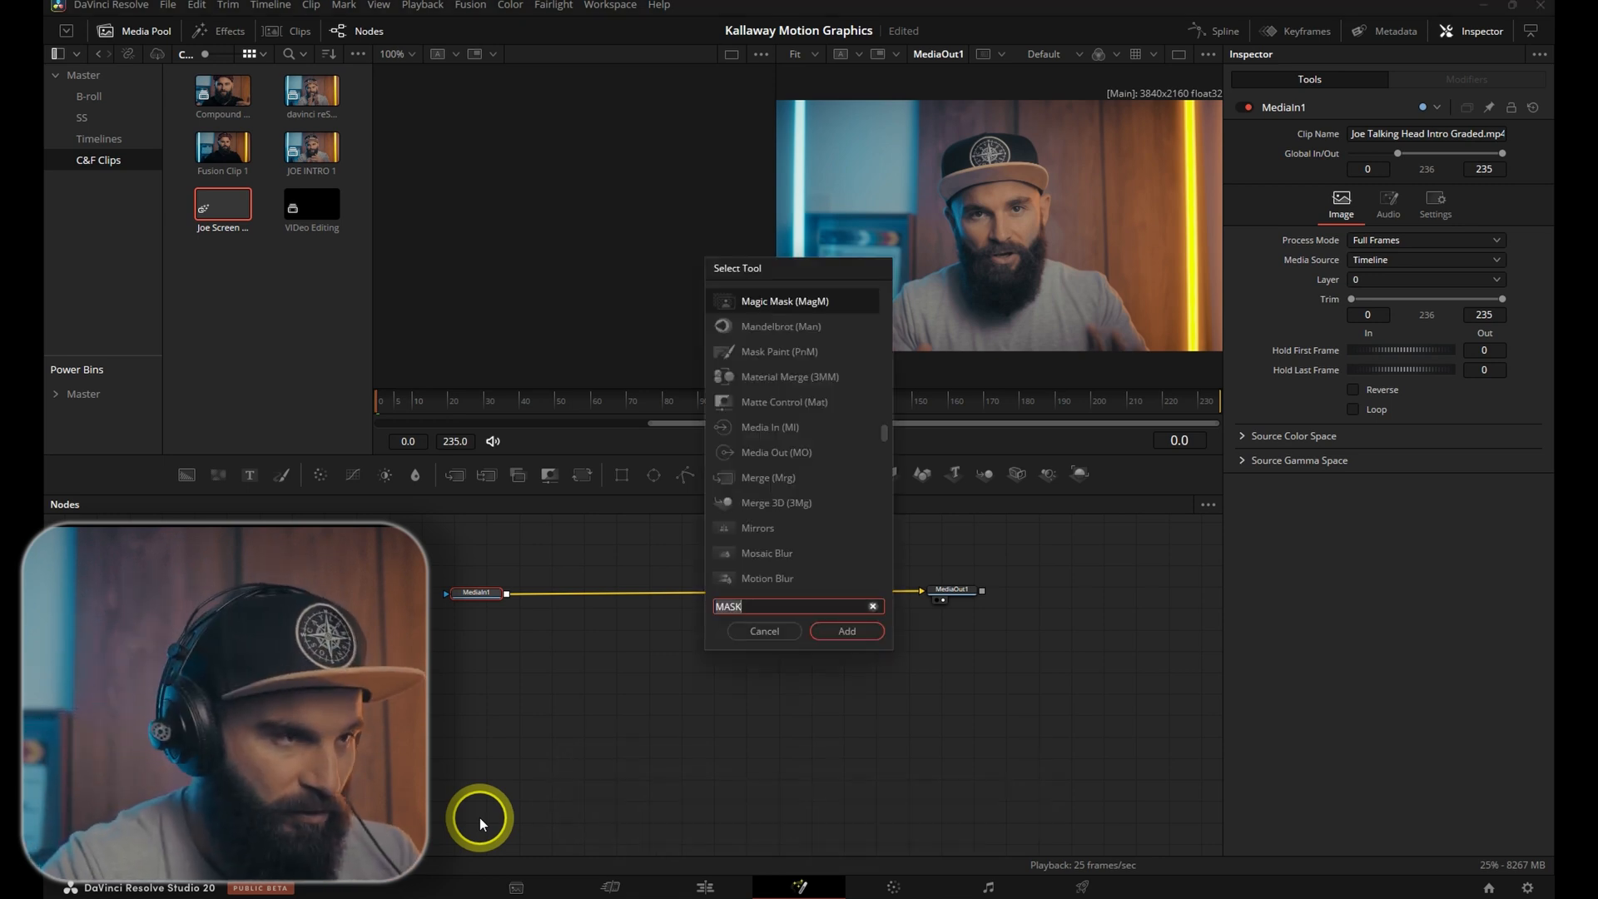
text(transform)
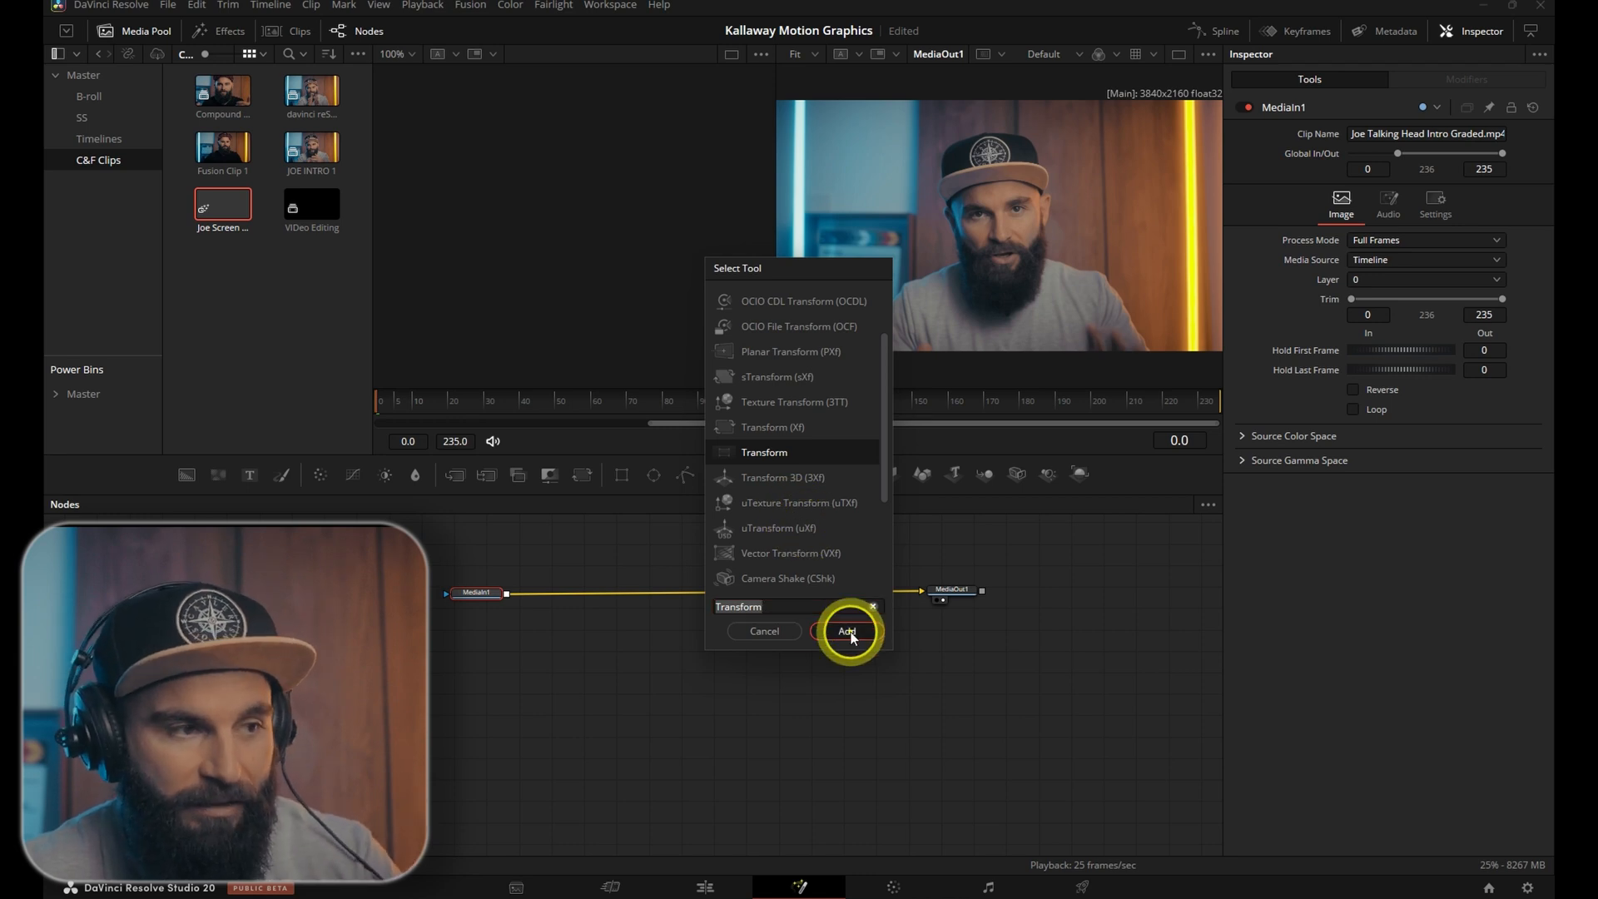
click(847, 631)
text(0.54)
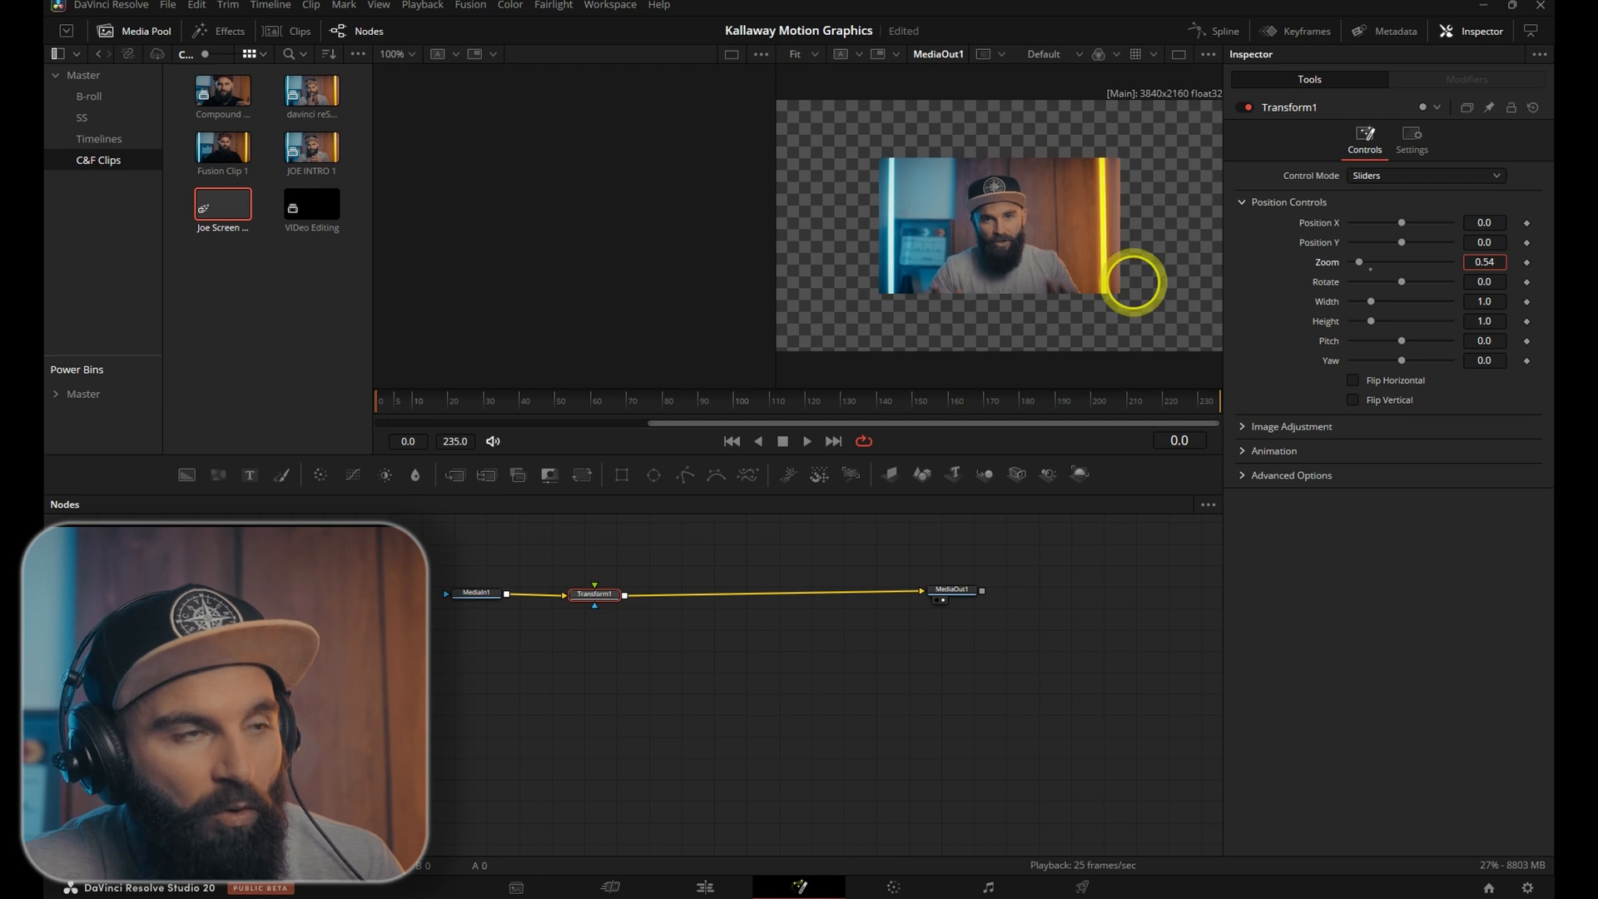
click(1285, 426)
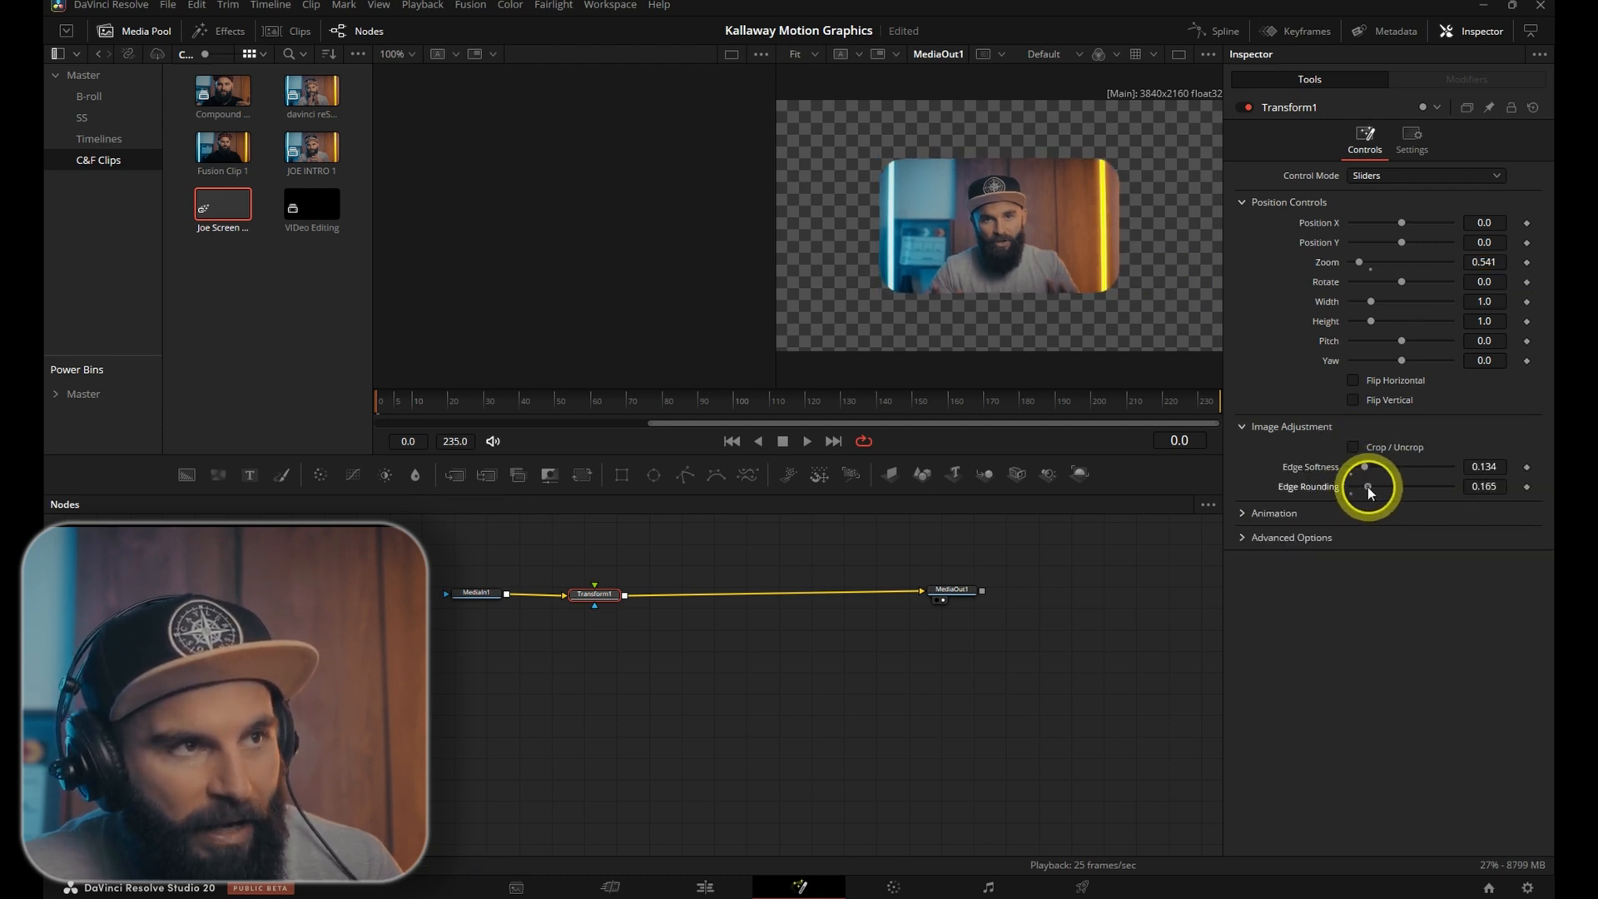
drag(1381, 486, 1363, 486)
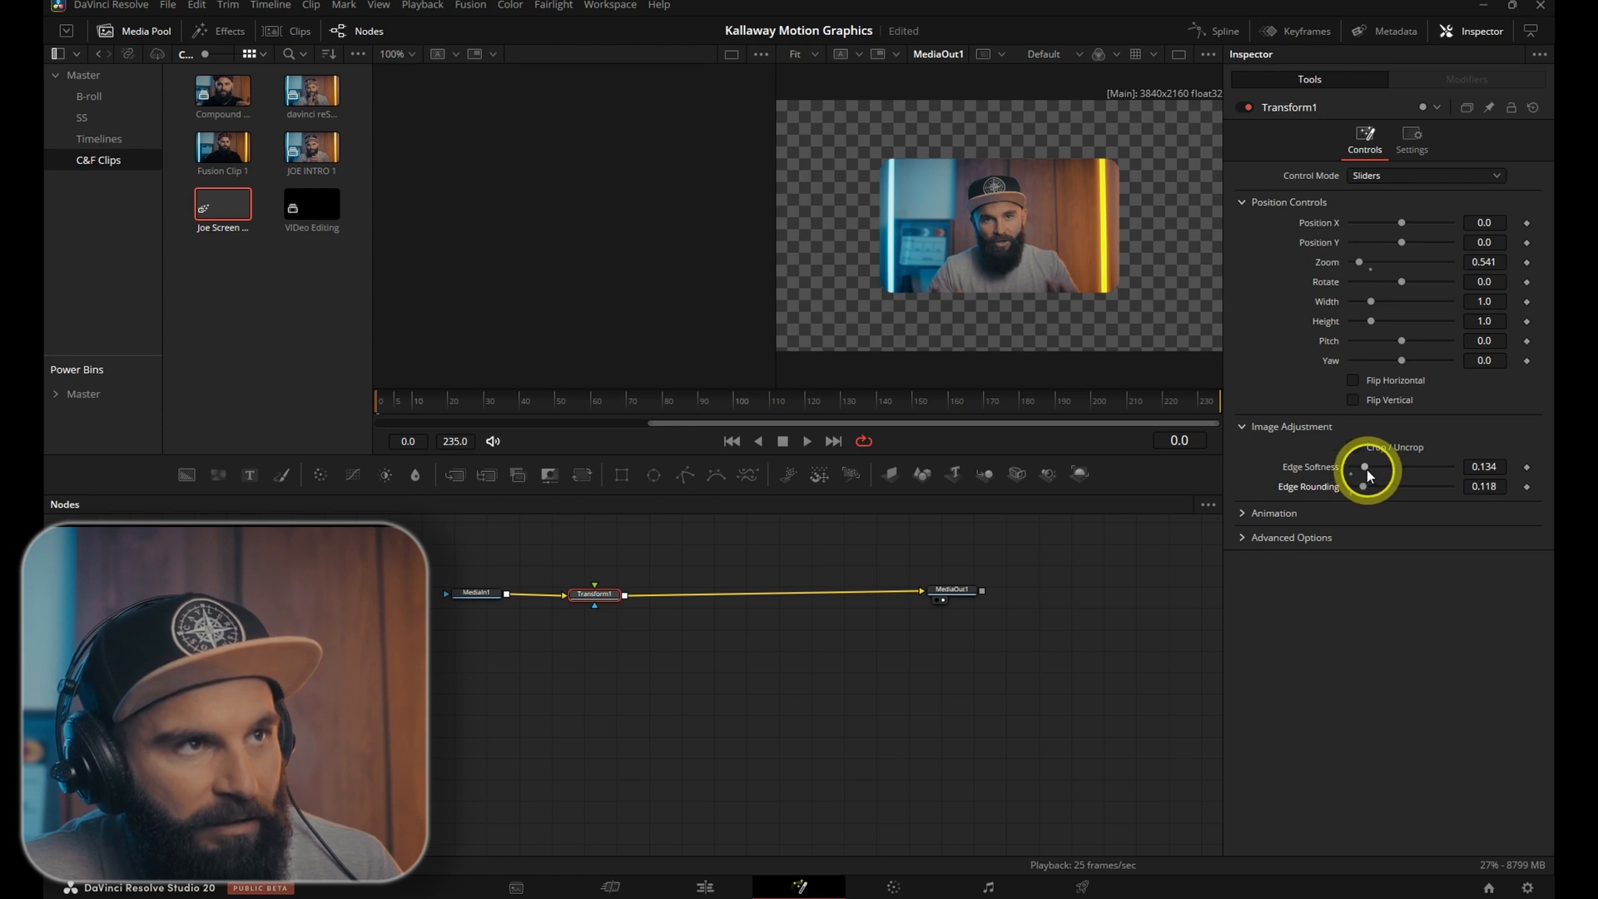
drag(1364, 467, 1379, 467)
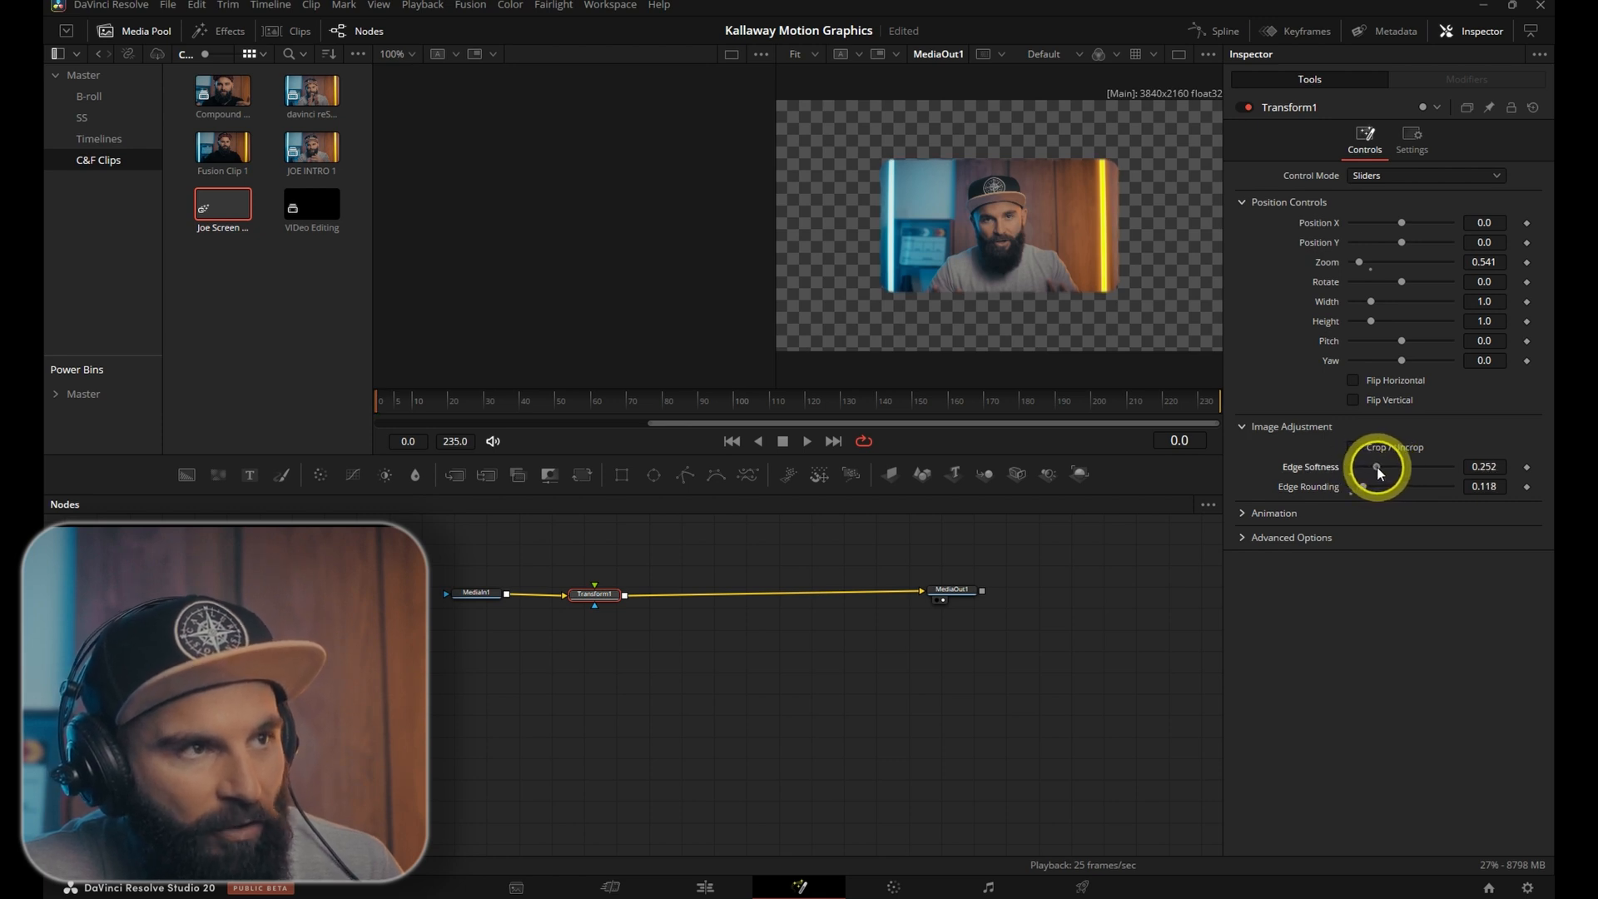
key(ctrl+space)
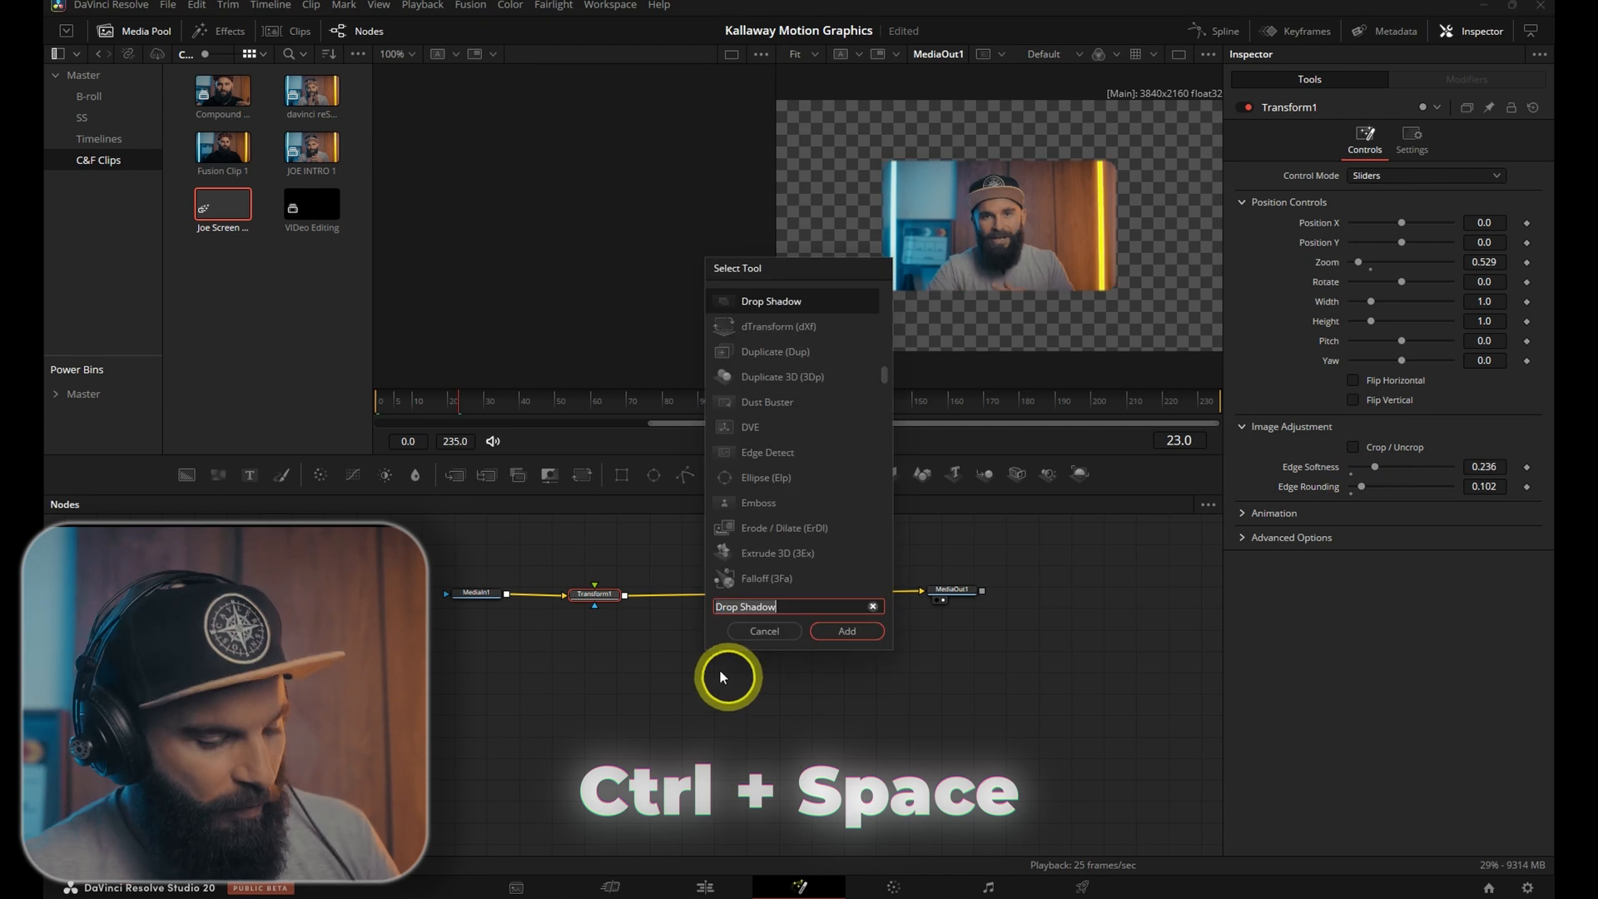
- Add a Shadow node with a white colour and raised Softness
text(sh)
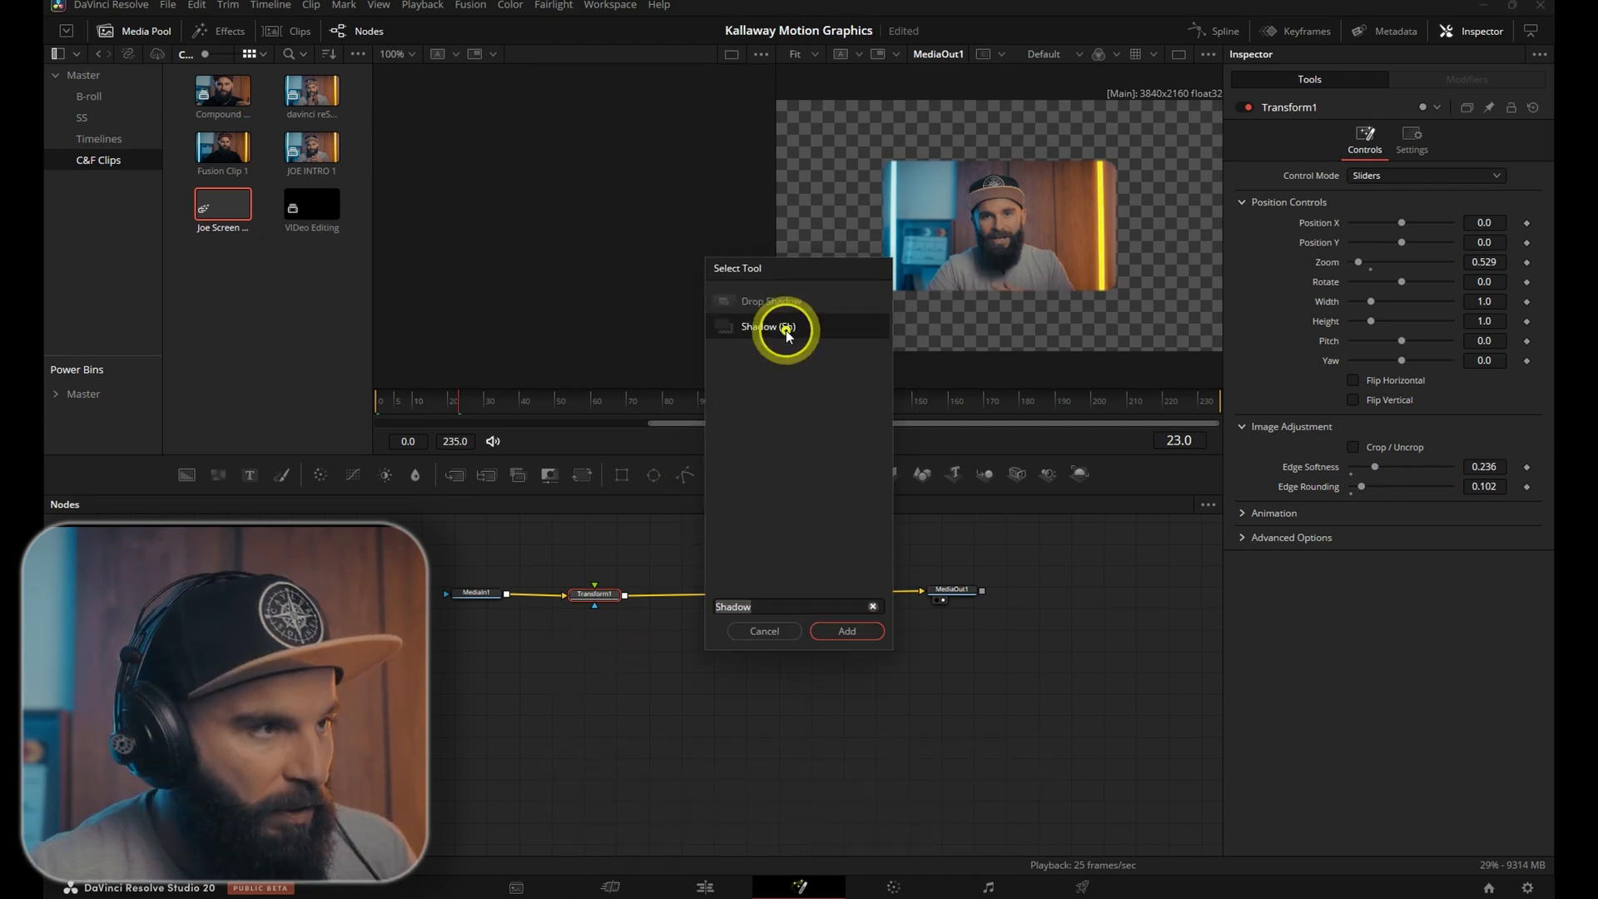
click(846, 631)
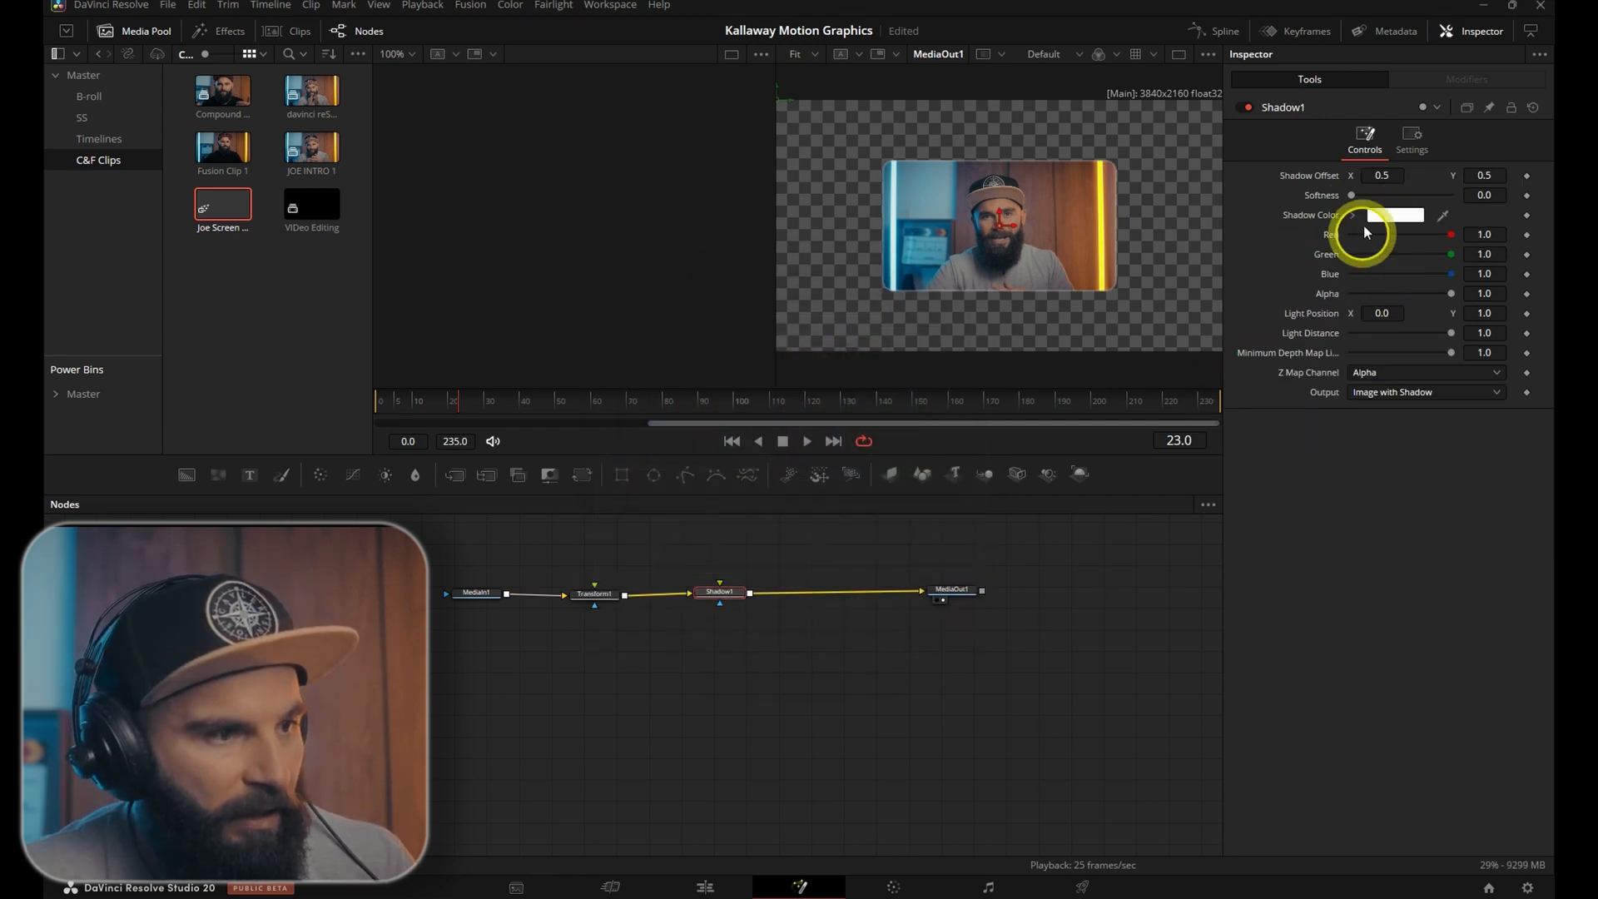
drag(1351, 194, 1404, 195)
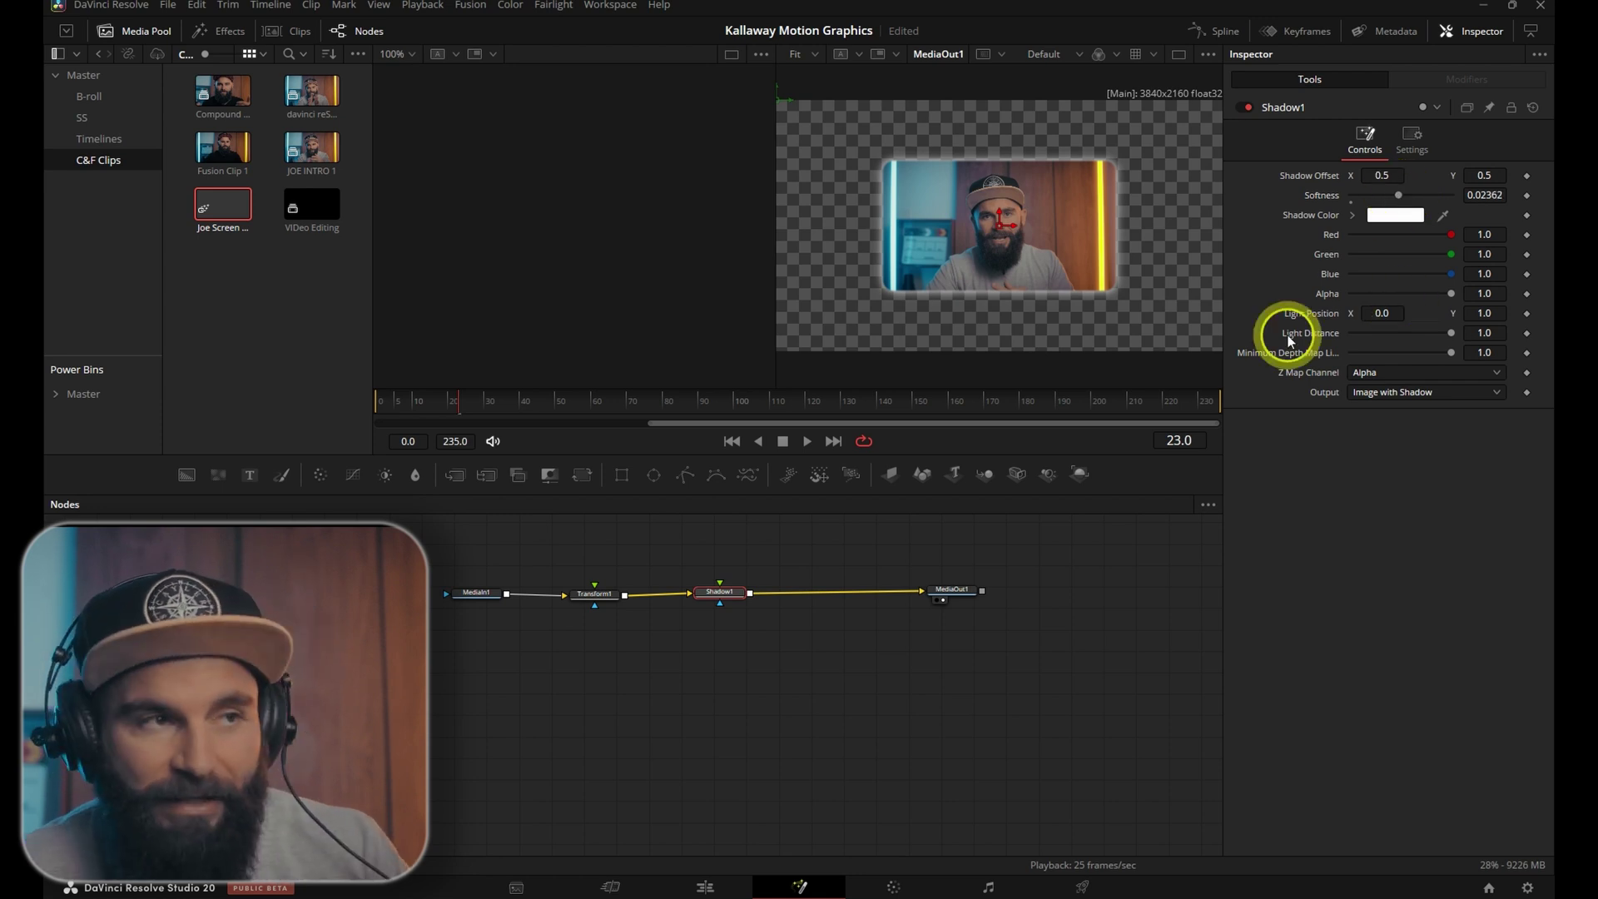
click(701, 885)
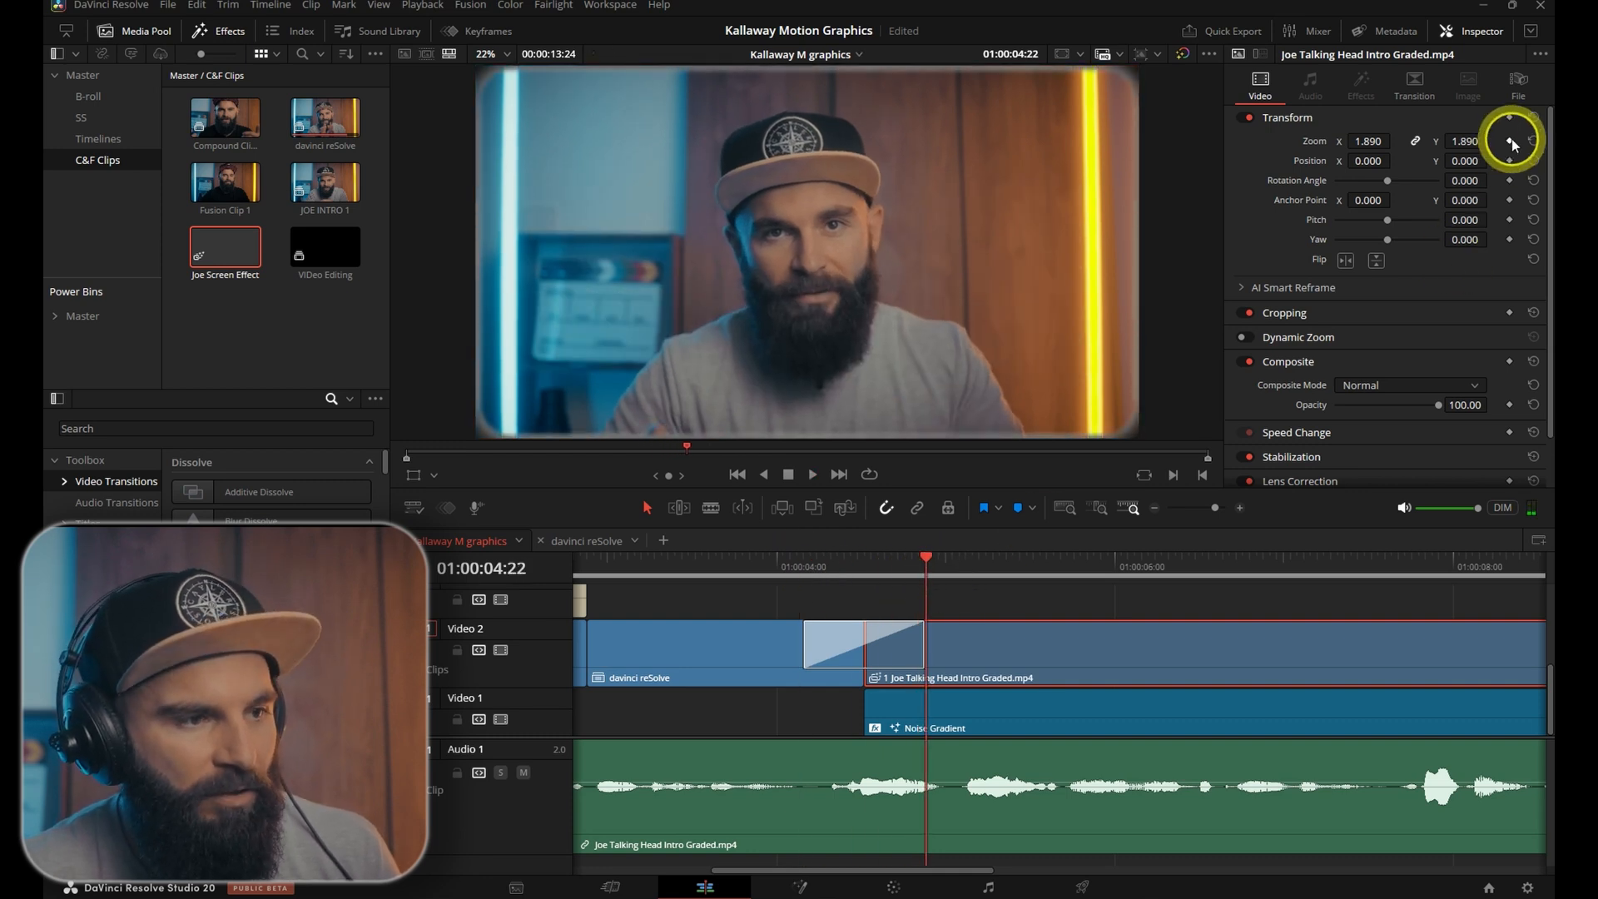
- Set a Zoom keyframe in the Inspector at the current playhead position
click(1135, 566)
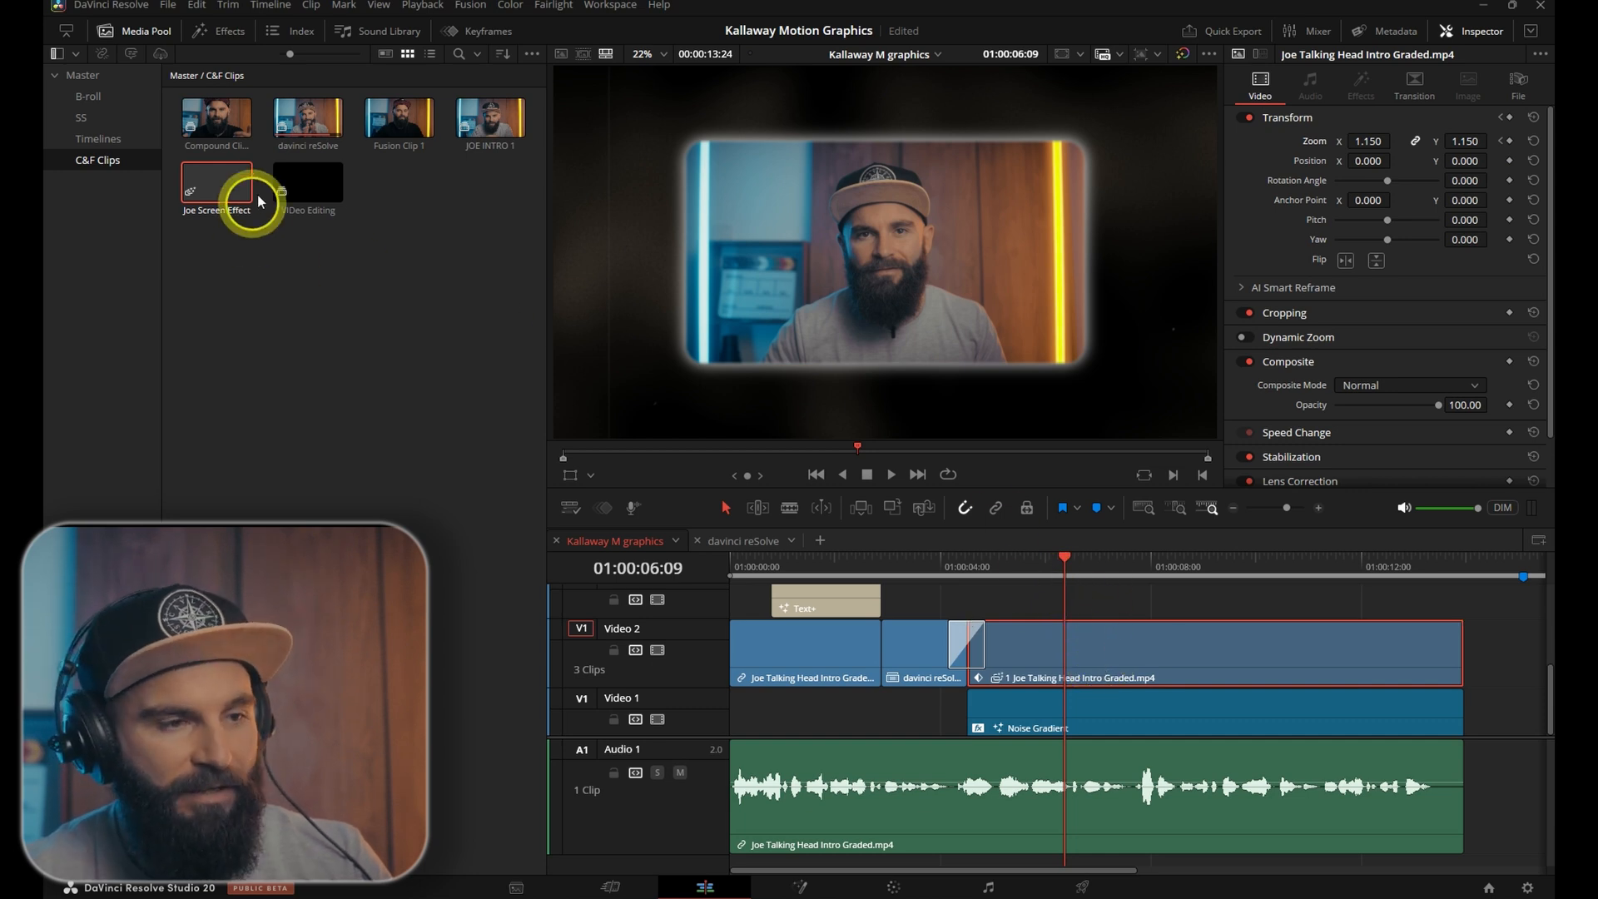
- Select the Joe Screen Effect clip, then switch the media pool to the Master bin
click(215, 180)
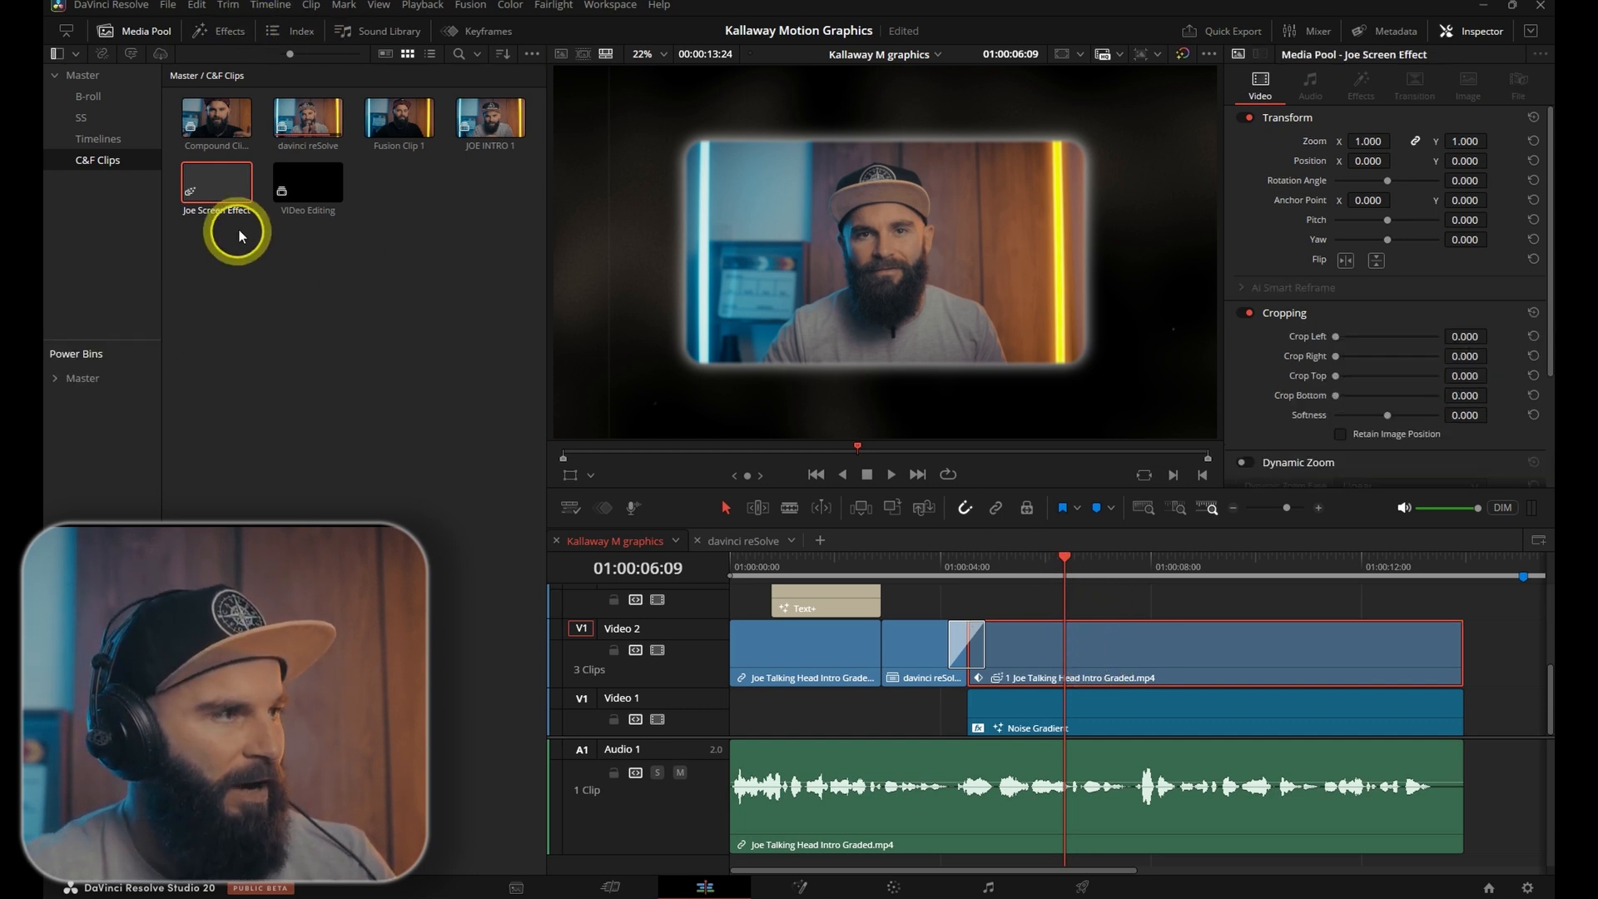
click(80, 75)
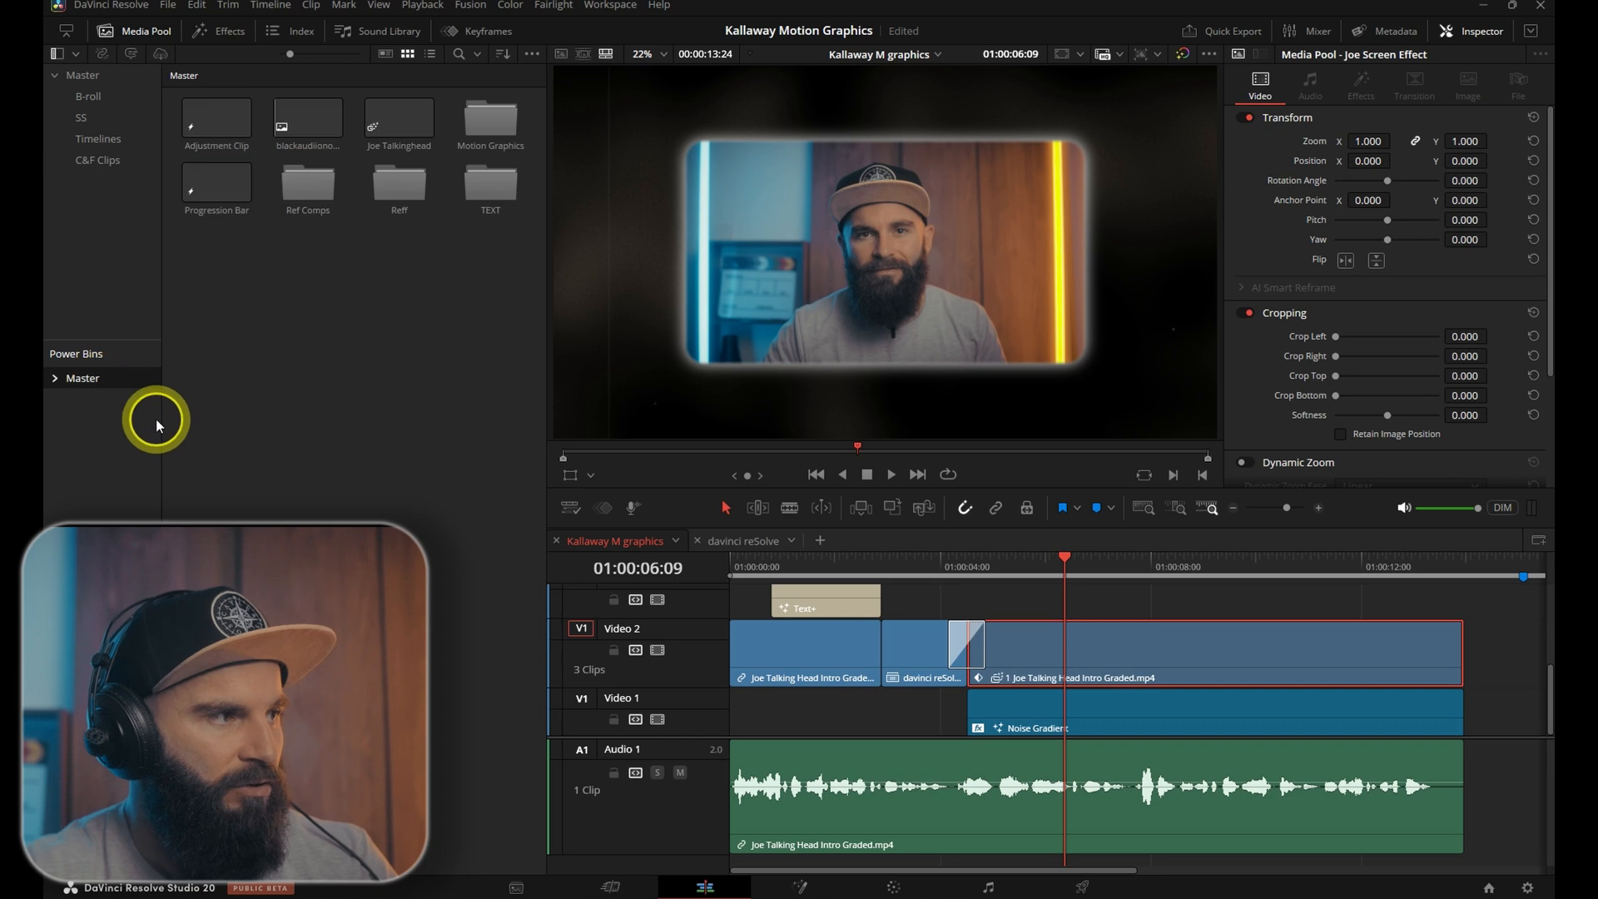